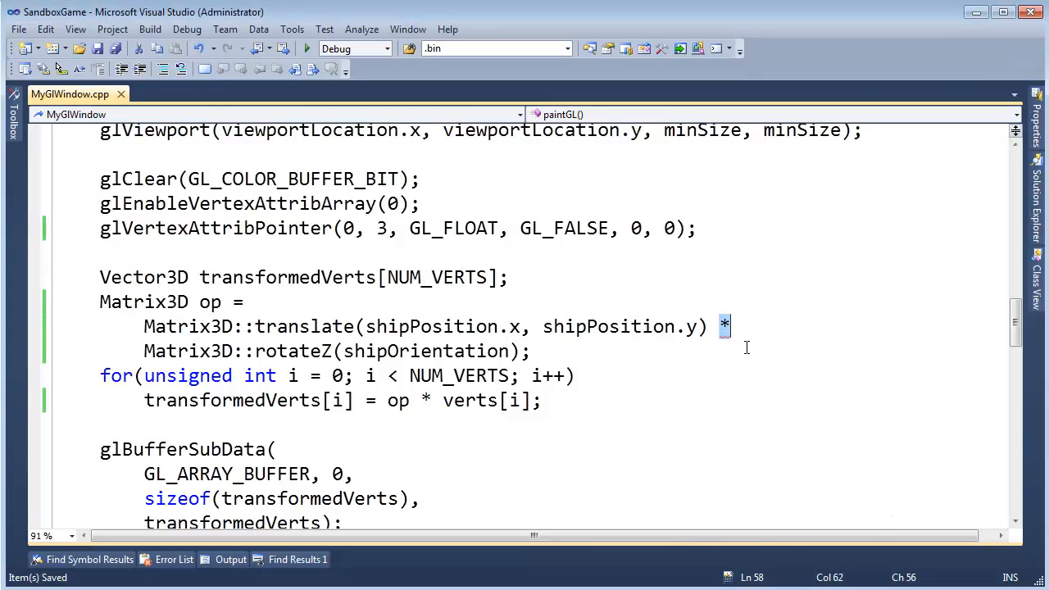
Open Matrix2DTests.cpp and Matrix3DTests.cpp from Solution Explorer
click(1034, 205)
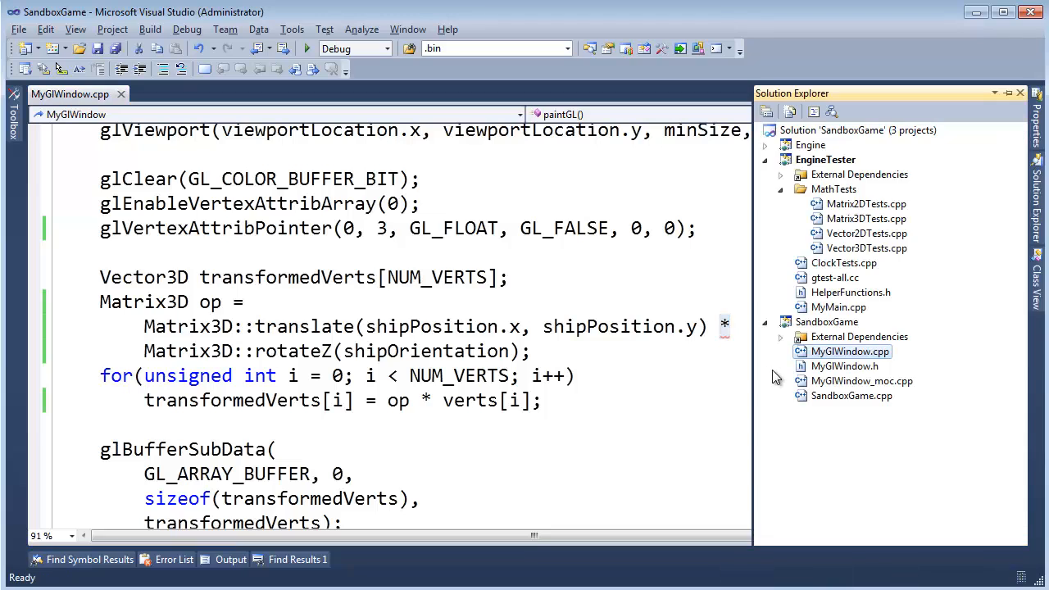
mouse_move(889, 357)
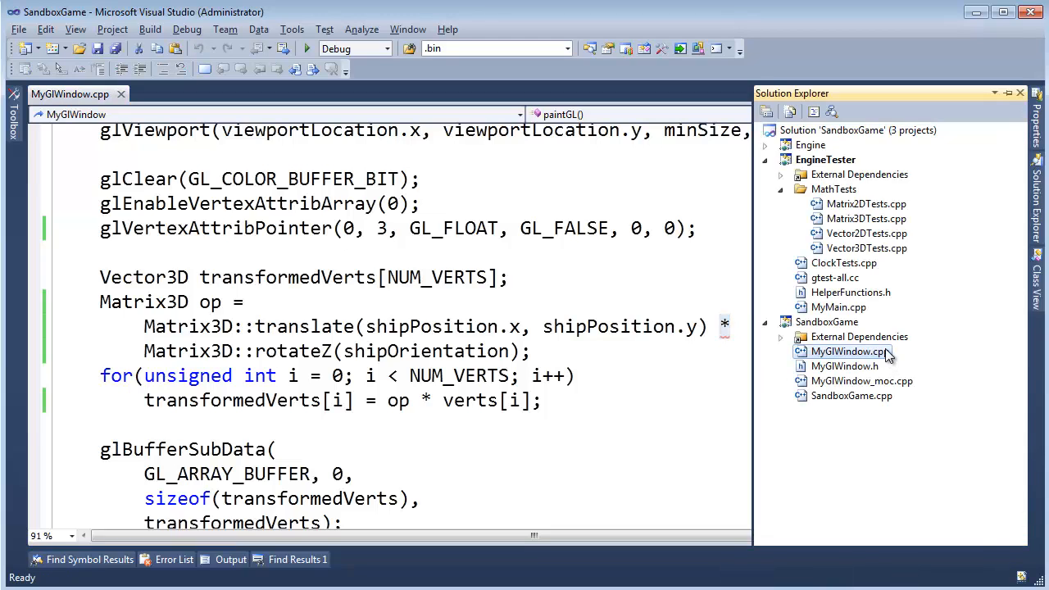
click(849, 351)
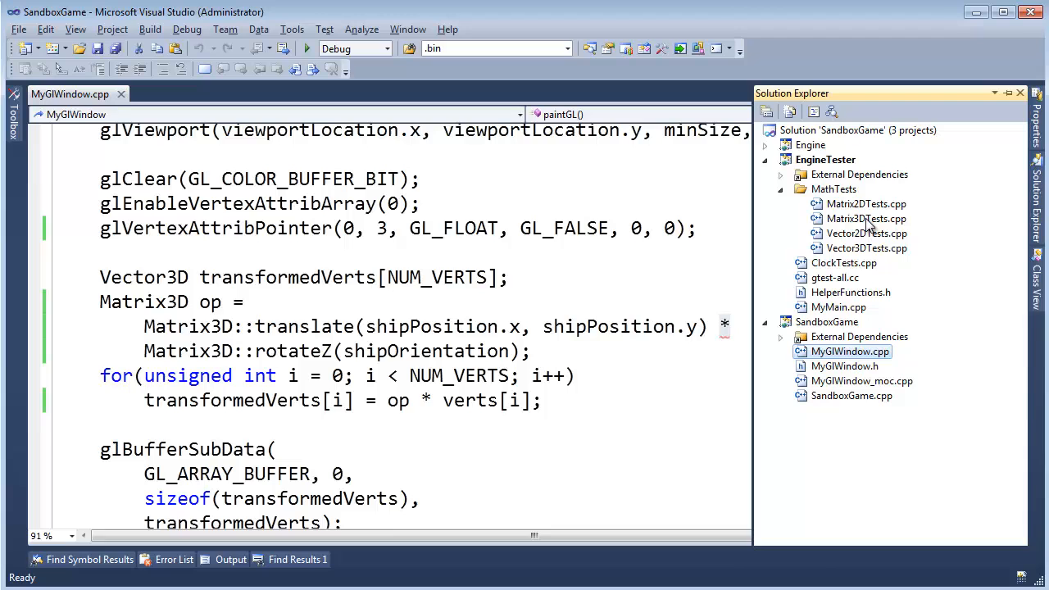
double_click(865, 203)
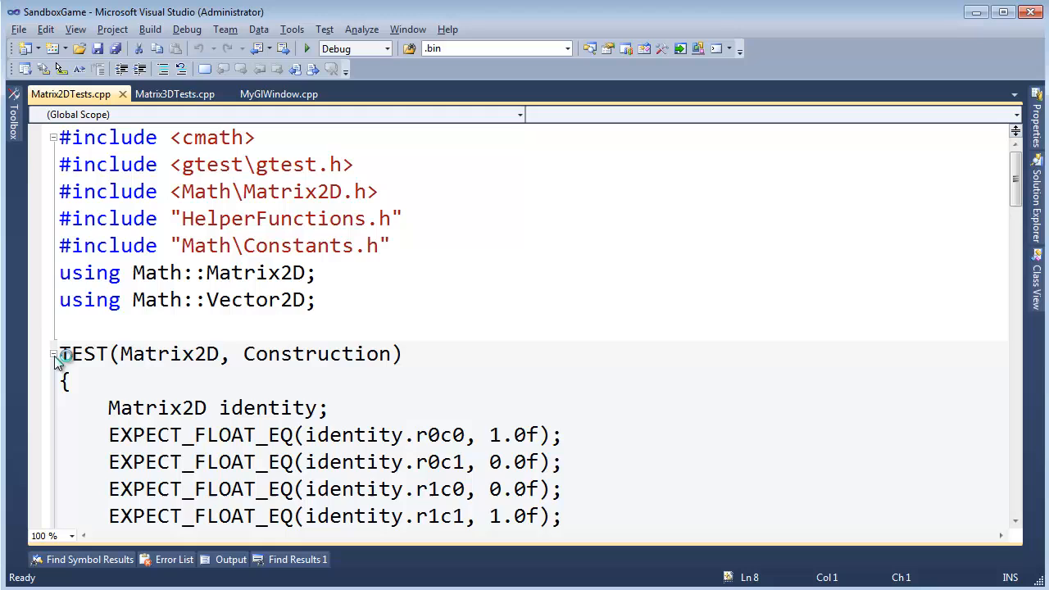
Collapse the Construction and MatrixVectorMultiply test bodies and return to MyGlWindow.cpp
click(53, 354)
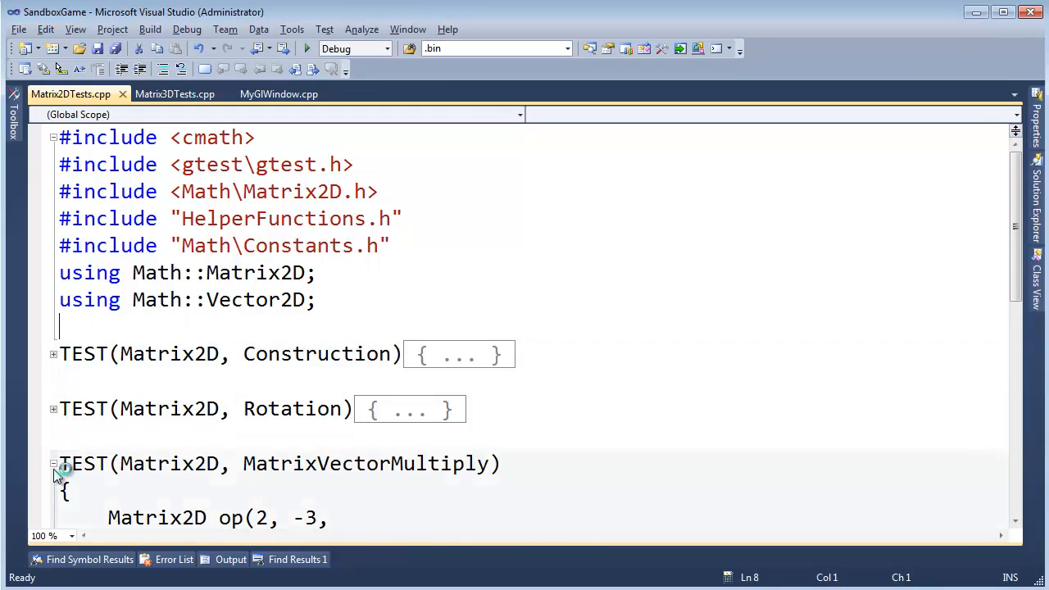
click(52, 462)
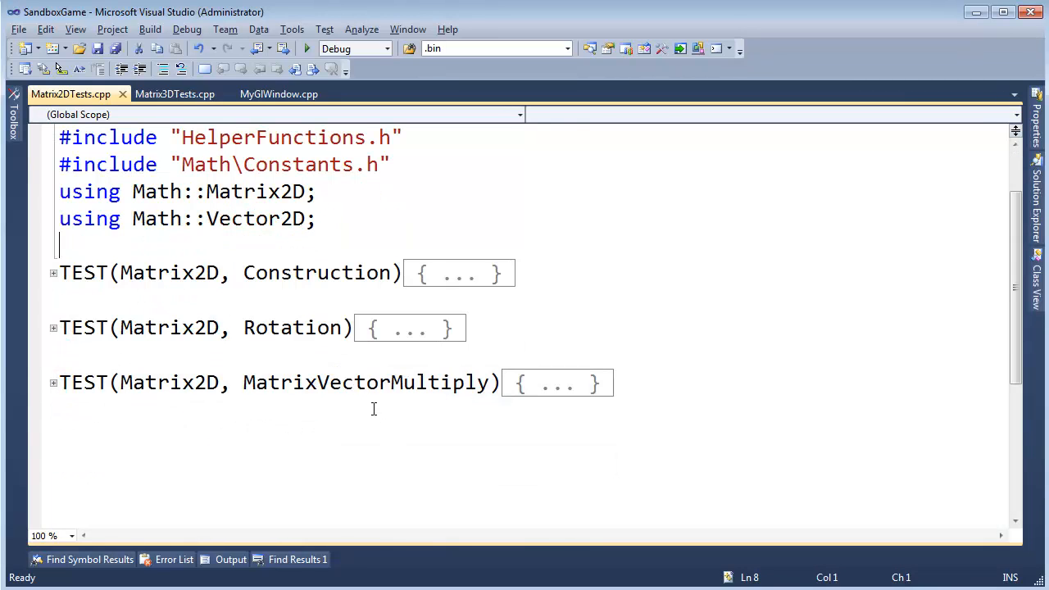
click(367, 383)
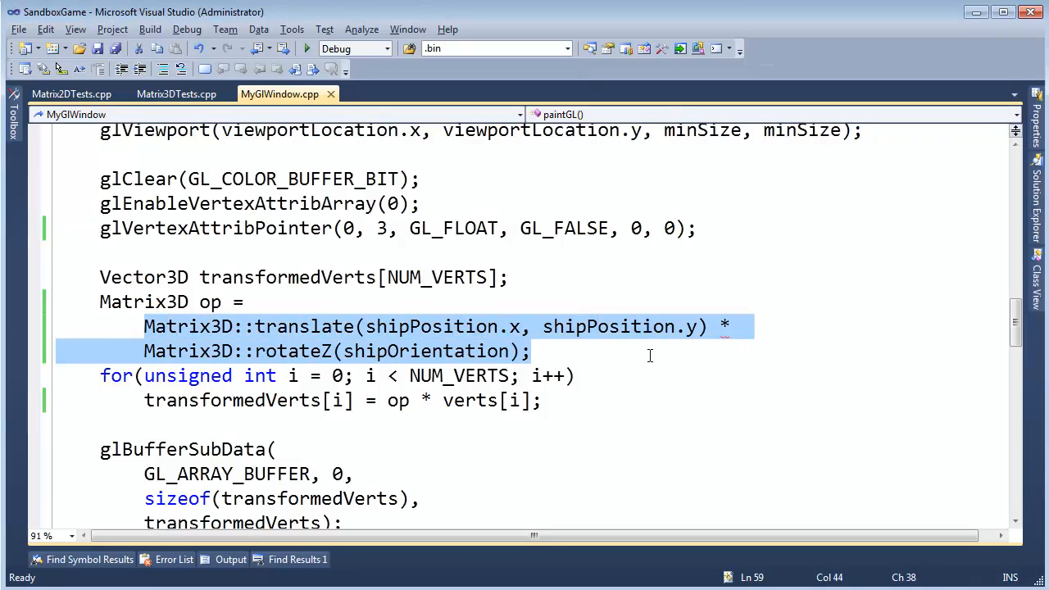
Declare Matrix3D translator holding Matrix3D::translate(shipPosition.x, shipPosition.y)
click(626, 326)
text(Matrix)
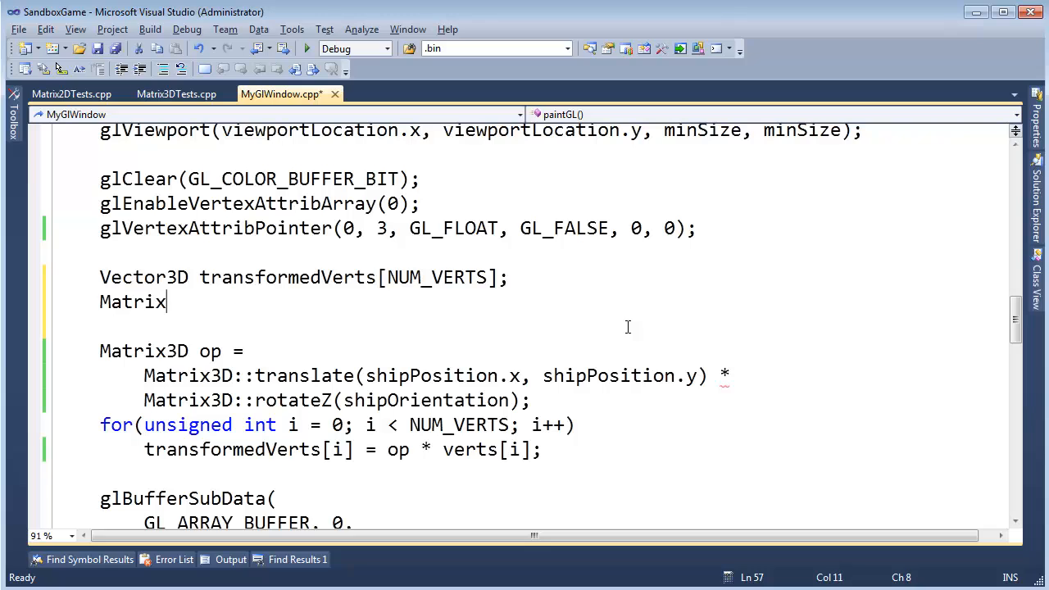
text(3D)
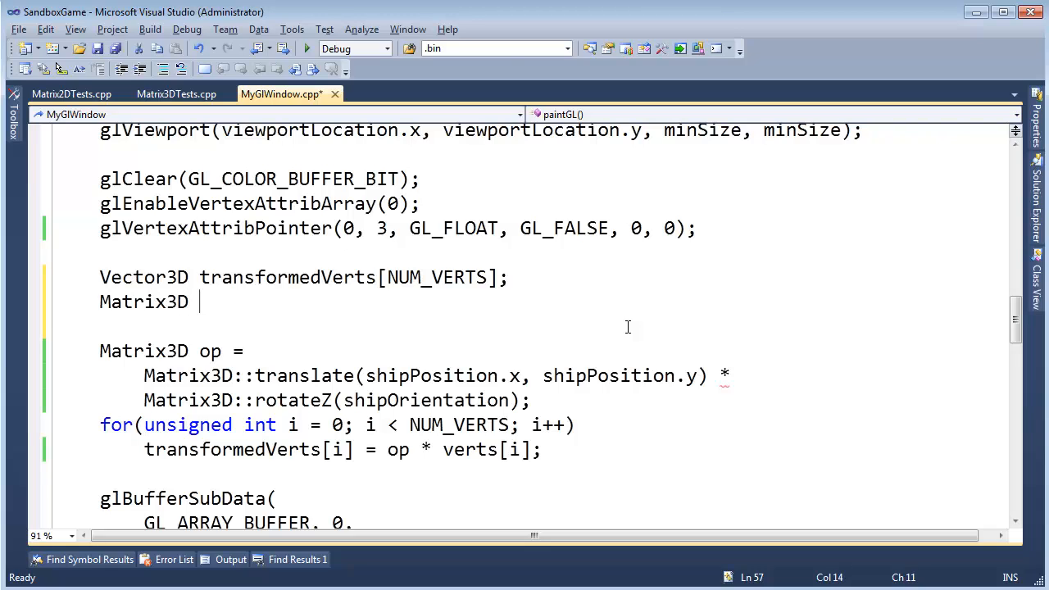
text(transla)
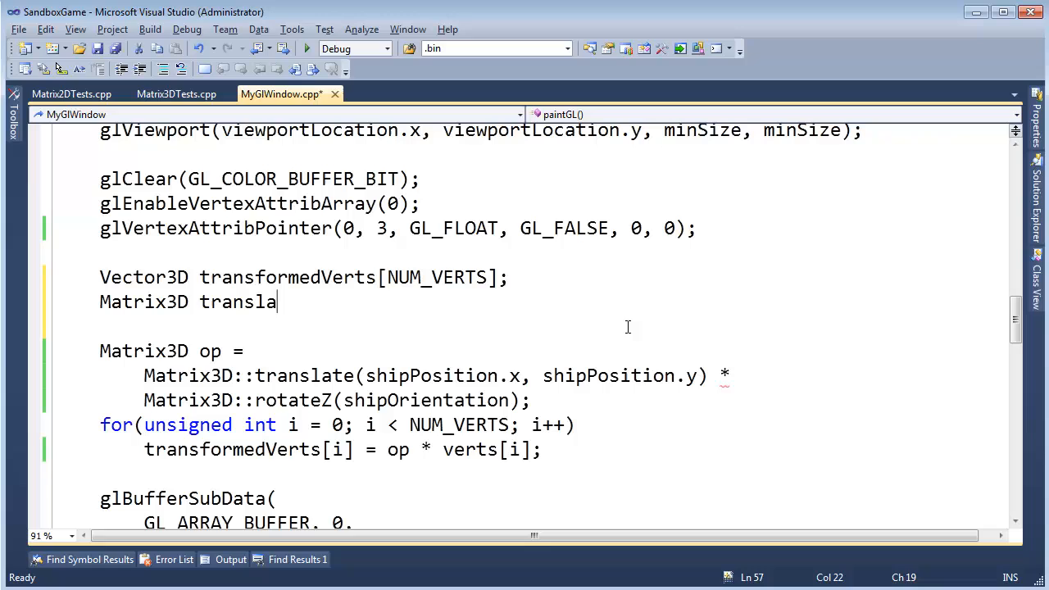
text(tor =)
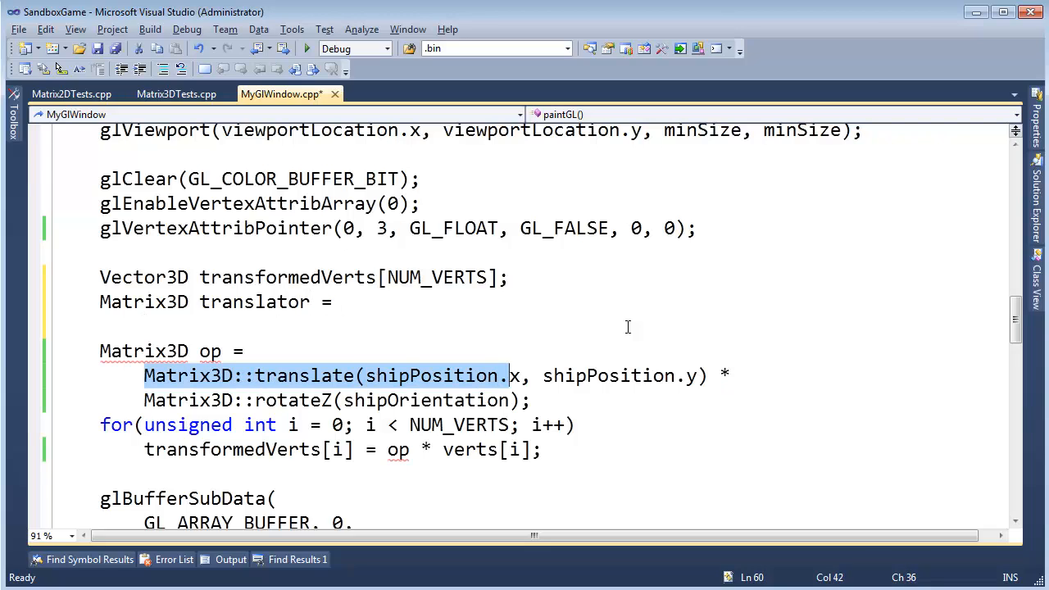
key(Delete)
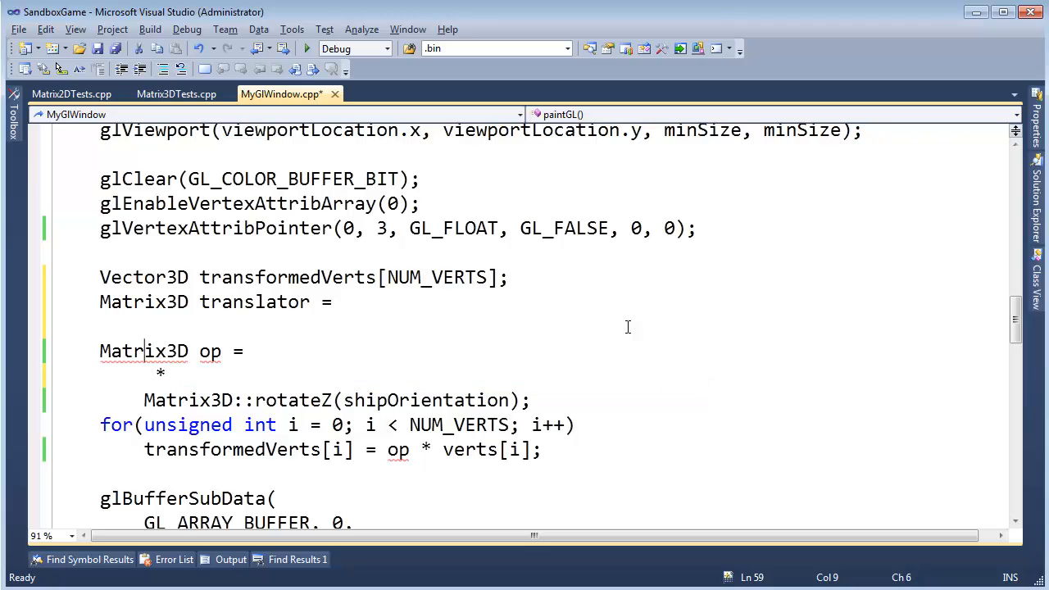
text(Matrix3D::translate(shipPosition.x, shipPosition.y);)
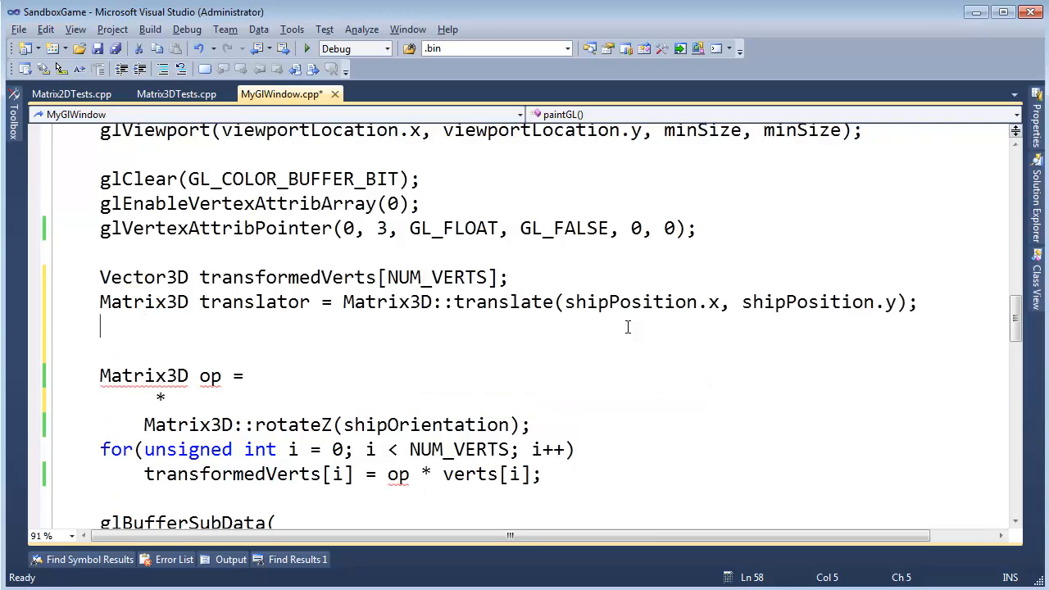
Declare Matrix3D rotator holding Matrix3D::rotateZ(shipOrientation) and write translator * rotator
text(Matrix3D rotator)
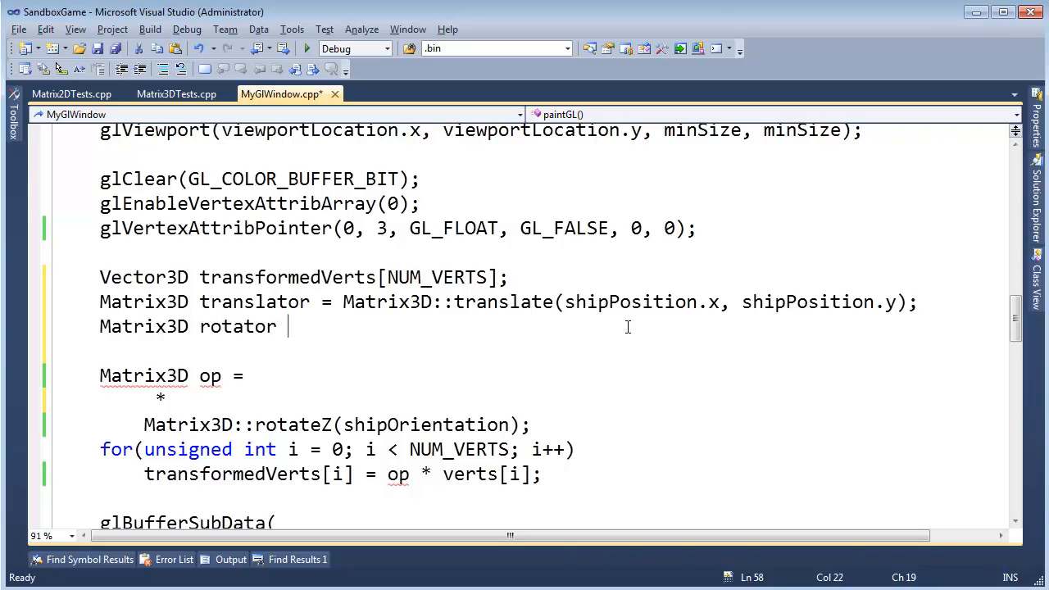
double_click(196, 425)
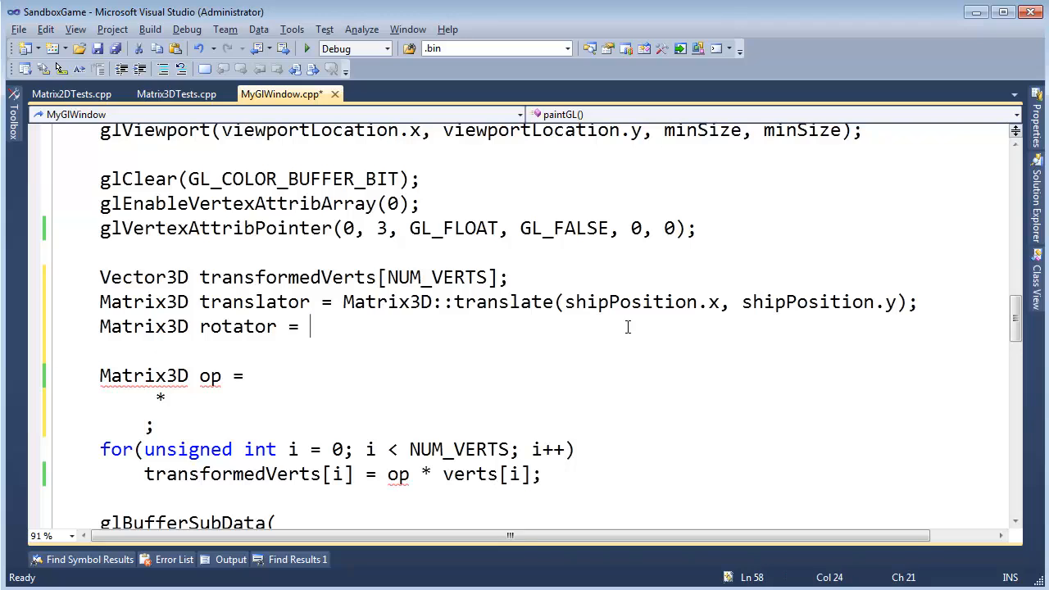
text(Matrix3D::rotateZ(shipOrientation);)
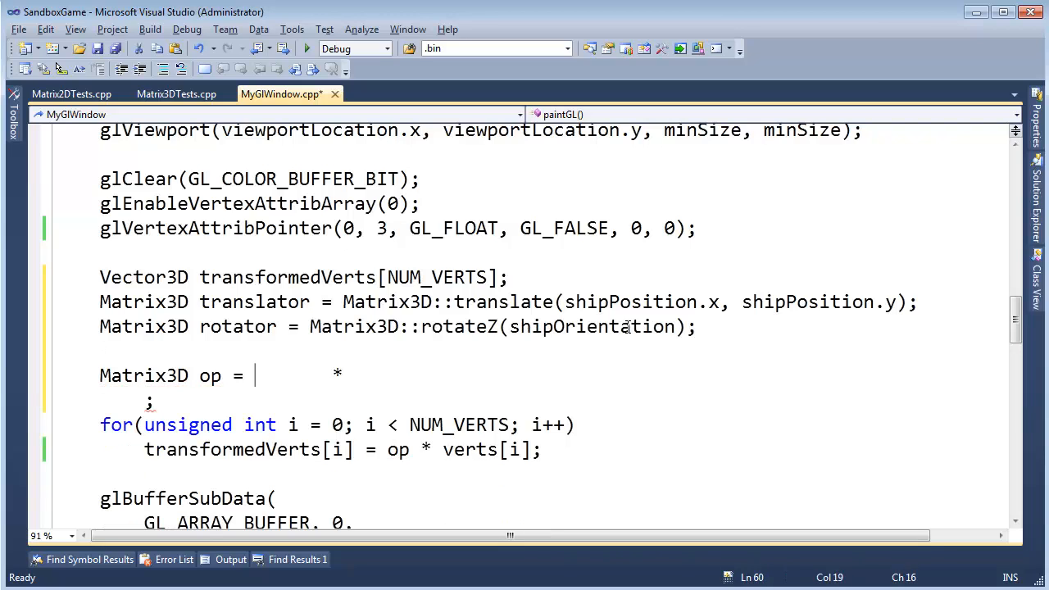
text(tran)
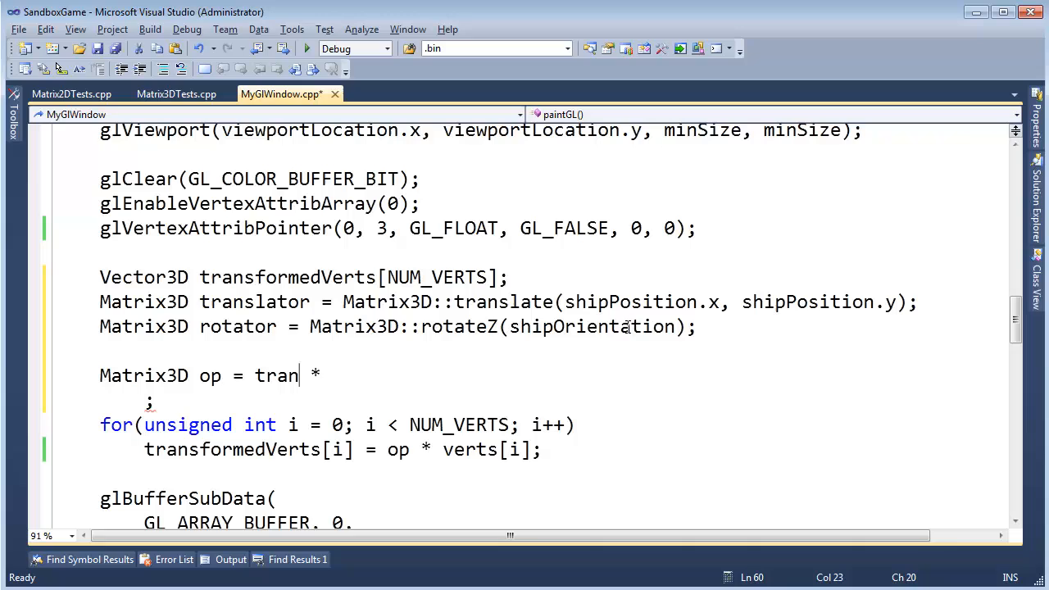
text(slator)
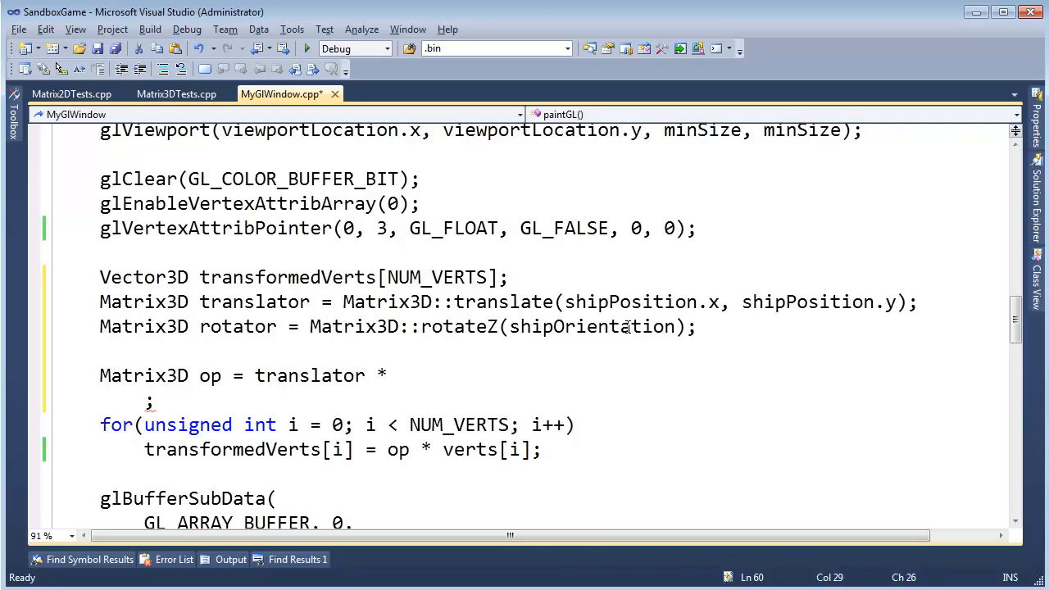
text(rot;)
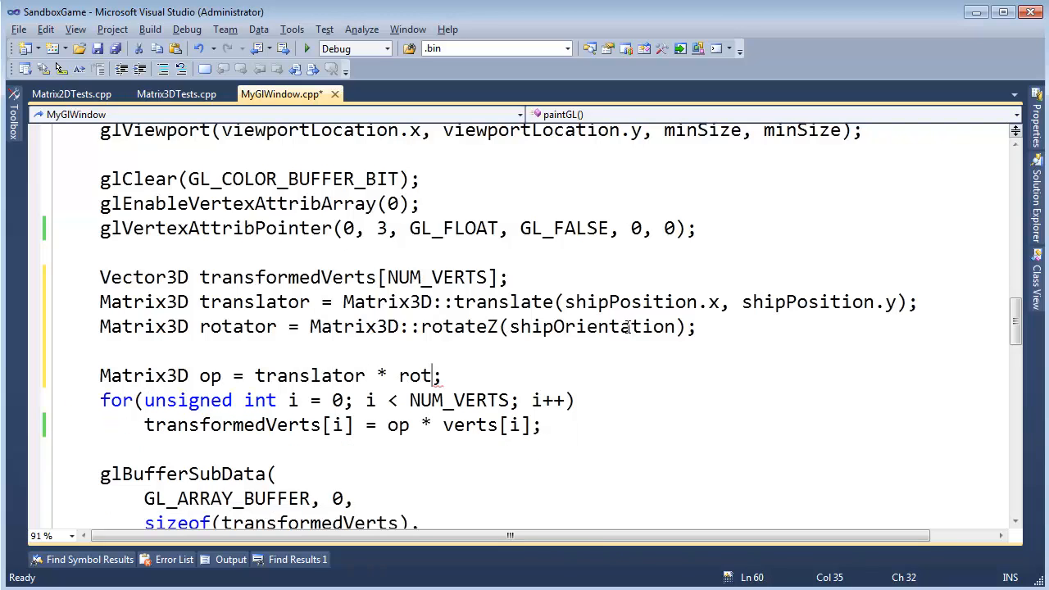
text(ator)
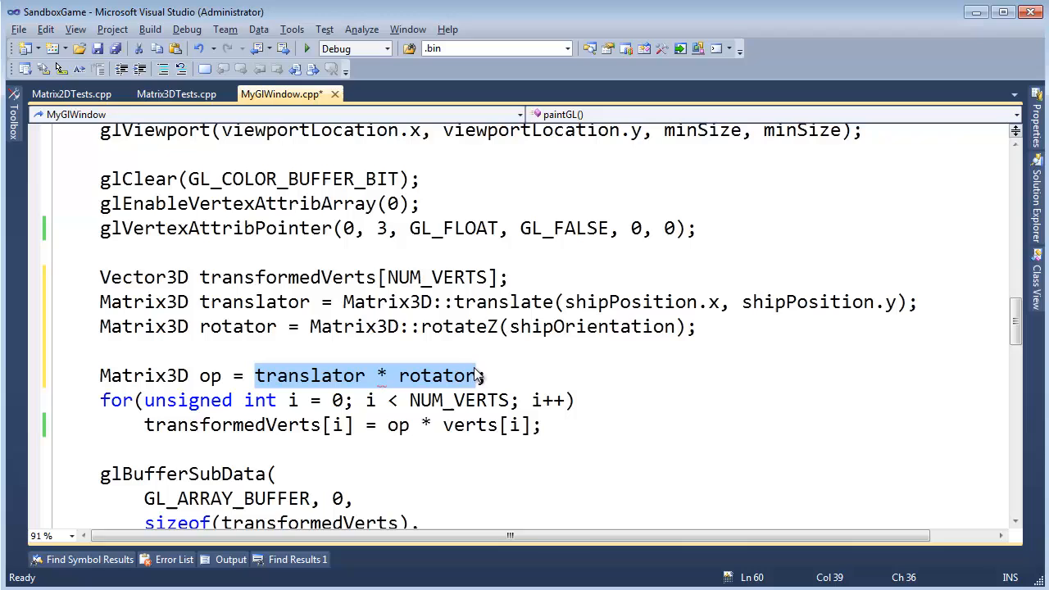
Assign op = translator * rotator above the vertex loop in paintGL
click(210, 376)
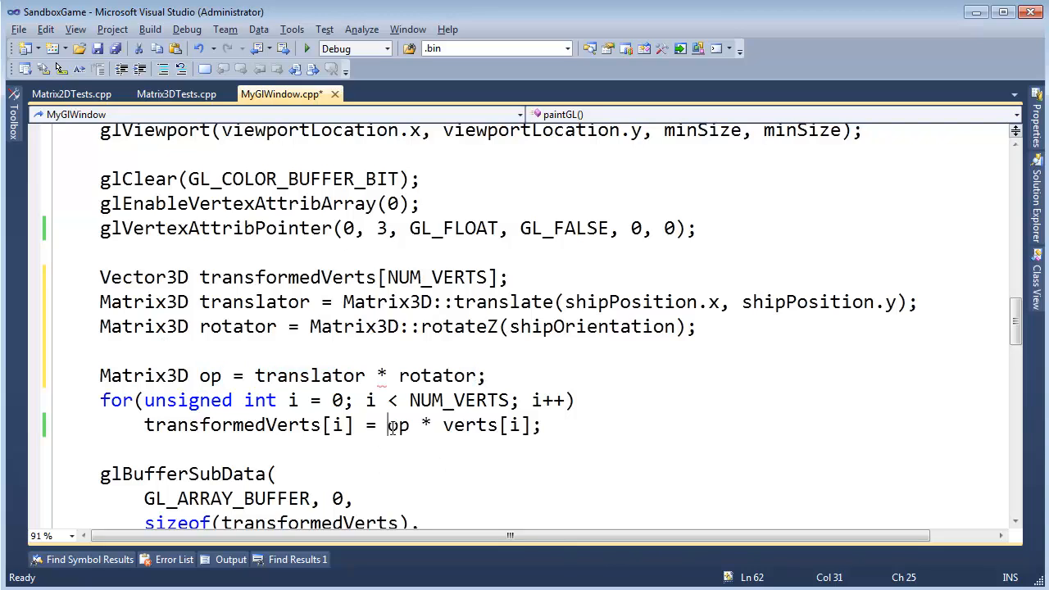
double_click(396, 425)
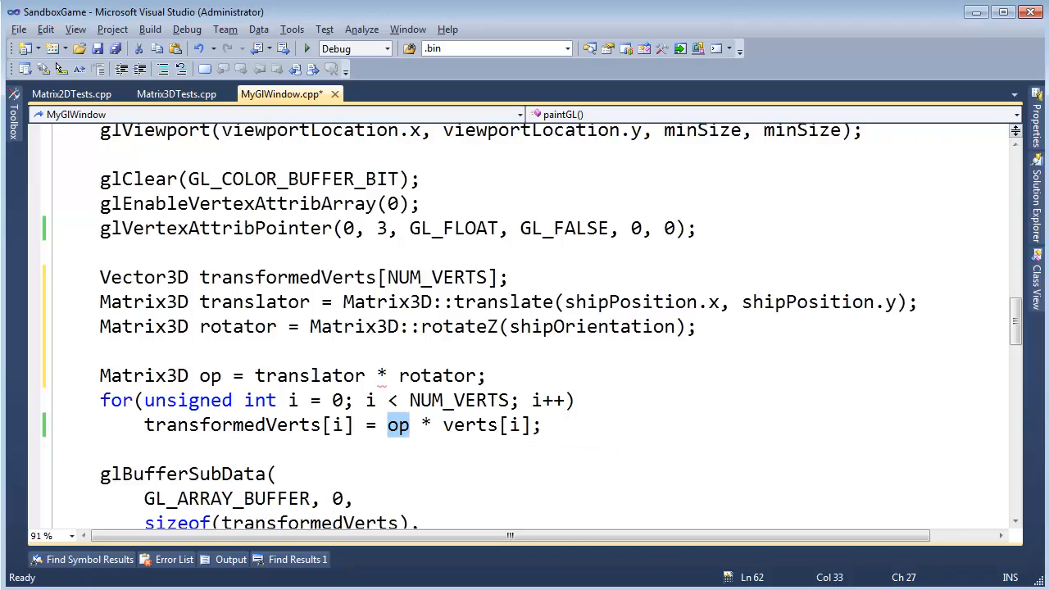
click(100, 351)
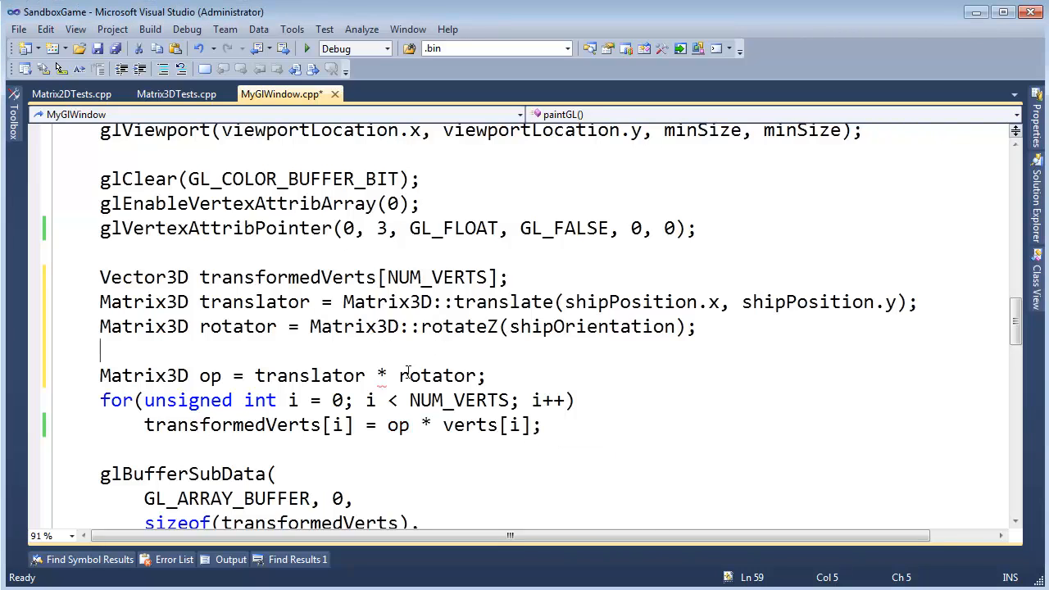
click(413, 375)
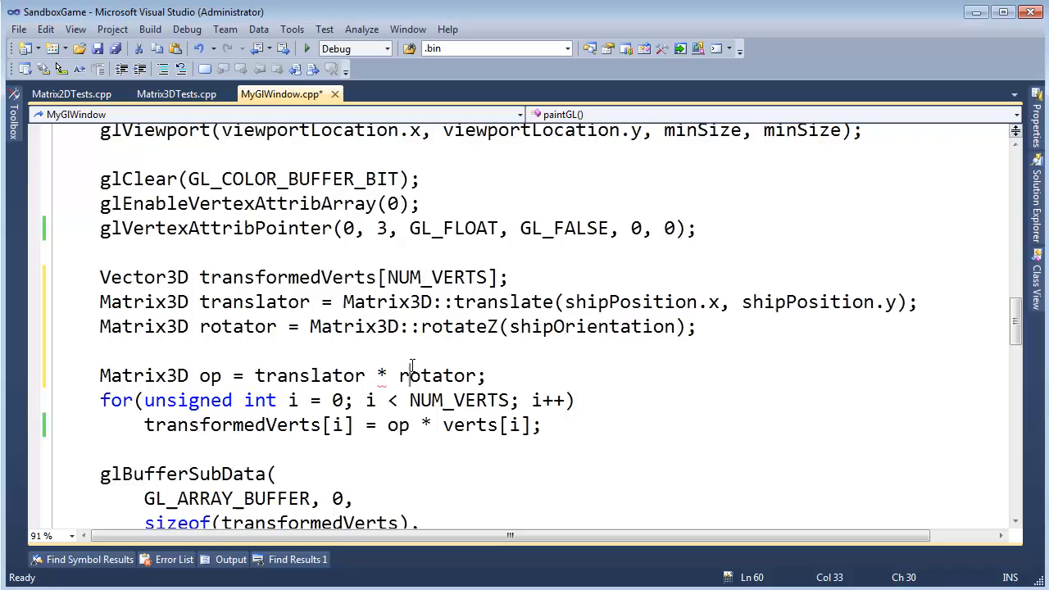
drag(255, 375, 485, 376)
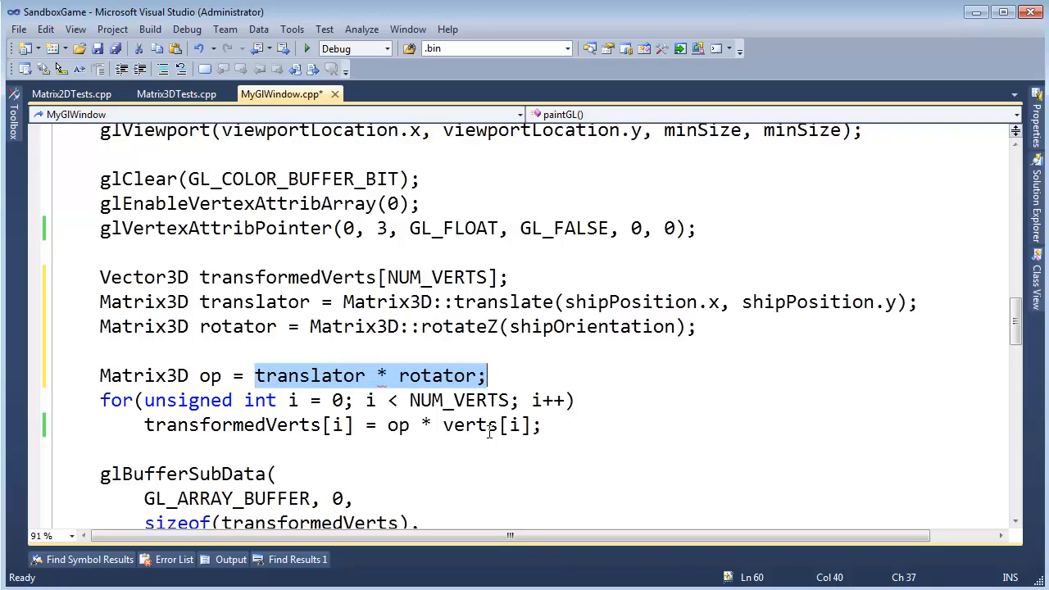
click(610, 400)
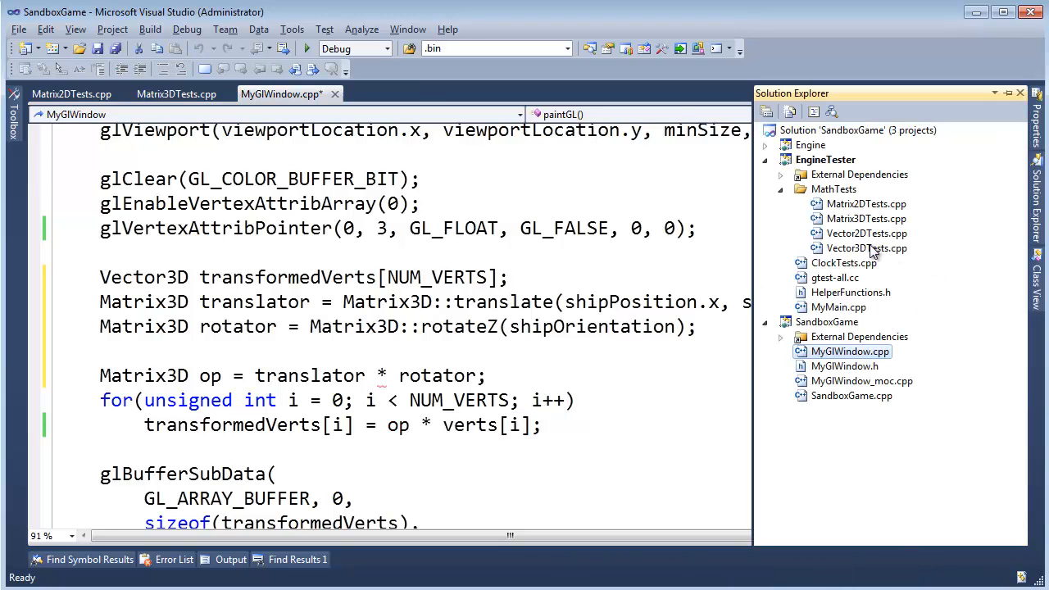
Add an empty TEST(Matrix3D, MatrixMatrixMultiply) below the MatrixVectorMultiply test
double_click(866, 249)
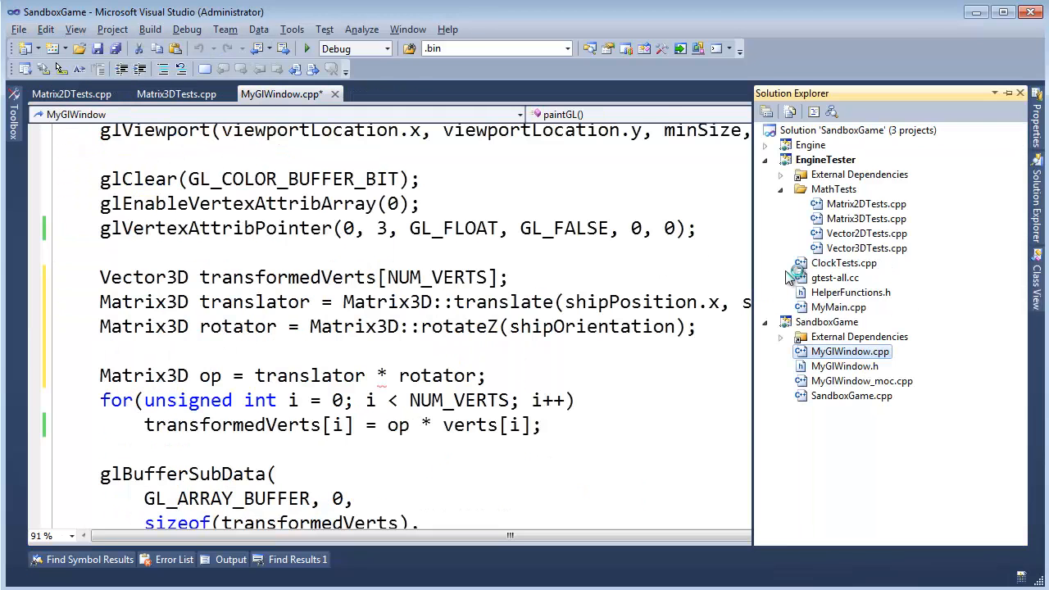
click(175, 93)
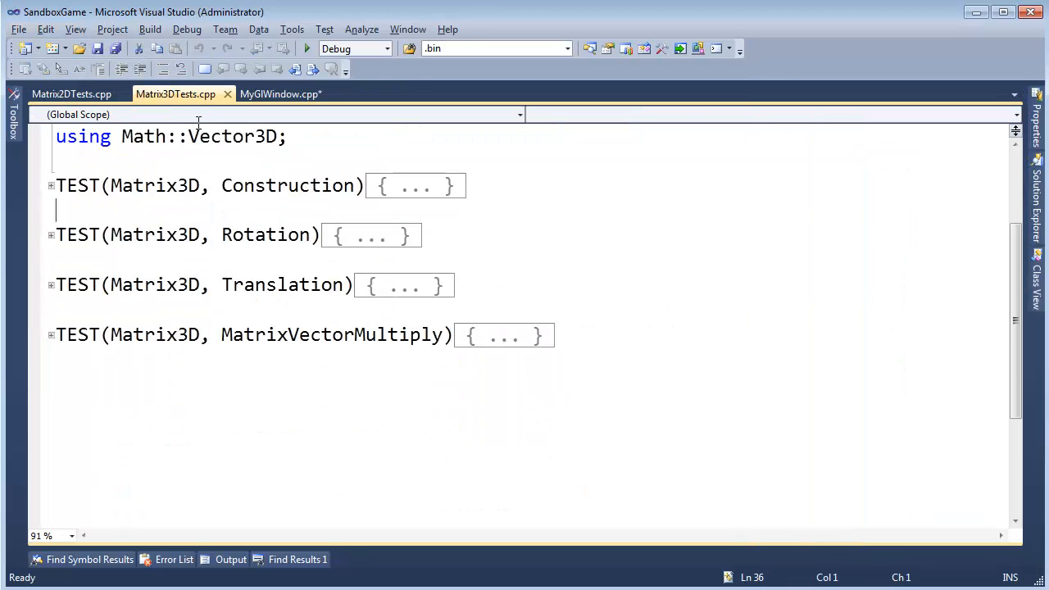
click(606, 334)
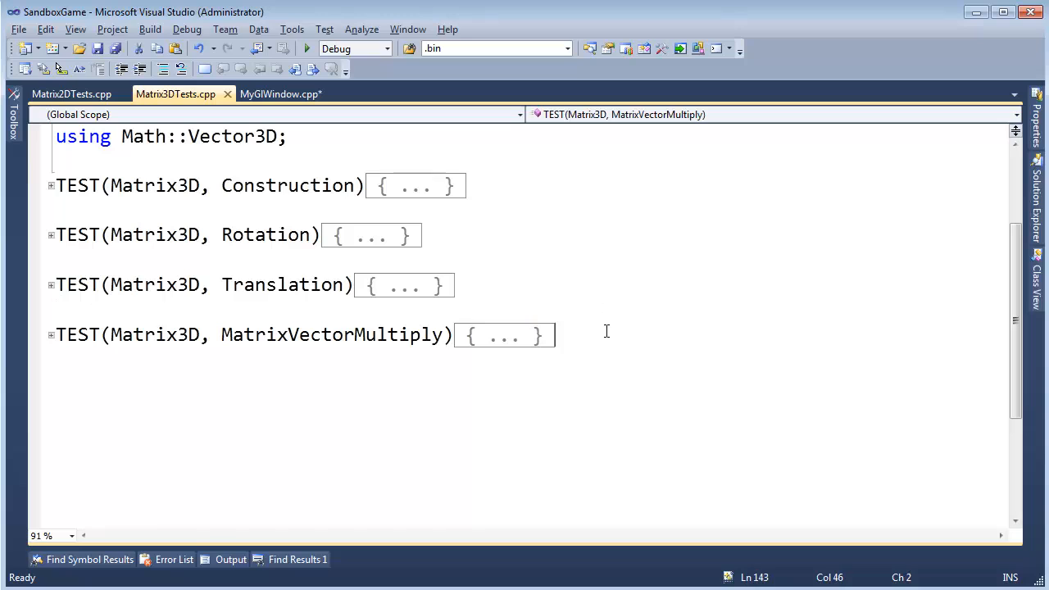
text(T)
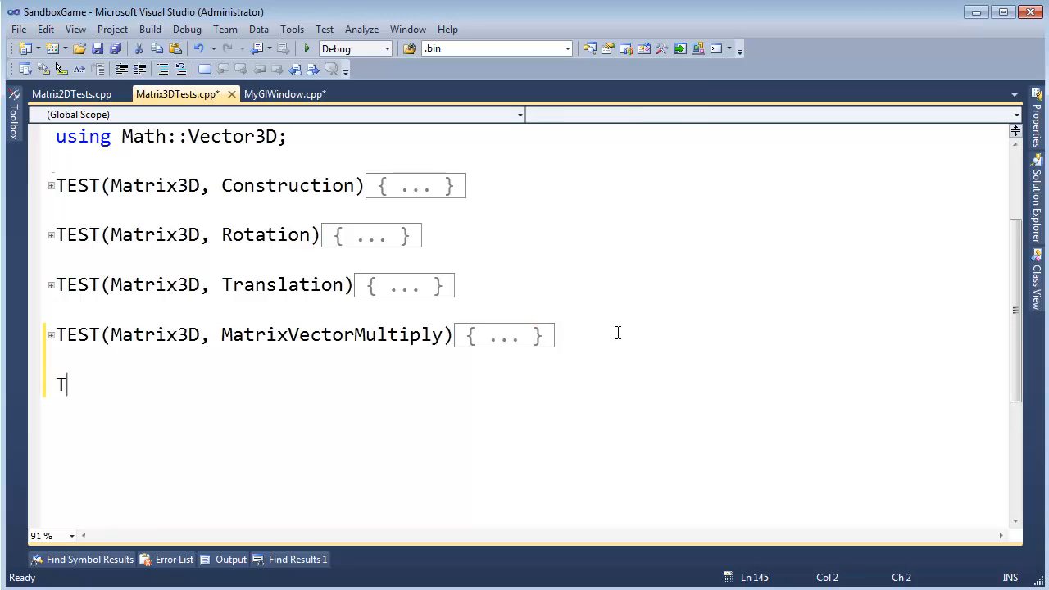
text(EST(Matrix)
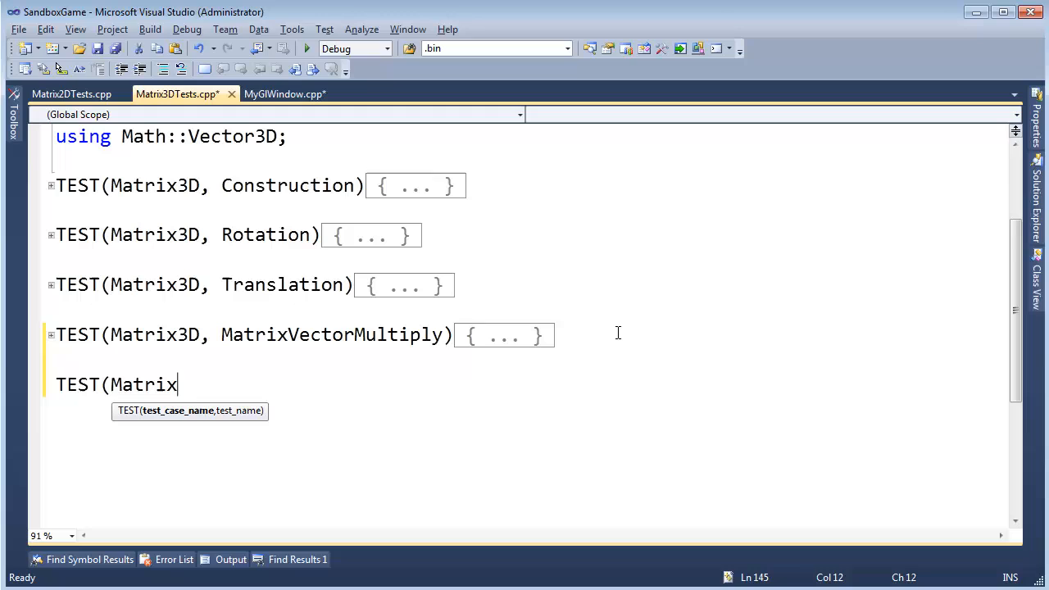
text(3D, Mat)
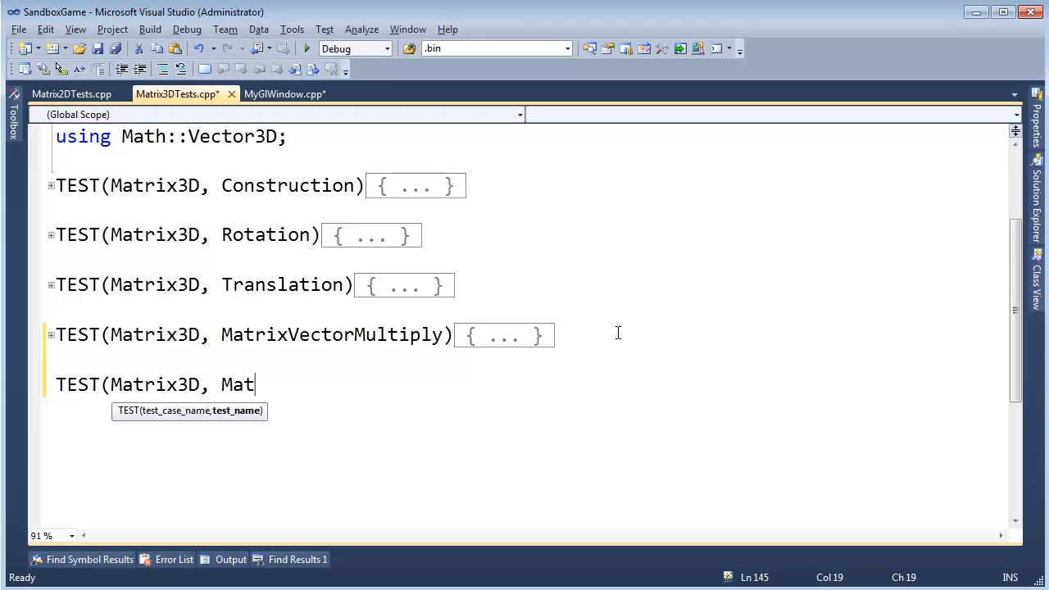
text(rixMatr)
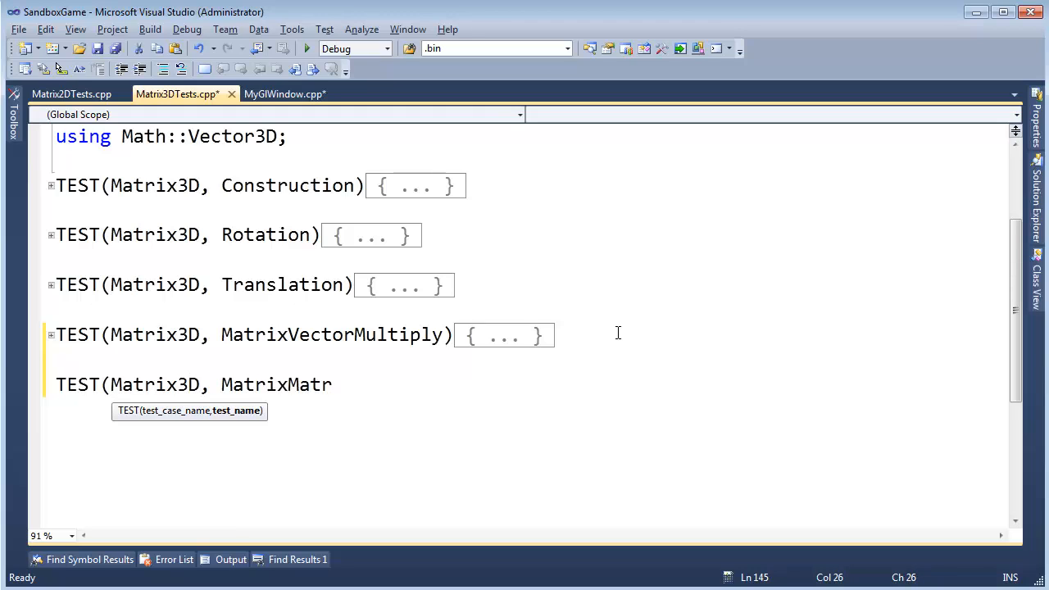
text(ixMultiply)
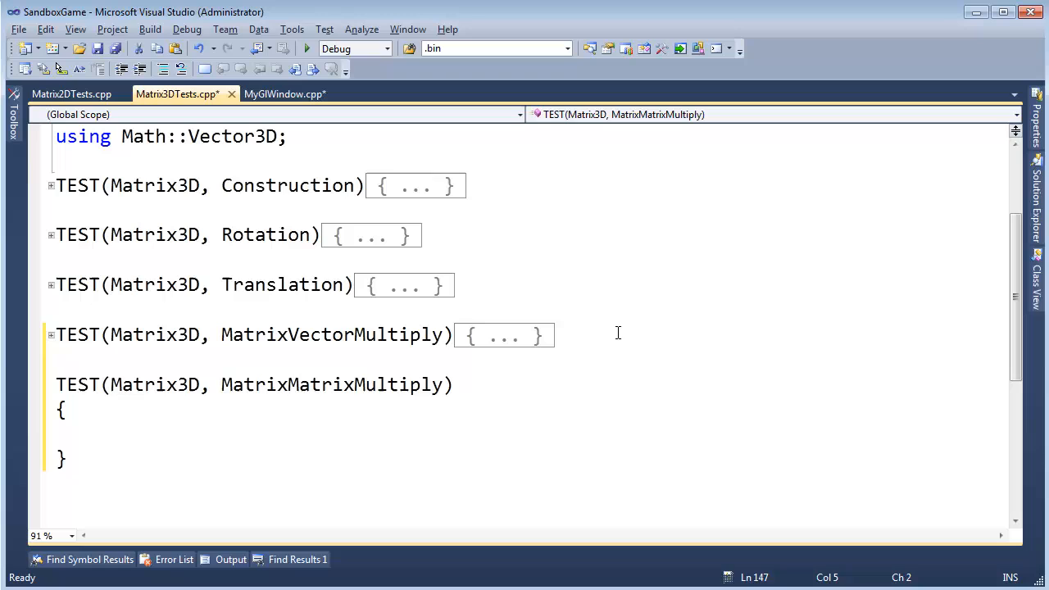
Declare Matrix3D theMatrix constructed from the values 1 through 9
text(Matrix3D fir)
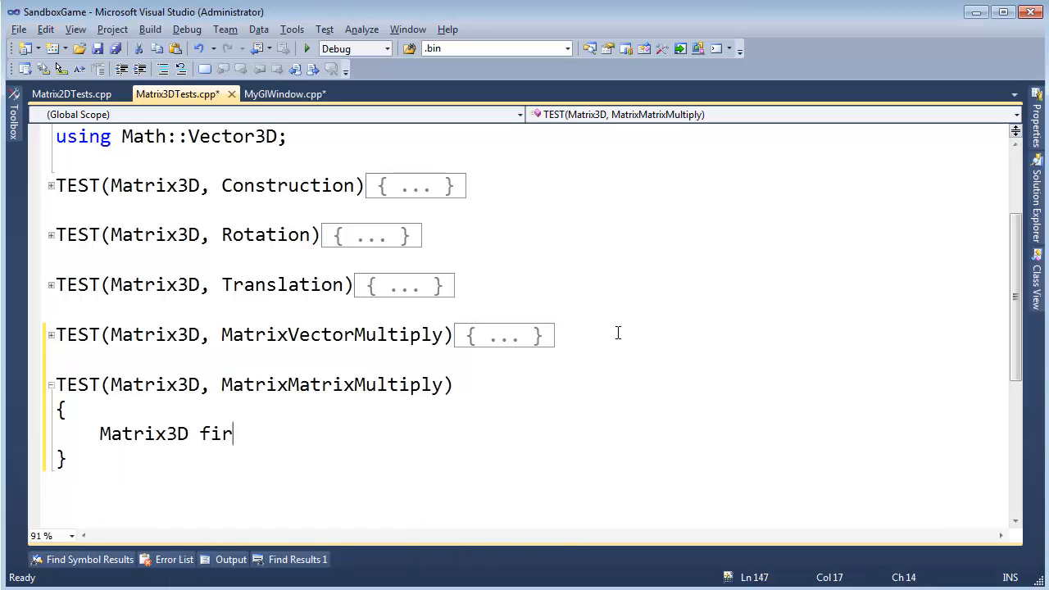
text(st()
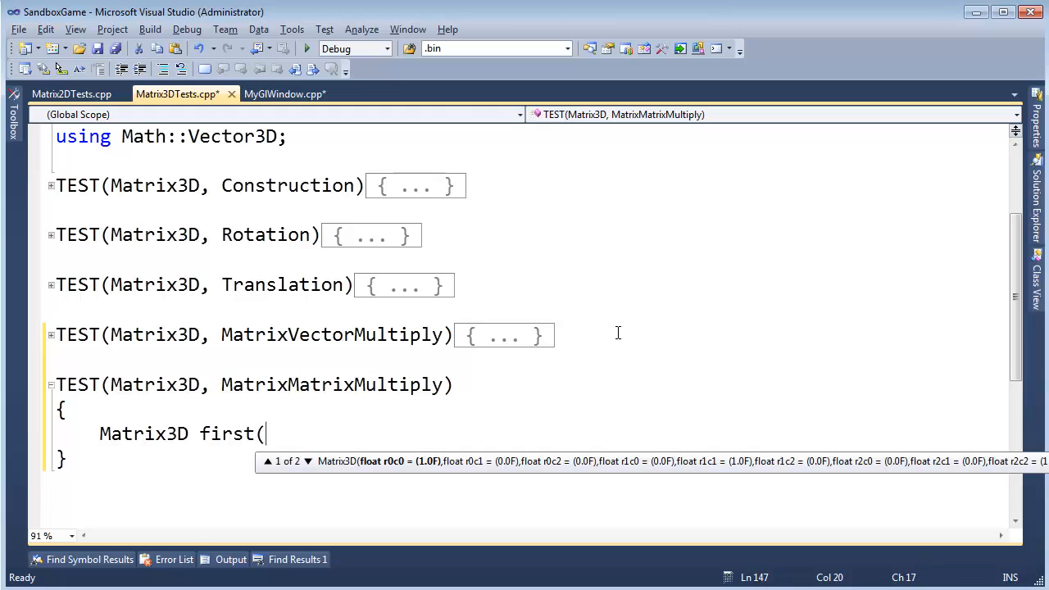
text(1,2)
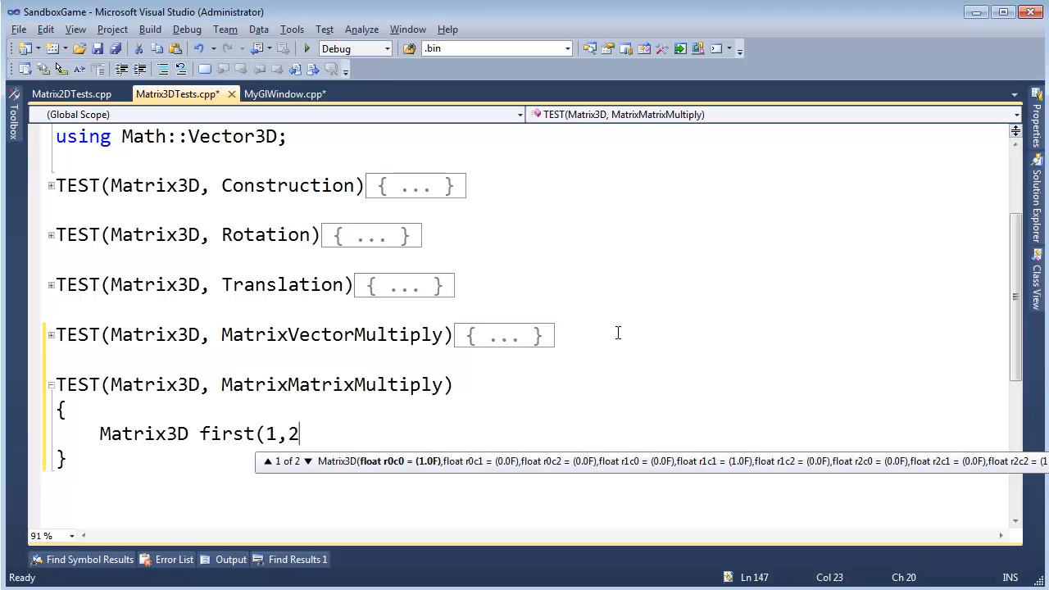
text(,3,)
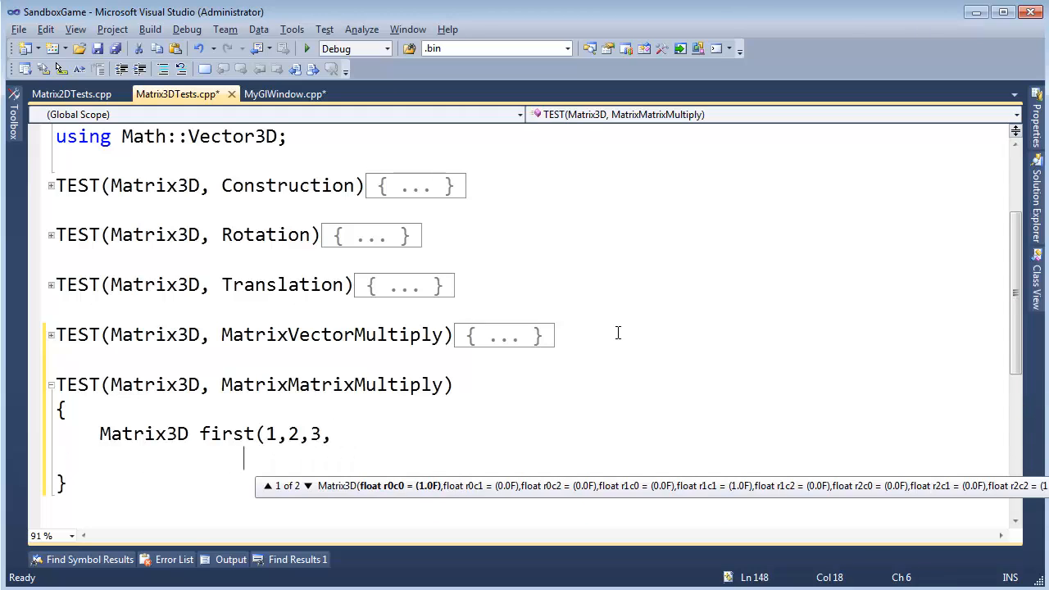
text(4,)
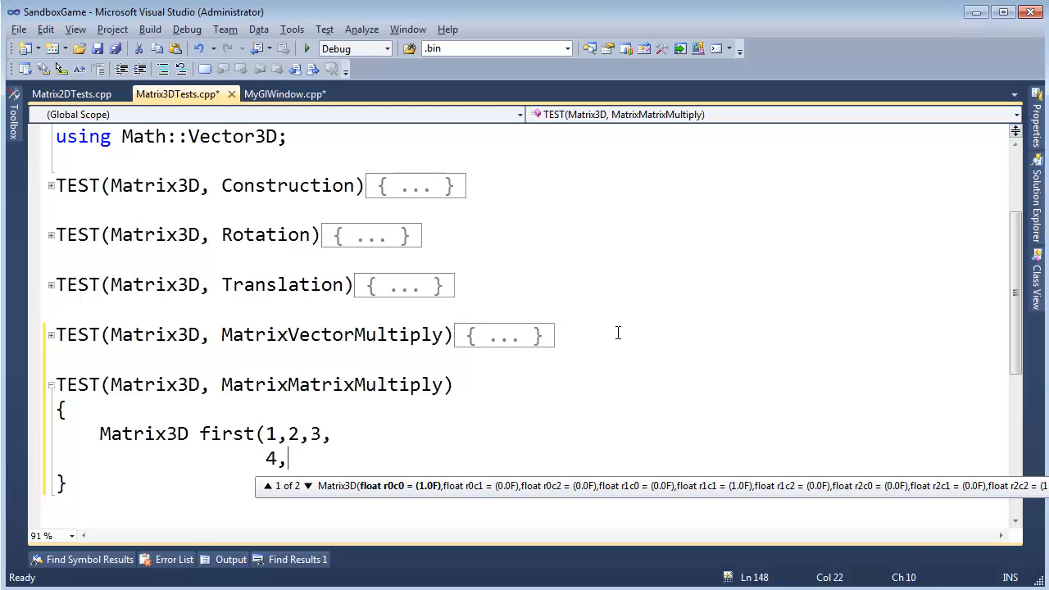
text(5, 6)
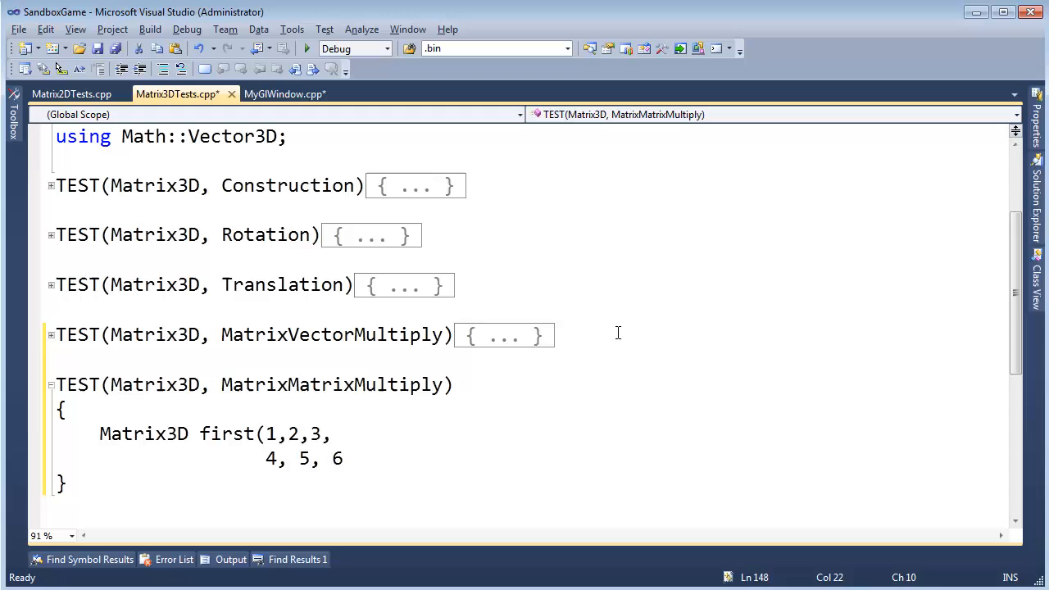
text(,)
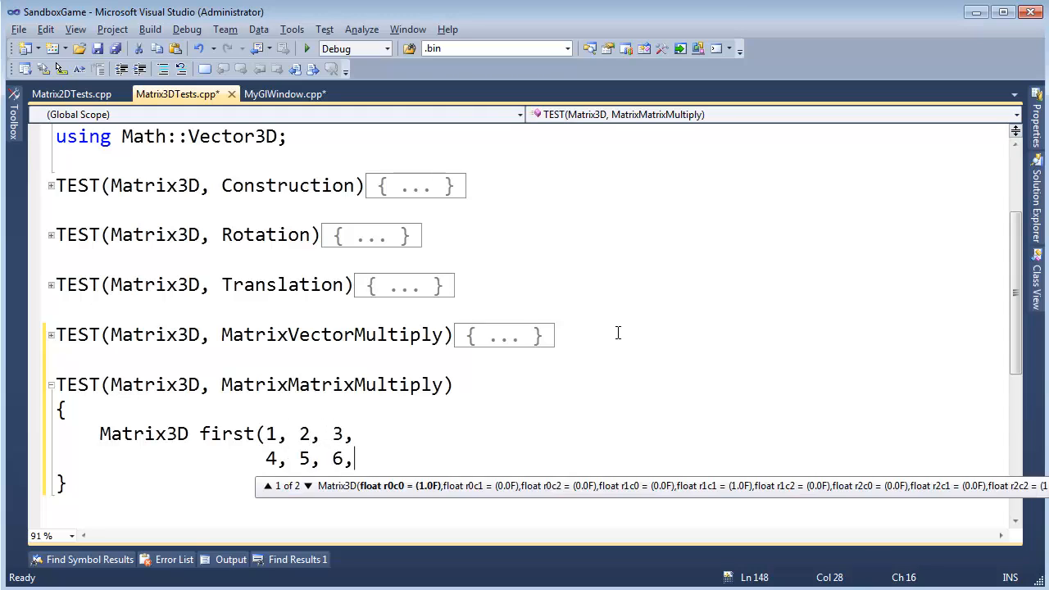
text(7)
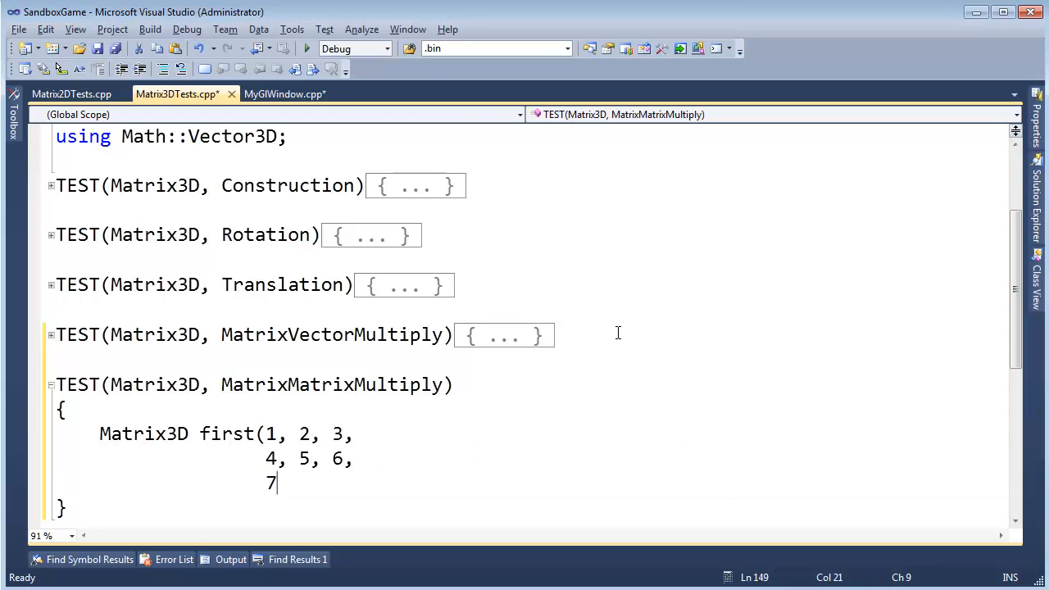
text(, 8, 9);)
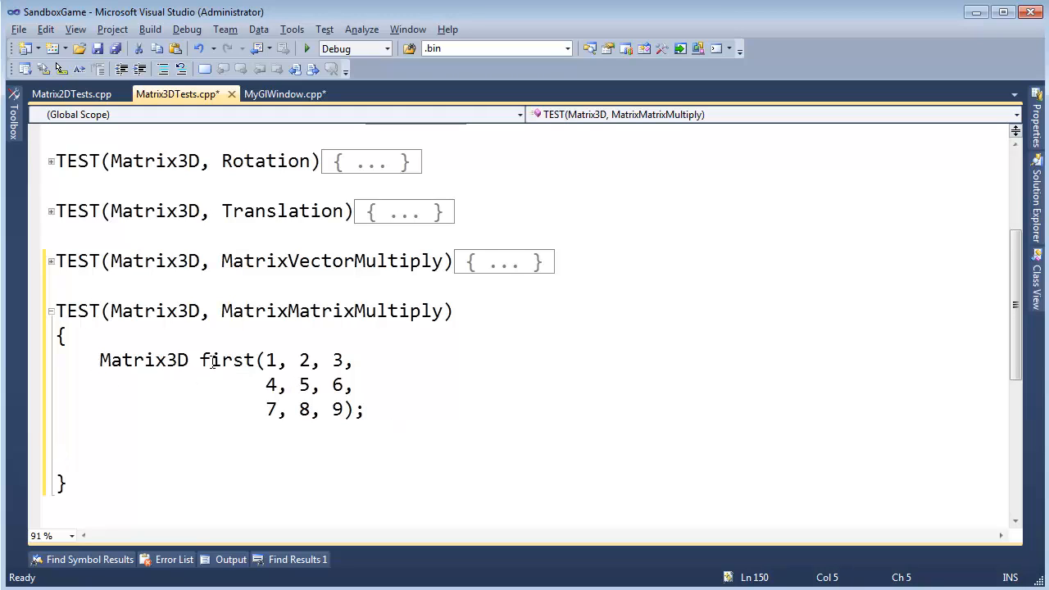
Compute Matrix3D result = theMatrix * theMatrix
text(theMat)
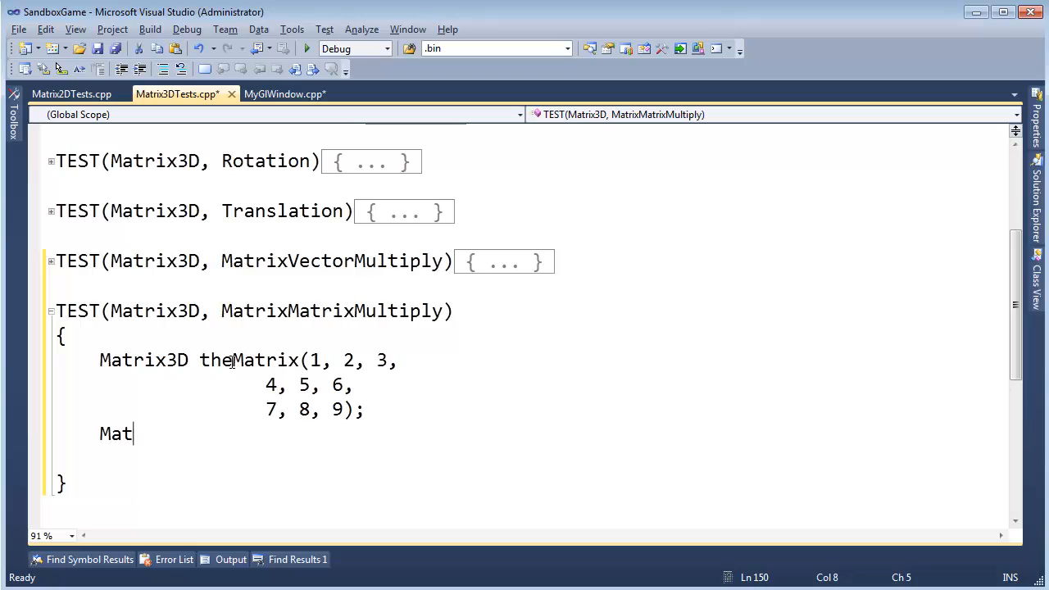
text(rix3D)
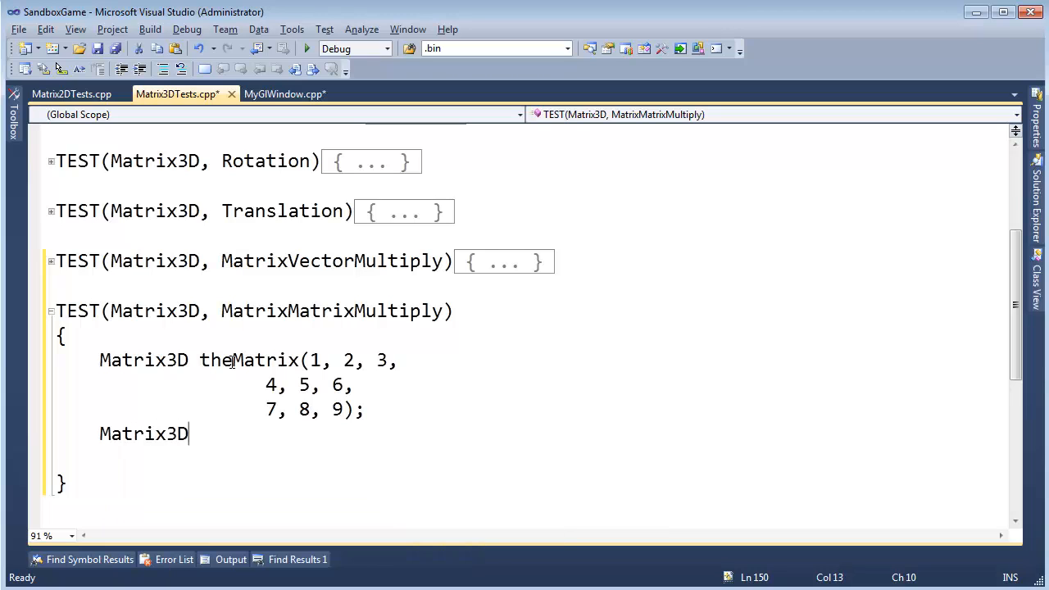
text(result = the)
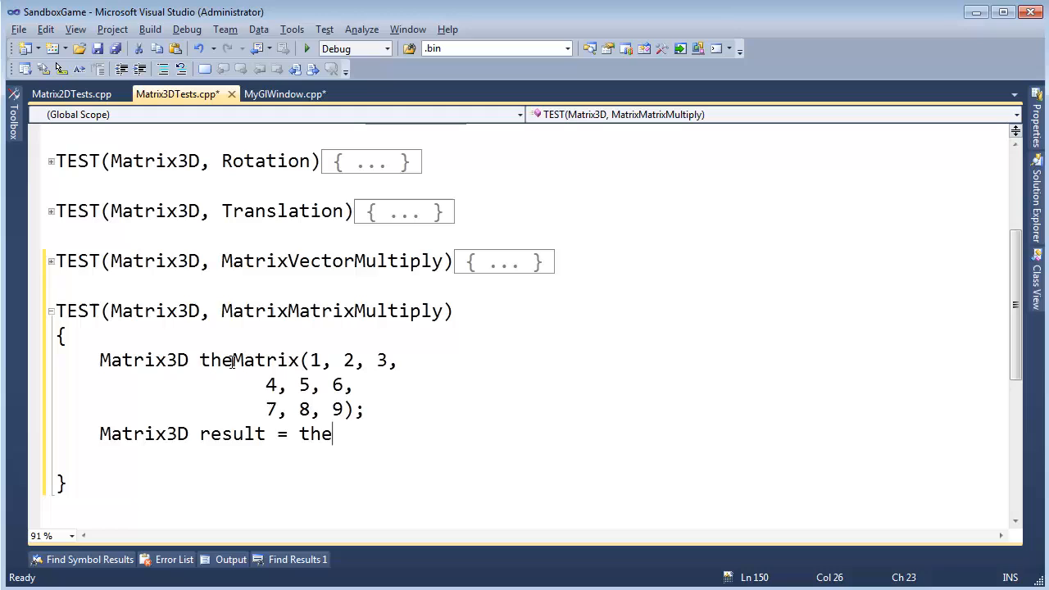
text(Matrix)
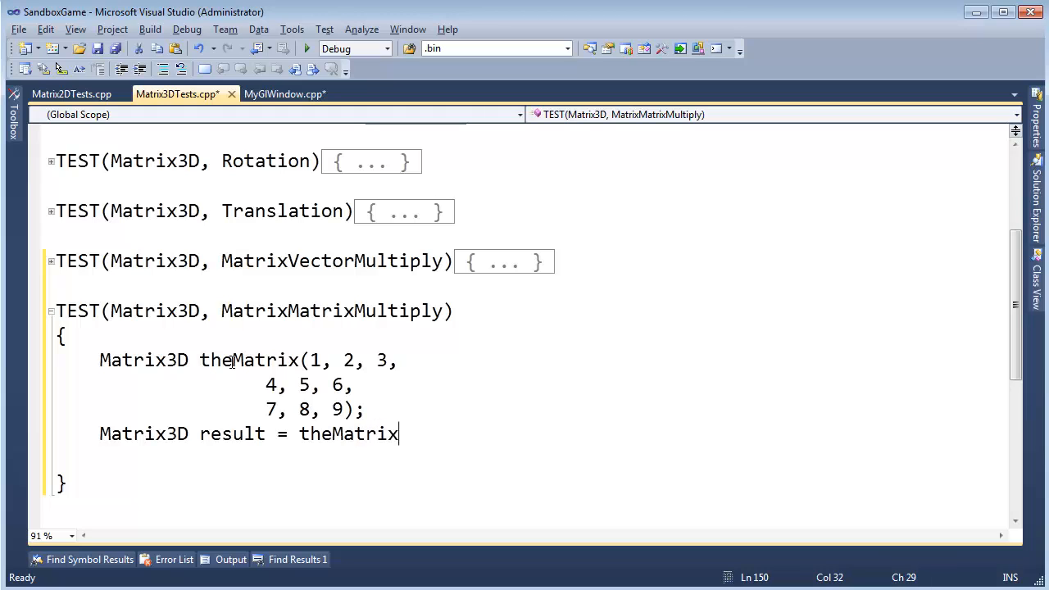
text(* theMa)
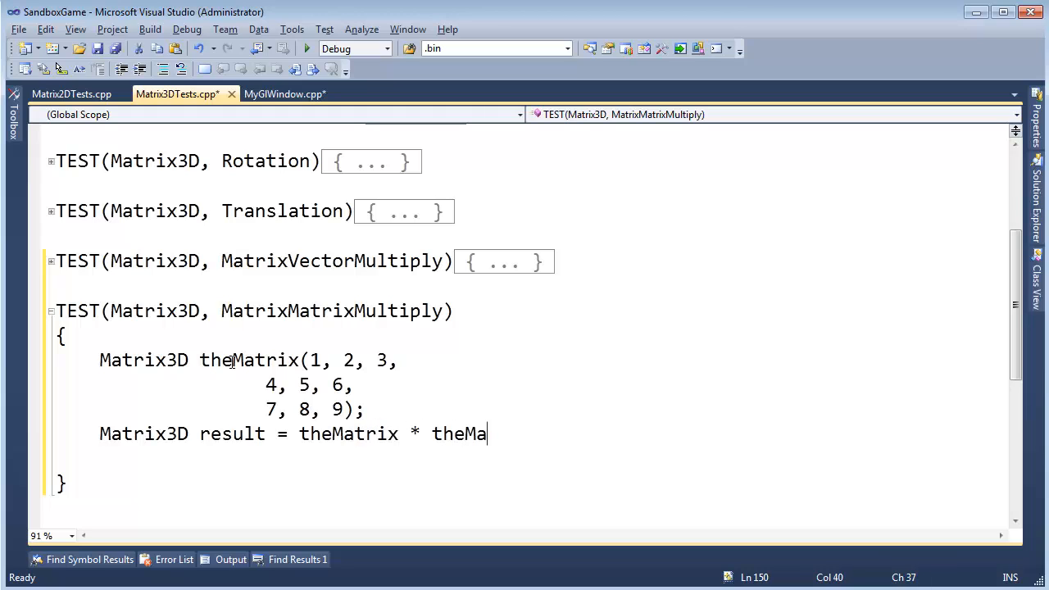
text(trix;)
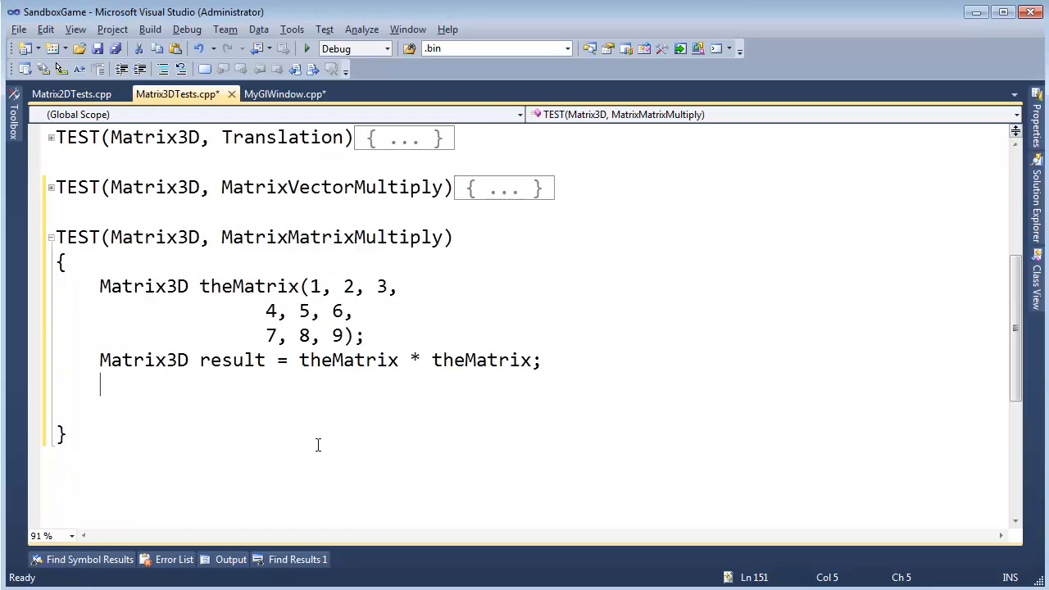
Add EXPECT_FLOAT_EQ(result.r0c0, ); and duplicate it into six placeholder lines
text(Expect_fl)
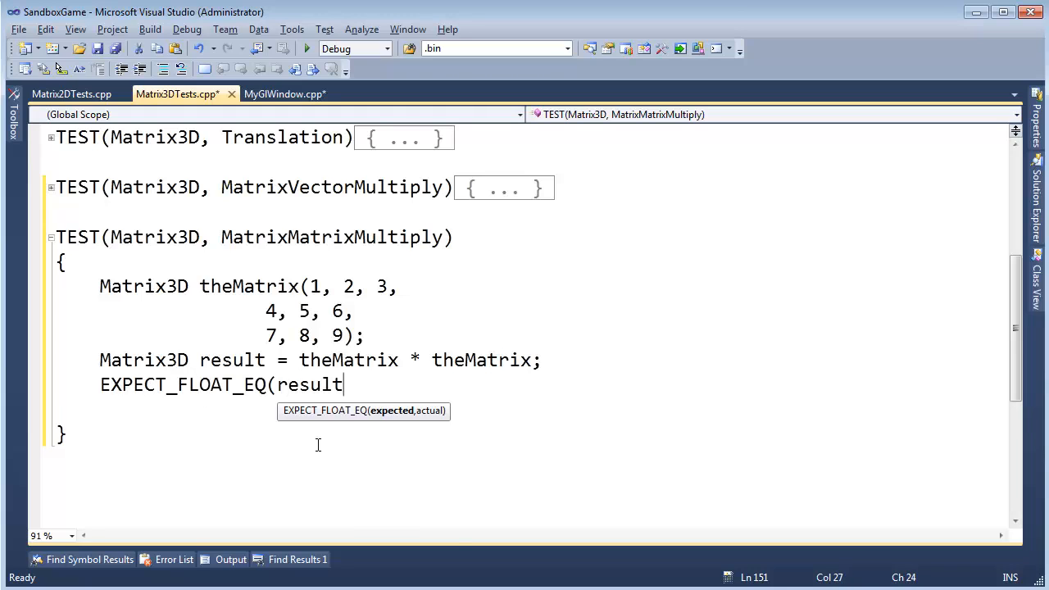
text(.r0c0, );)
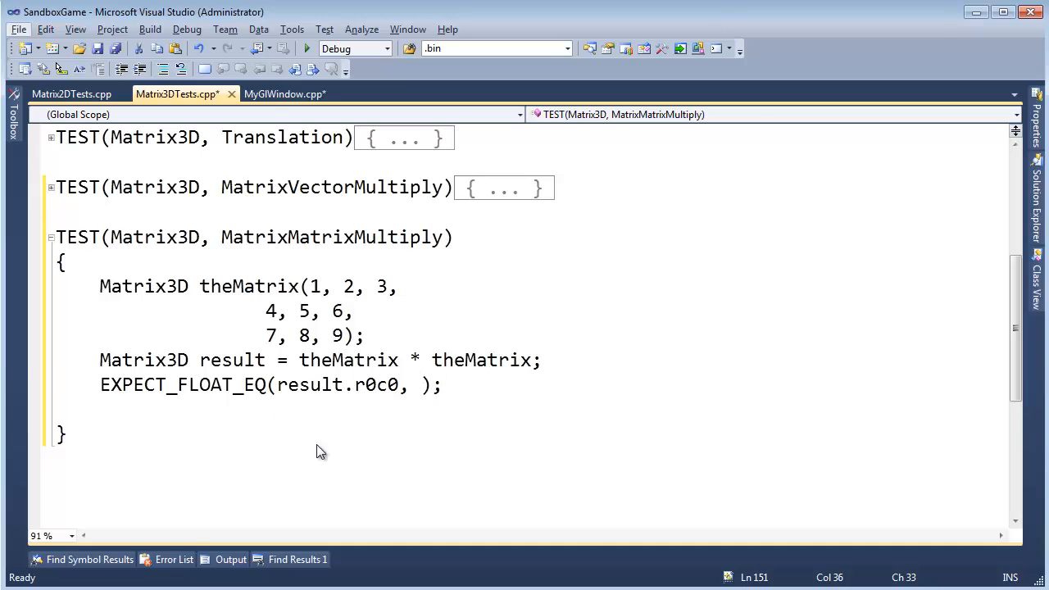
key(ctrl+s)
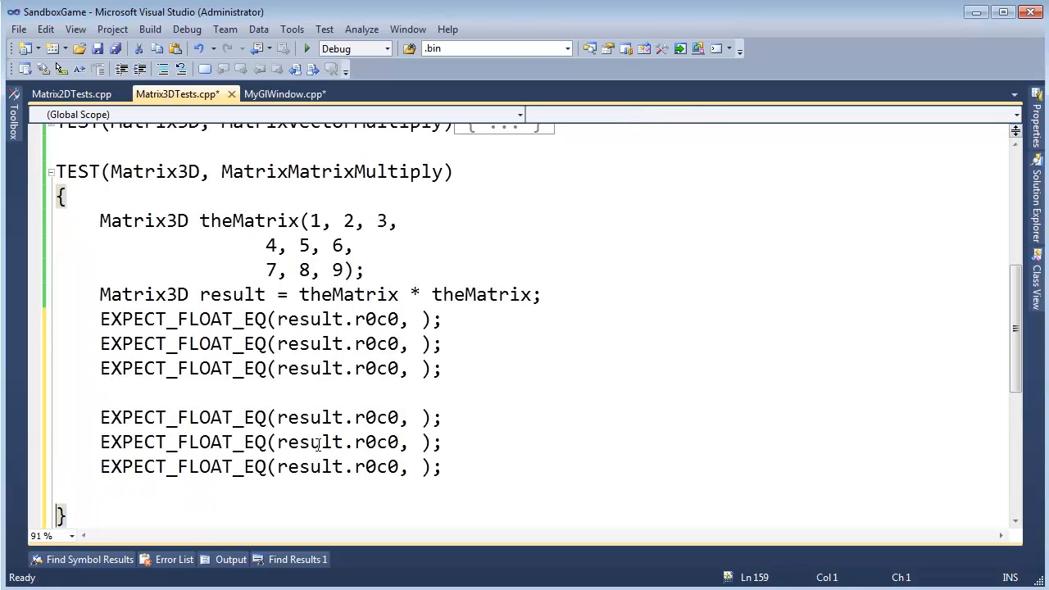
Scroll down to the pasted EXPECT_FLOAT_EQ lines to extend them to r0c0 through r2c2
scroll(down, 3)
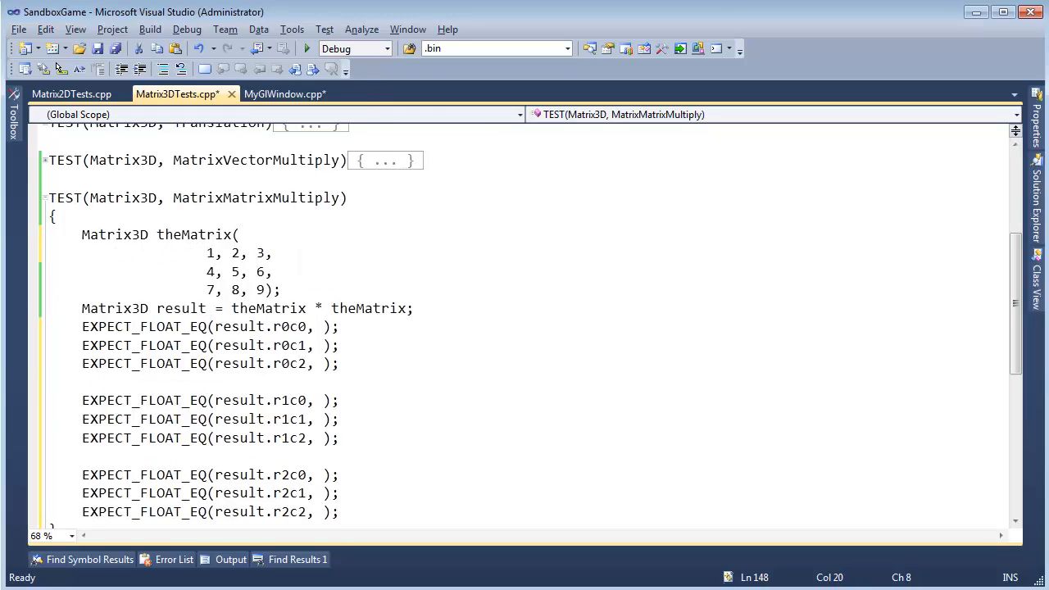
mouse_move(521, 179)
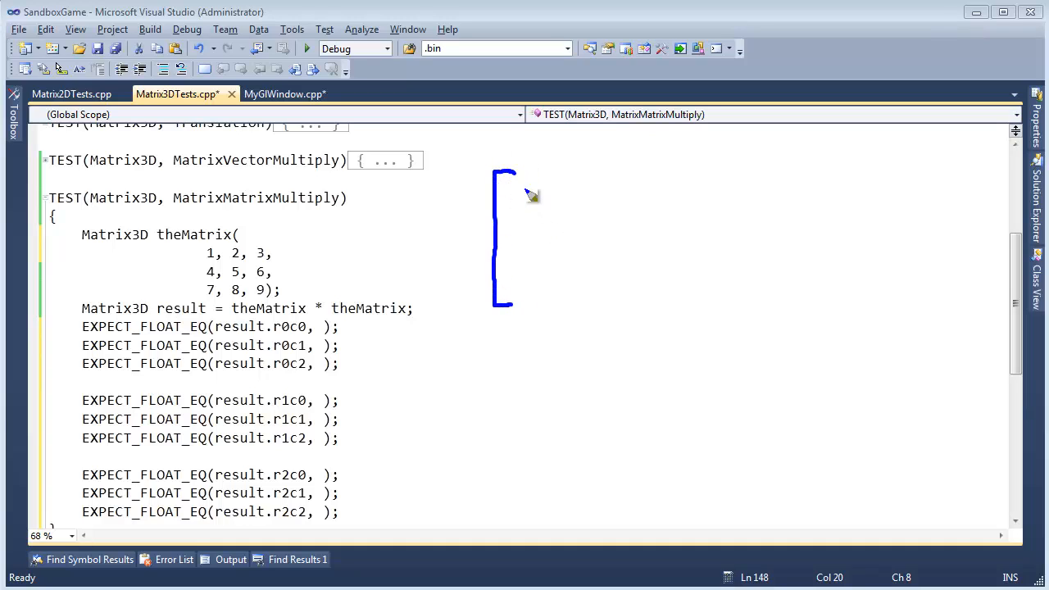
Sketch the 1–9 matrix with its bracket beside the test
drag(524, 200, 631, 200)
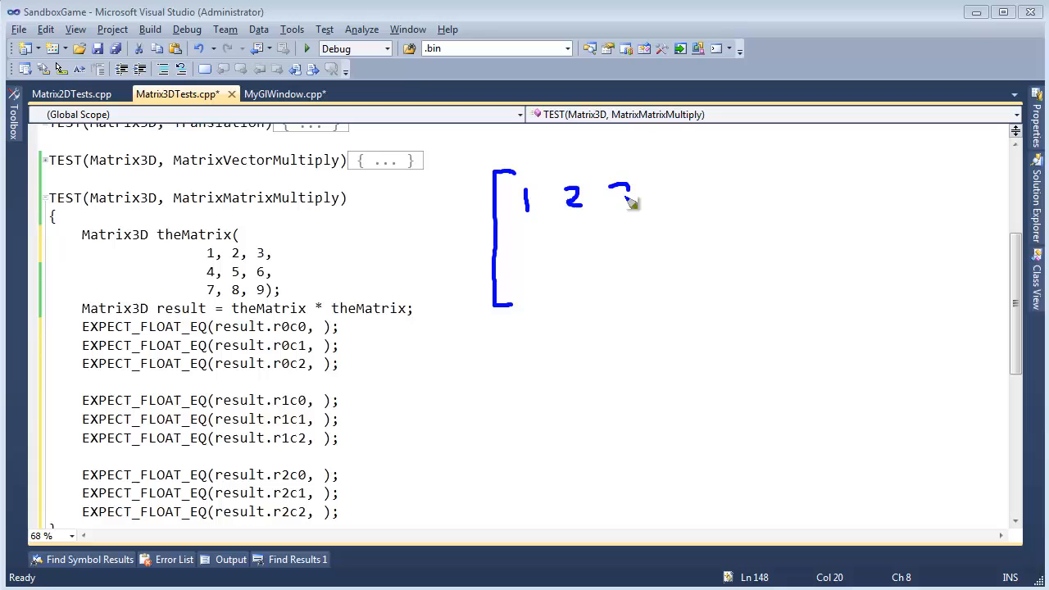
drag(620, 193, 527, 237)
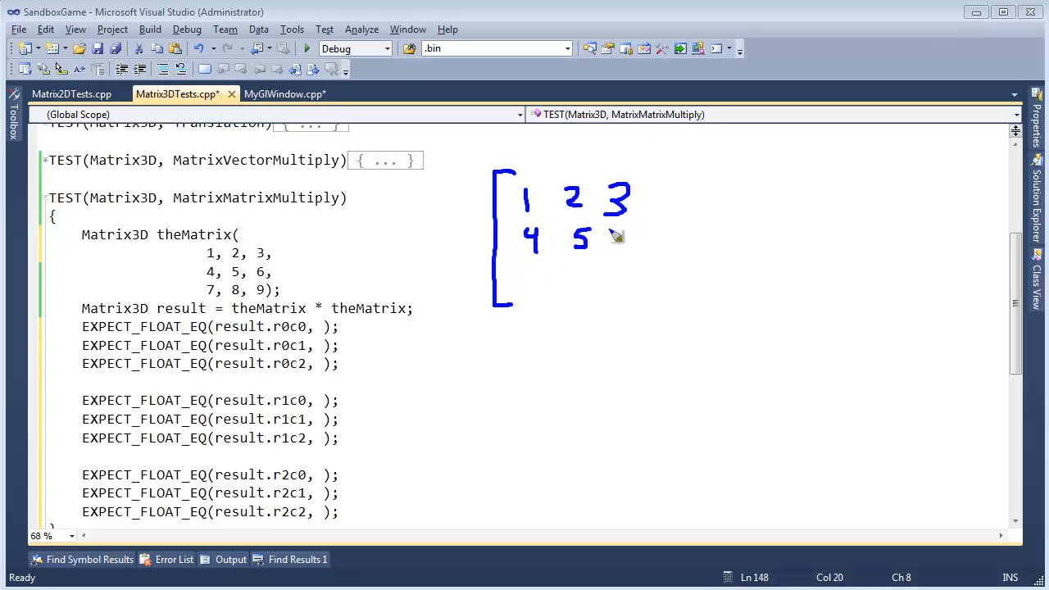
drag(623, 238, 659, 308)
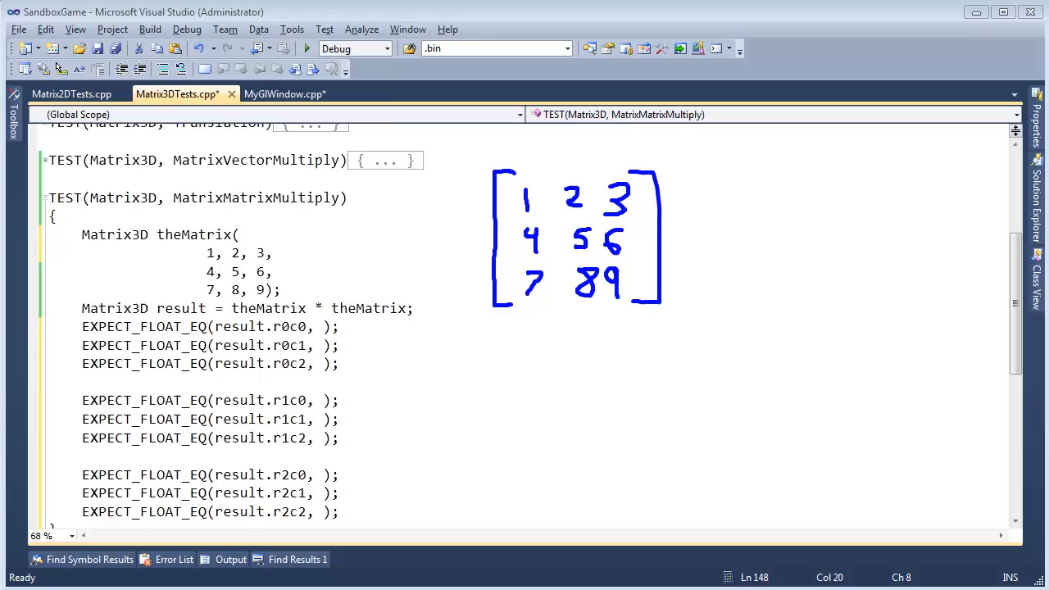
mouse_move(751, 180)
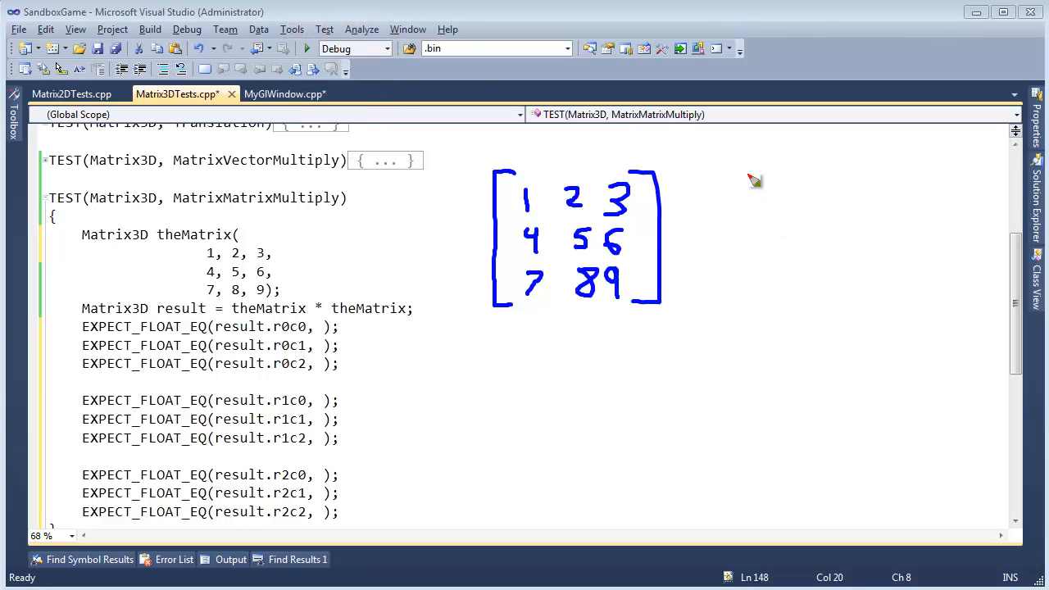
Sketch a red copy of the 1–9 matrix beside the first one
drag(729, 172, 725, 308)
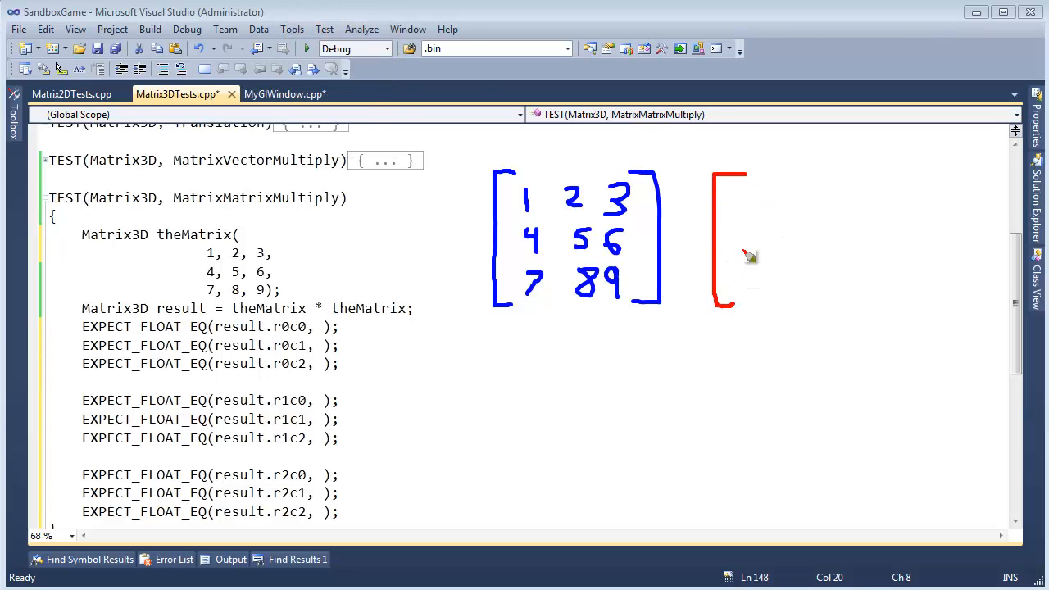
drag(740, 200, 790, 200)
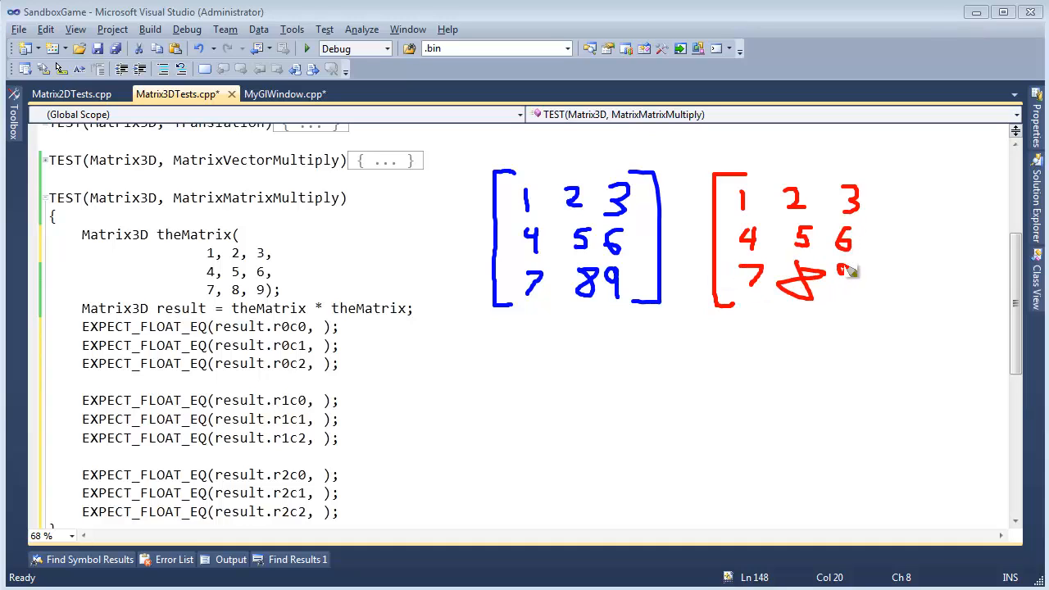
drag(849, 270, 888, 320)
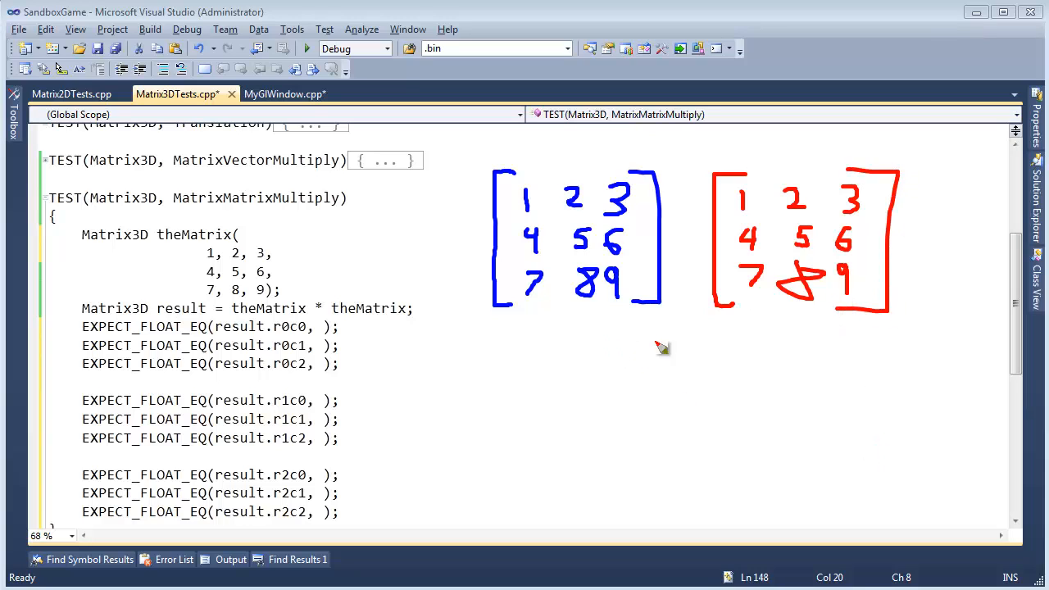
mouse_move(639, 260)
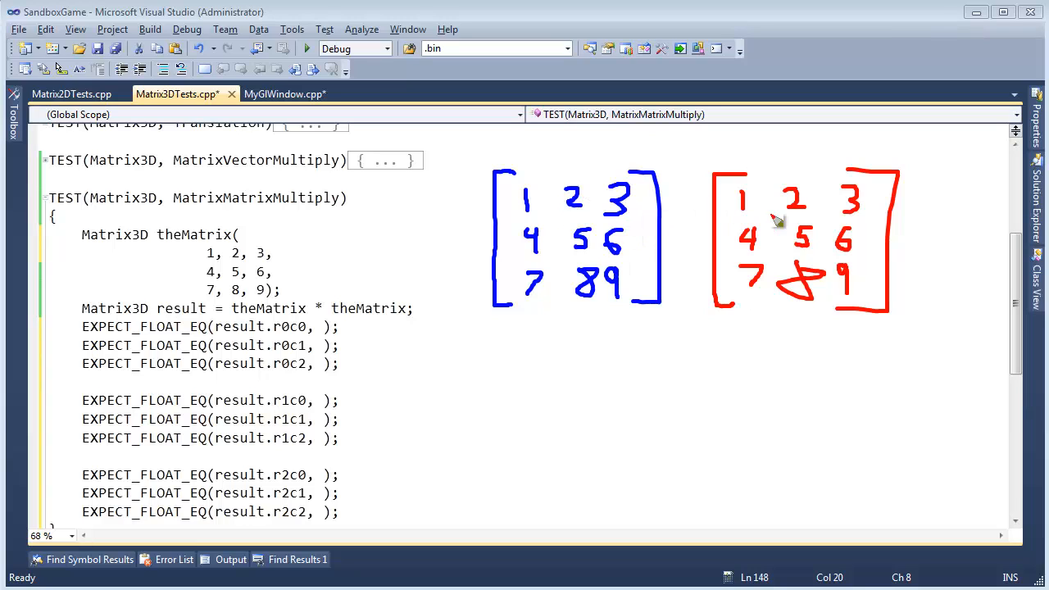
mouse_move(921, 411)
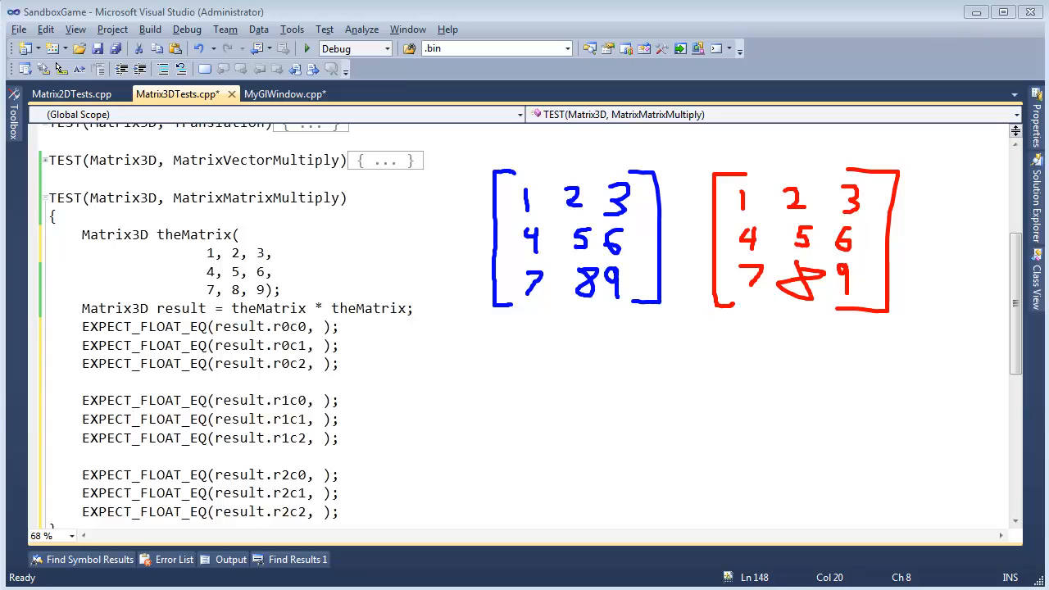
mouse_move(746, 198)
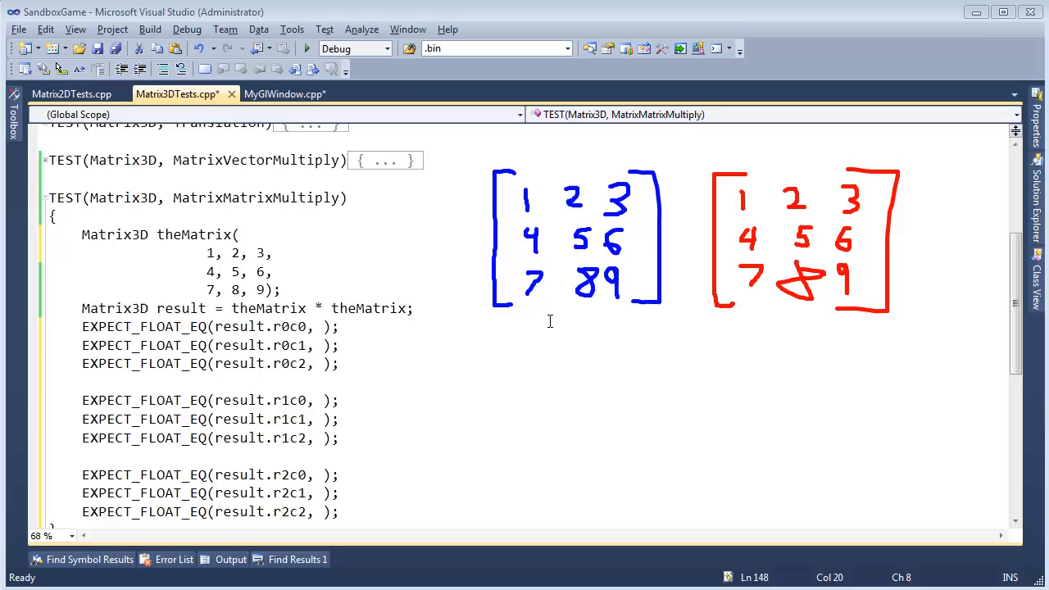
mouse_move(756, 240)
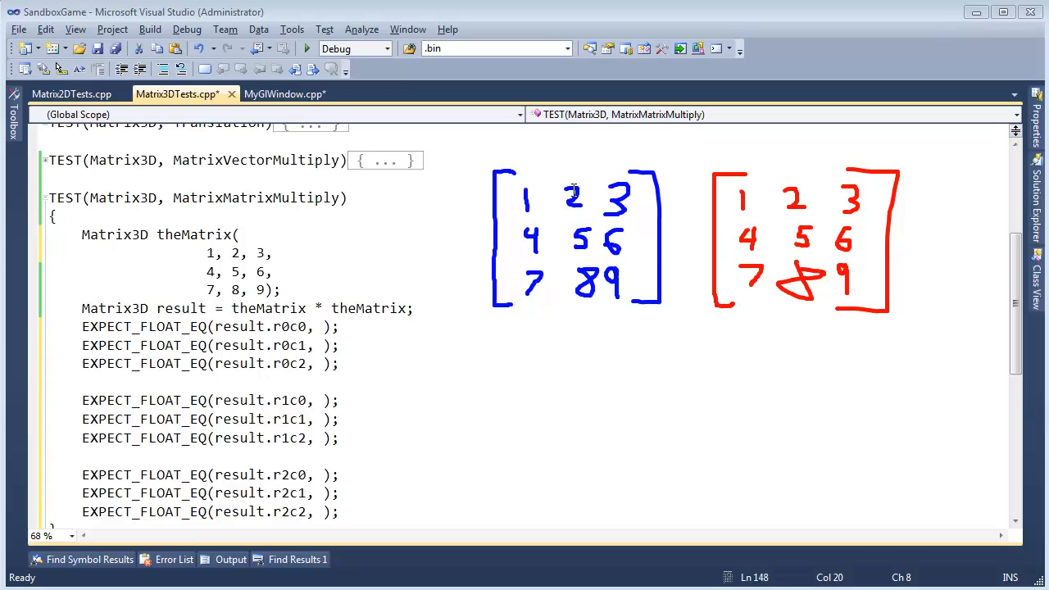
mouse_move(757, 277)
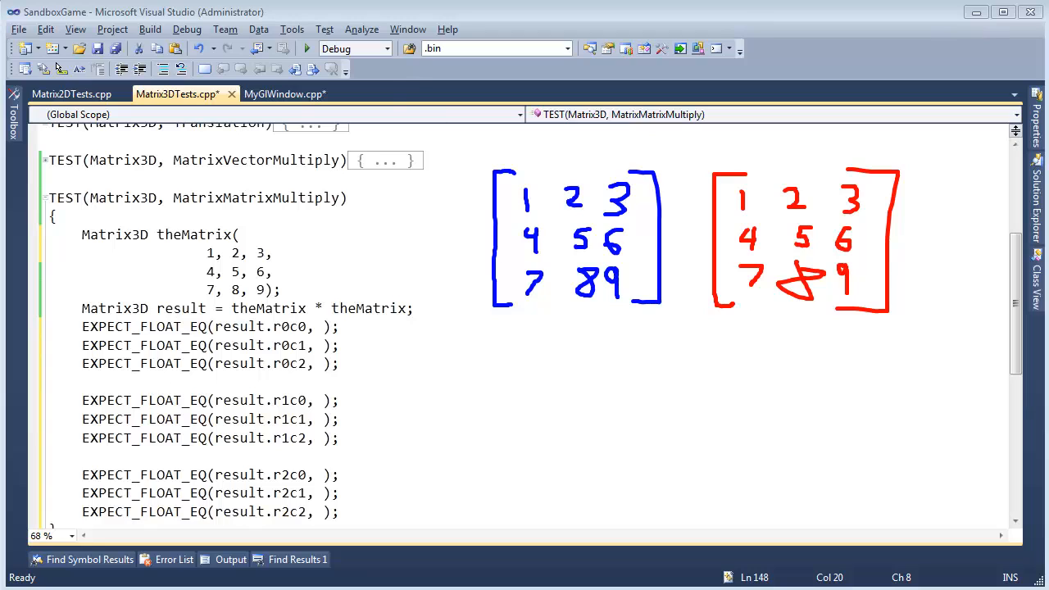
mouse_move(683, 429)
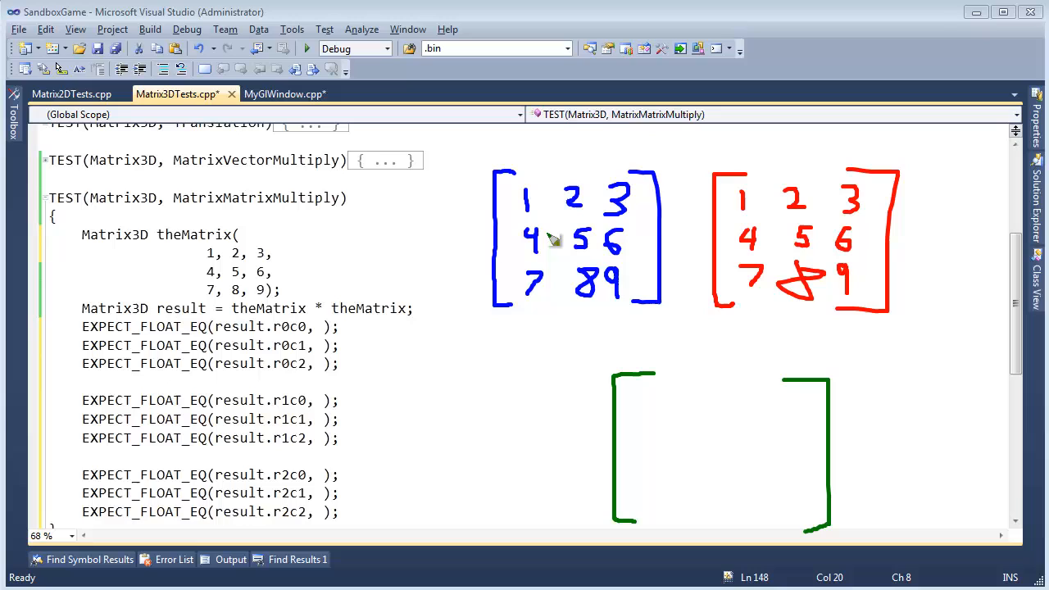
mouse_move(534, 203)
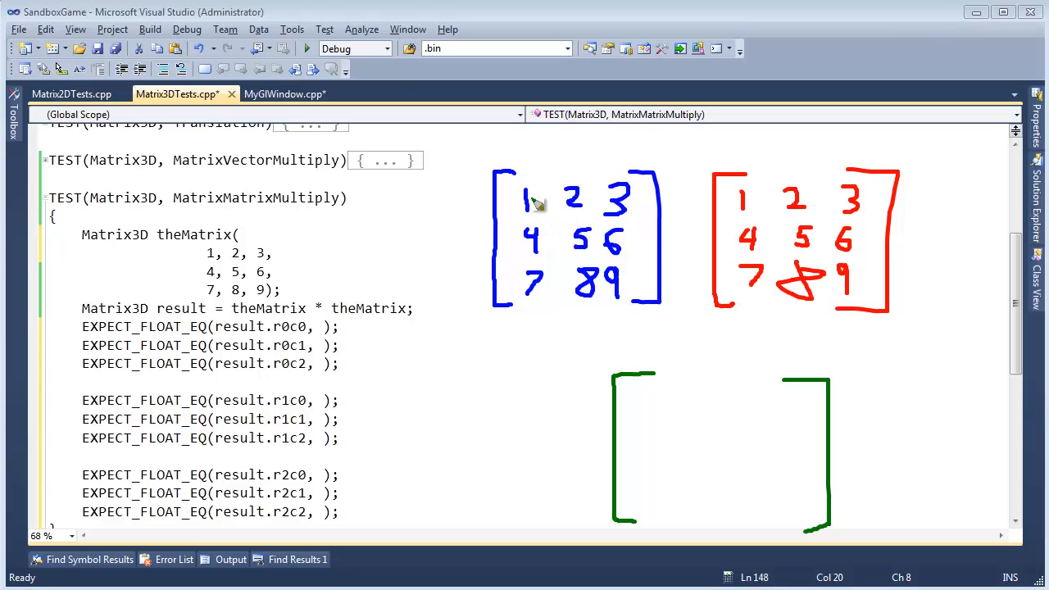
mouse_move(753, 243)
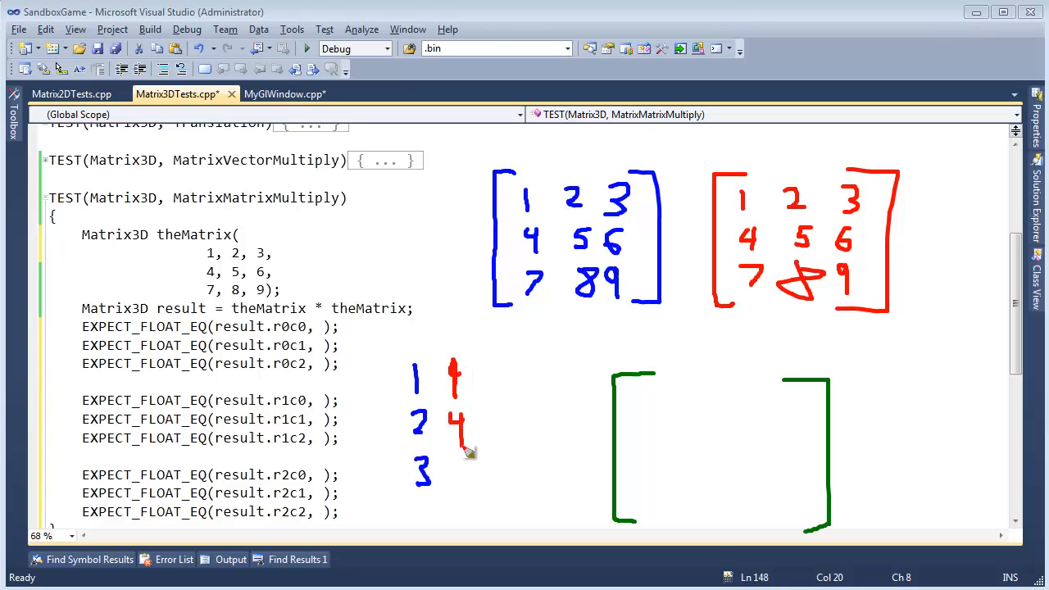
Write the first column beside row 1, 2, 3, their products, and 30 as the first green entry
drag(459, 462, 472, 489)
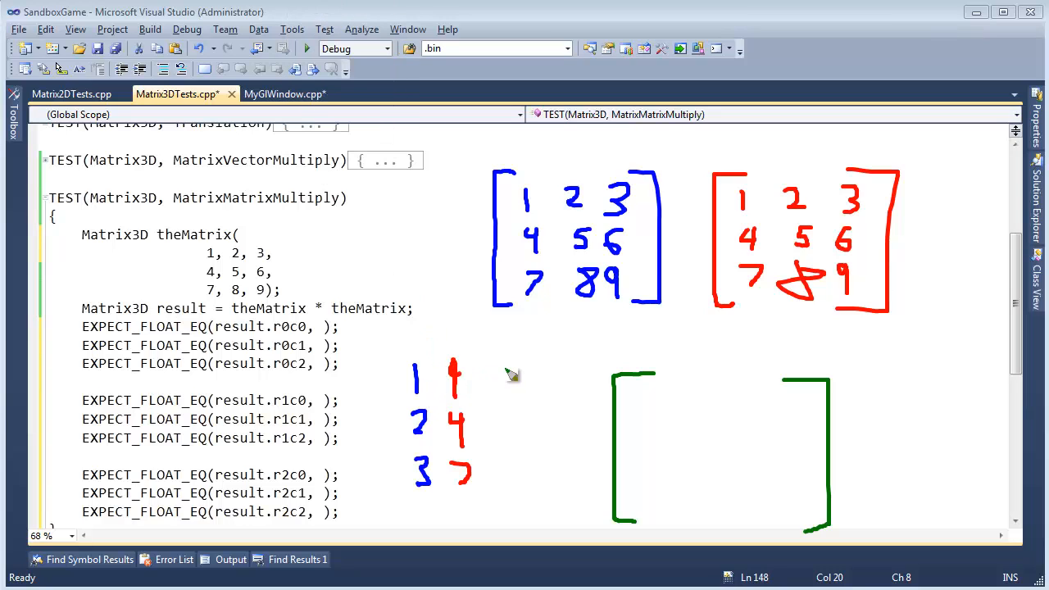
drag(515, 364, 516, 391)
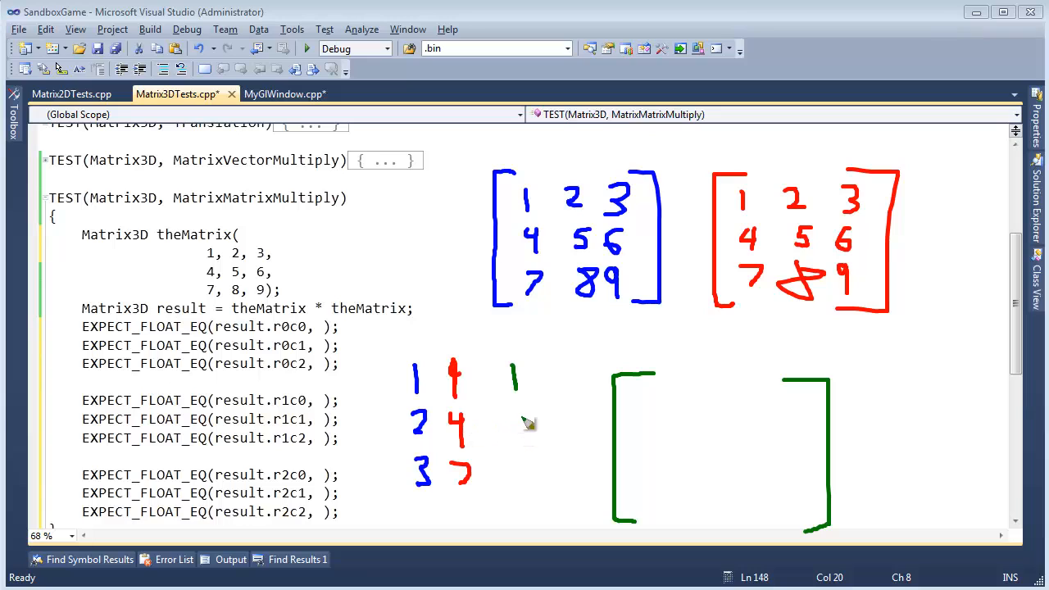
drag(521, 418, 521, 445)
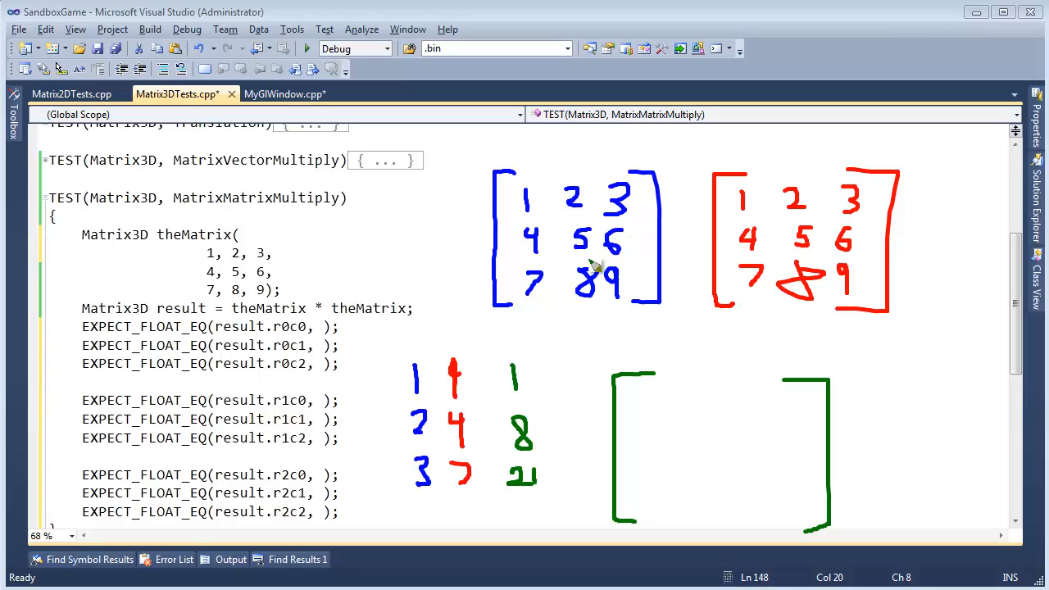
mouse_move(573, 455)
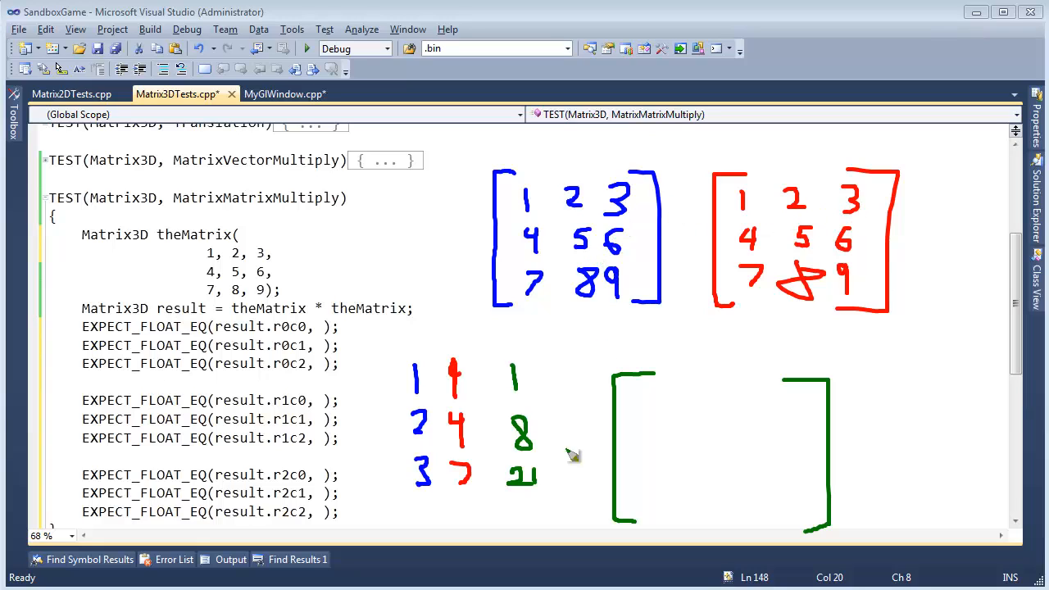
mouse_move(532, 507)
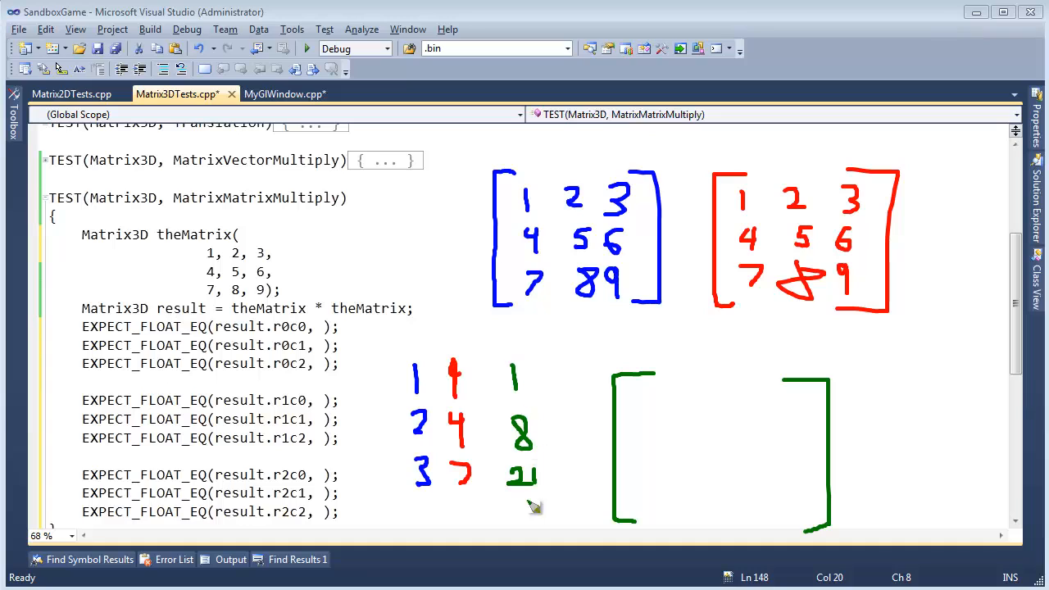
mouse_move(646, 407)
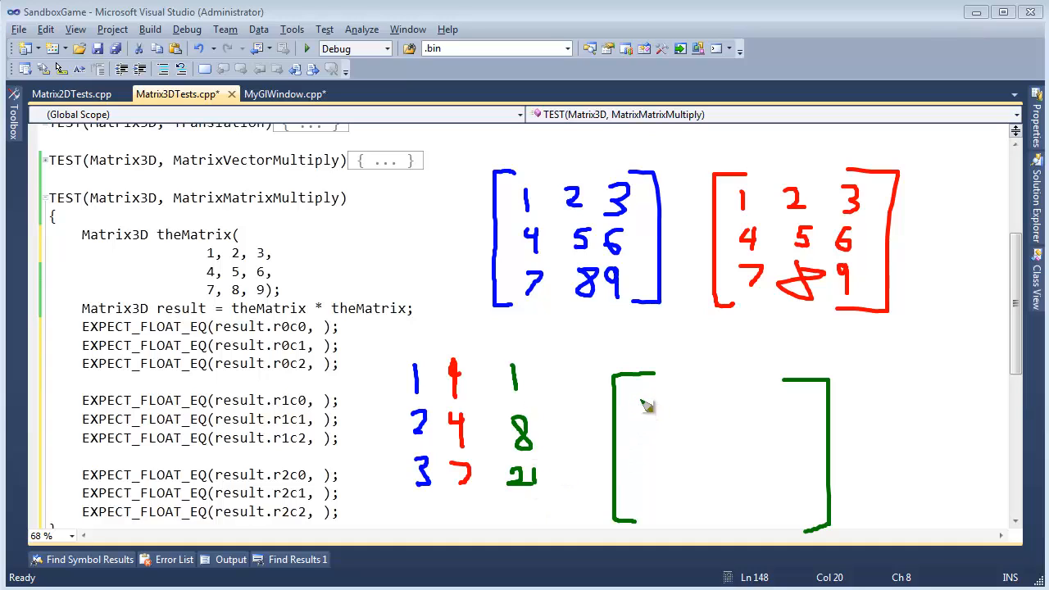
drag(636, 402, 647, 426)
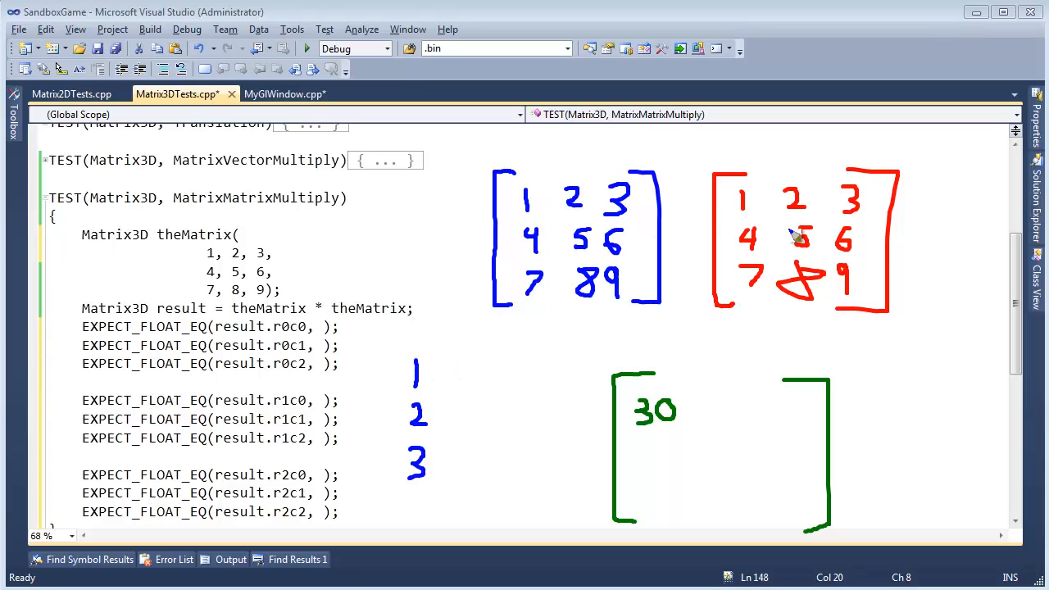
Multiply row 1, 2, 3 by column 2, 5, 8 (products 10, 24) and write 36 in the green matrix
click(319, 10)
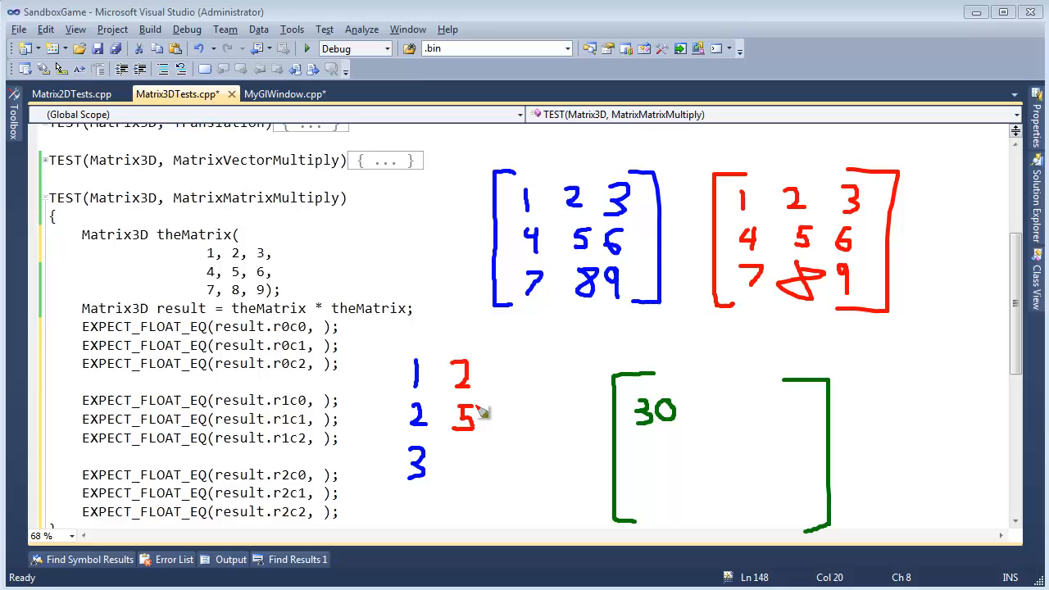
drag(459, 456, 475, 483)
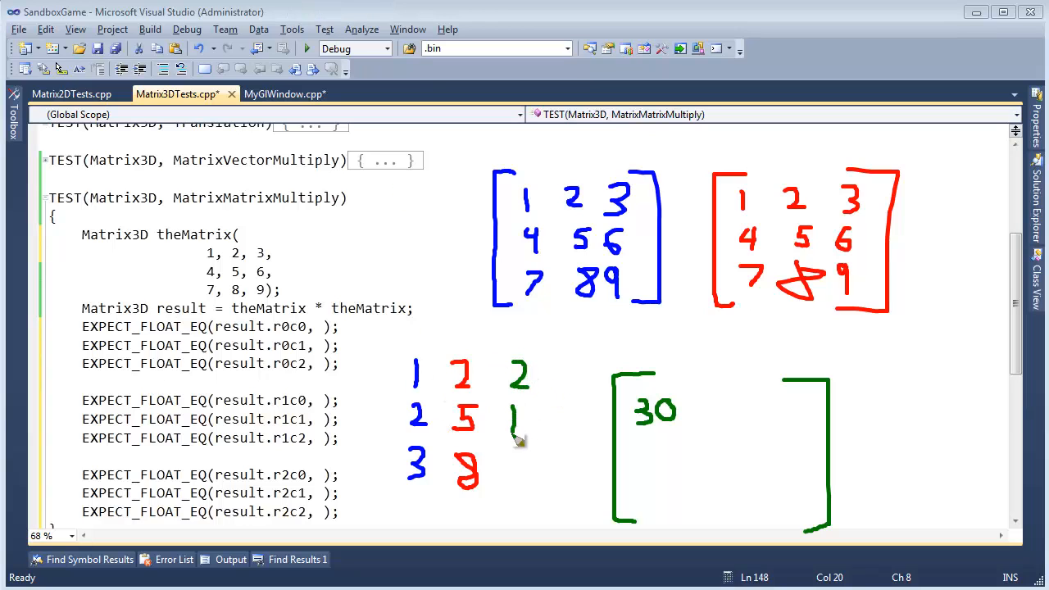
drag(521, 413, 538, 426)
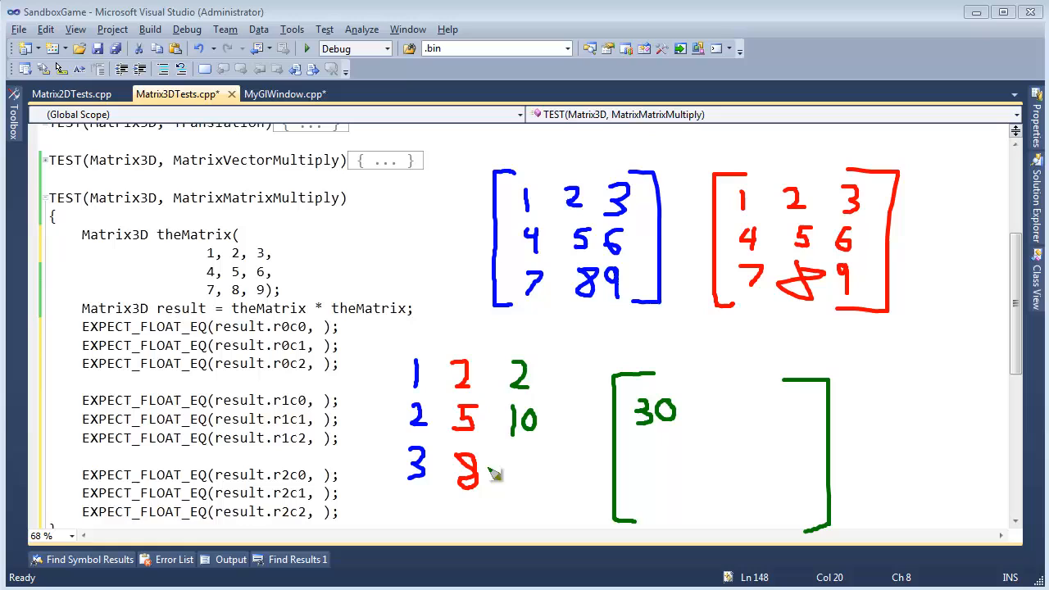
drag(521, 472, 527, 472)
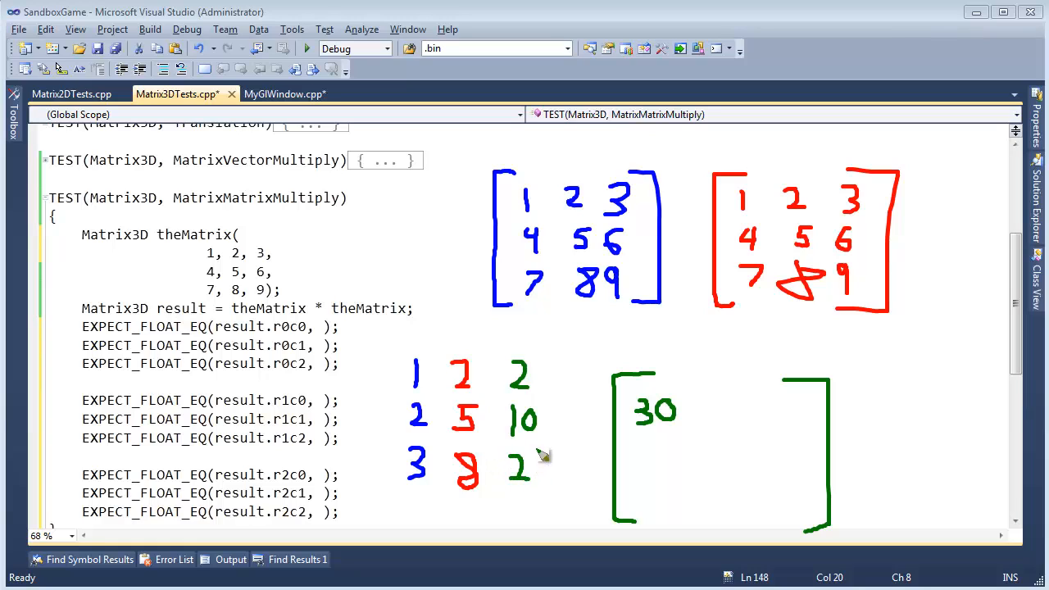
drag(528, 459, 554, 475)
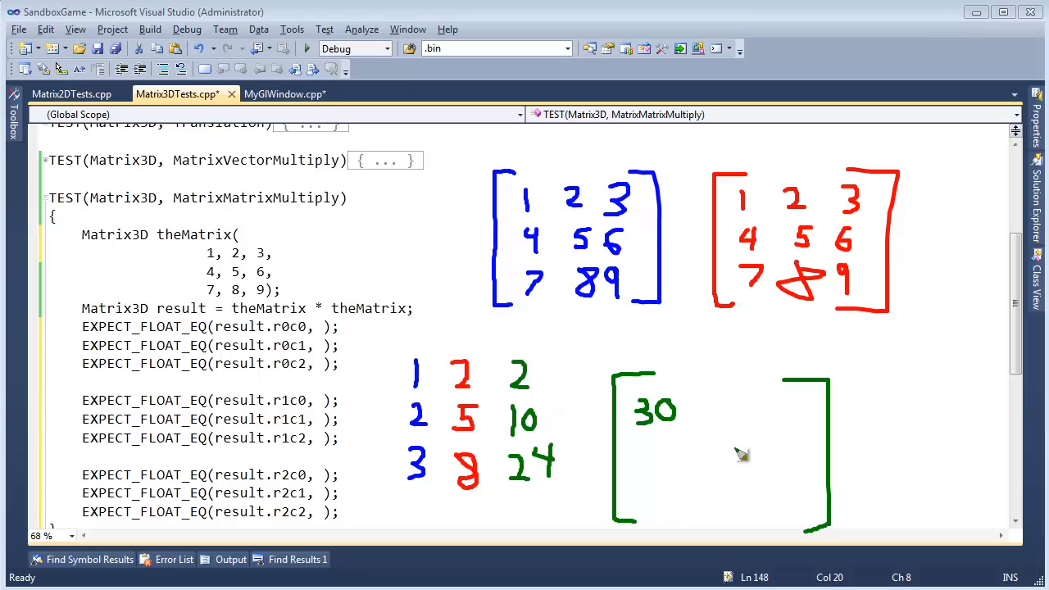
drag(702, 398, 721, 427)
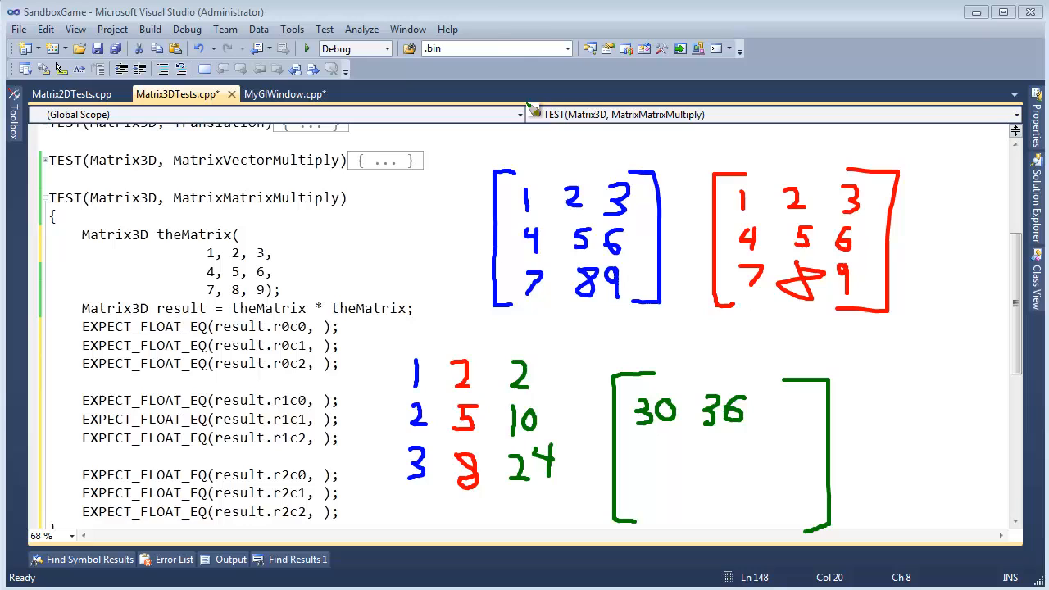
mouse_move(446, 364)
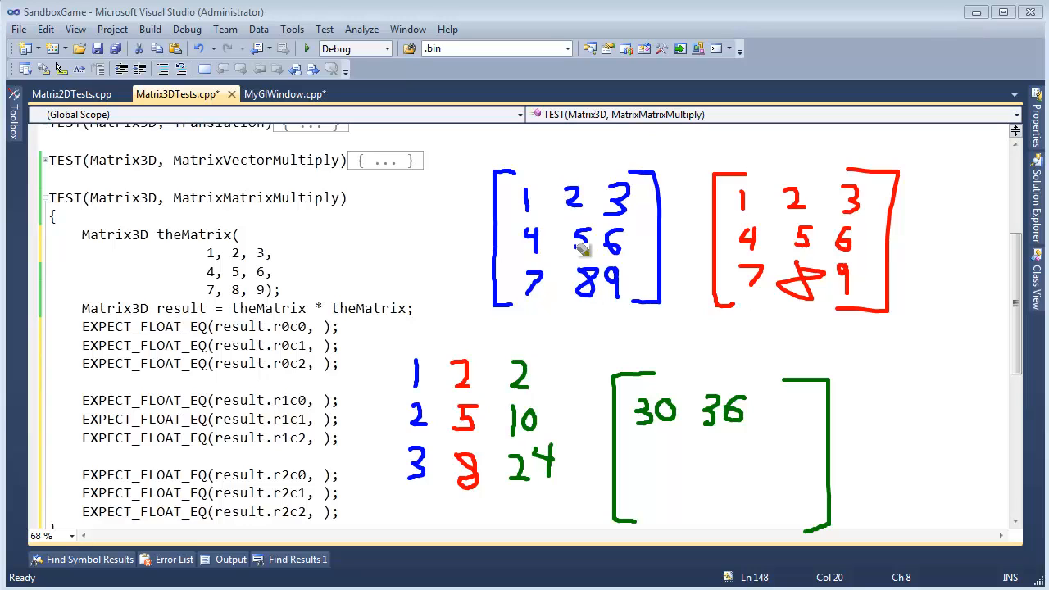
mouse_move(588, 266)
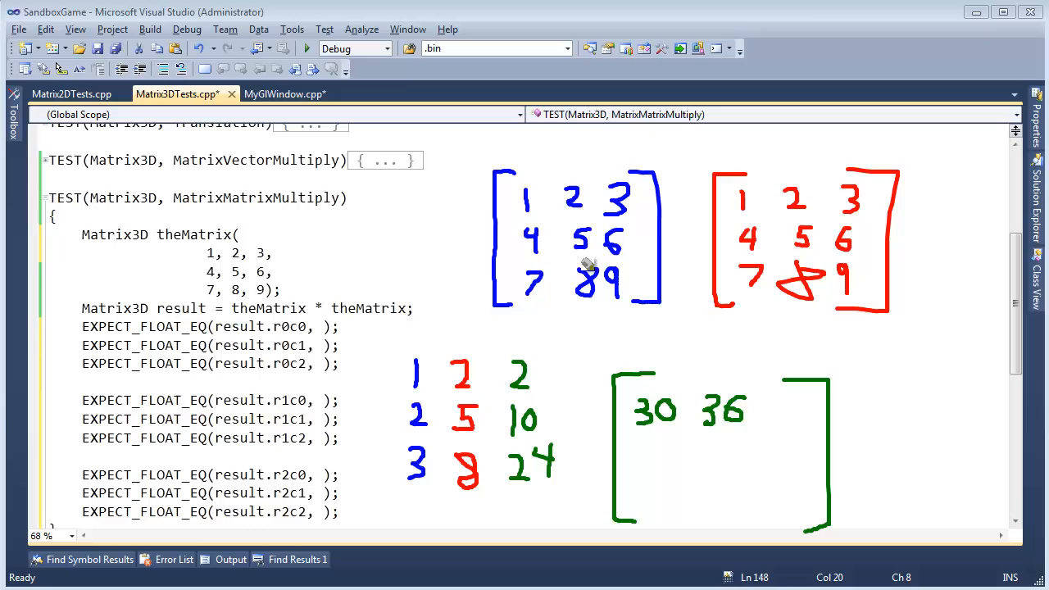
mouse_move(522, 357)
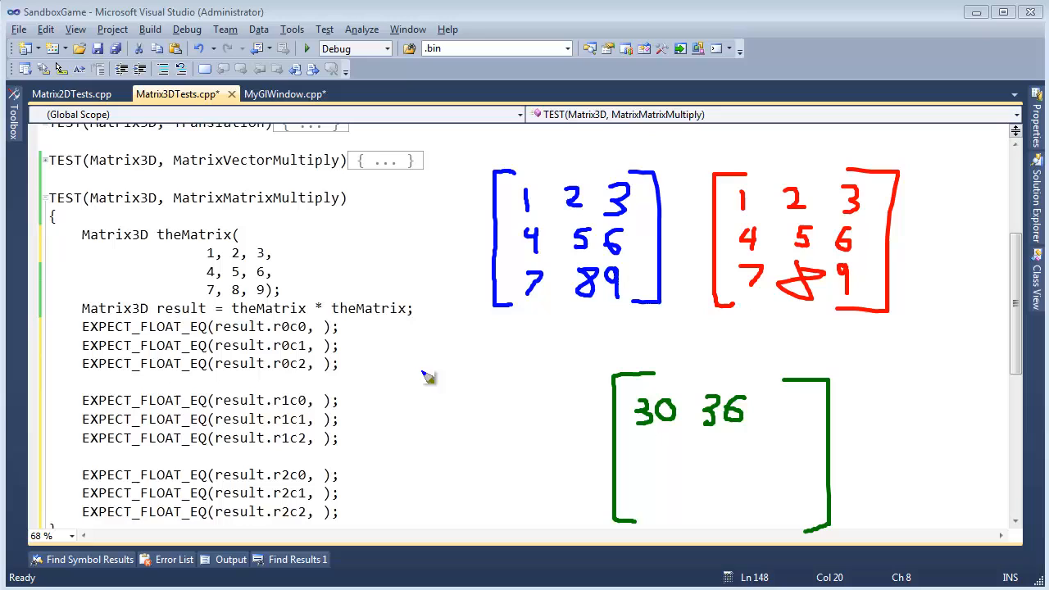
mouse_move(574, 295)
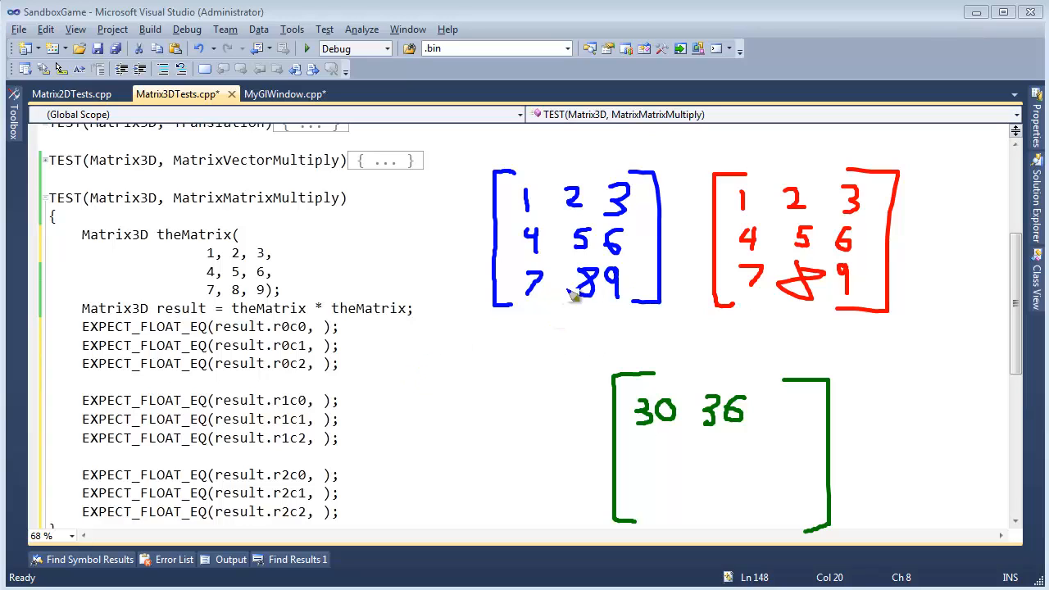
Multiply row 7, 8, 9 by column 2, 5, 8, writing products 14, 40, 72 with a sum line
drag(402, 377, 434, 426)
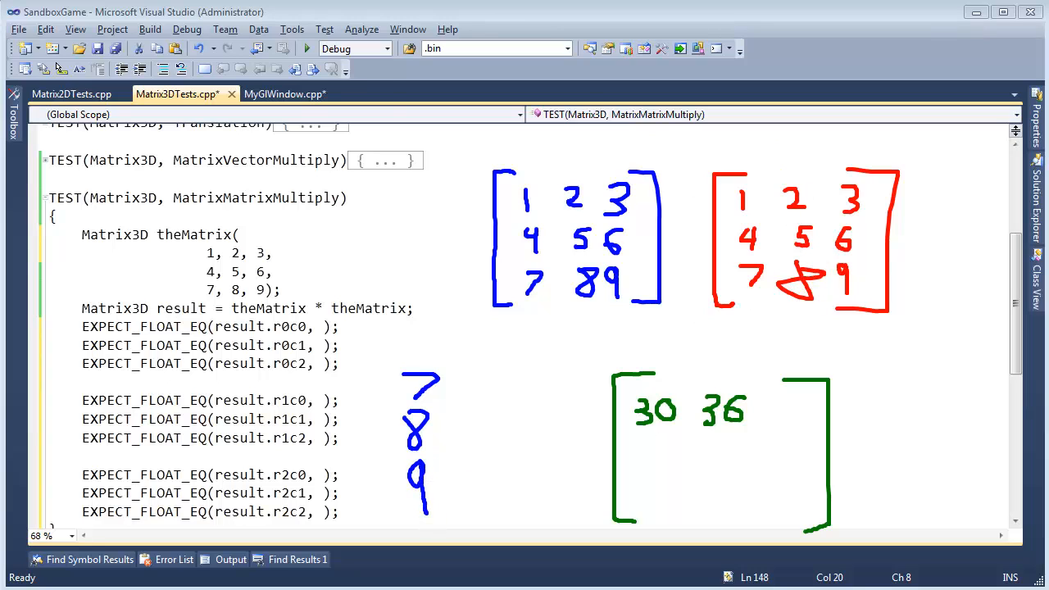
mouse_move(469, 380)
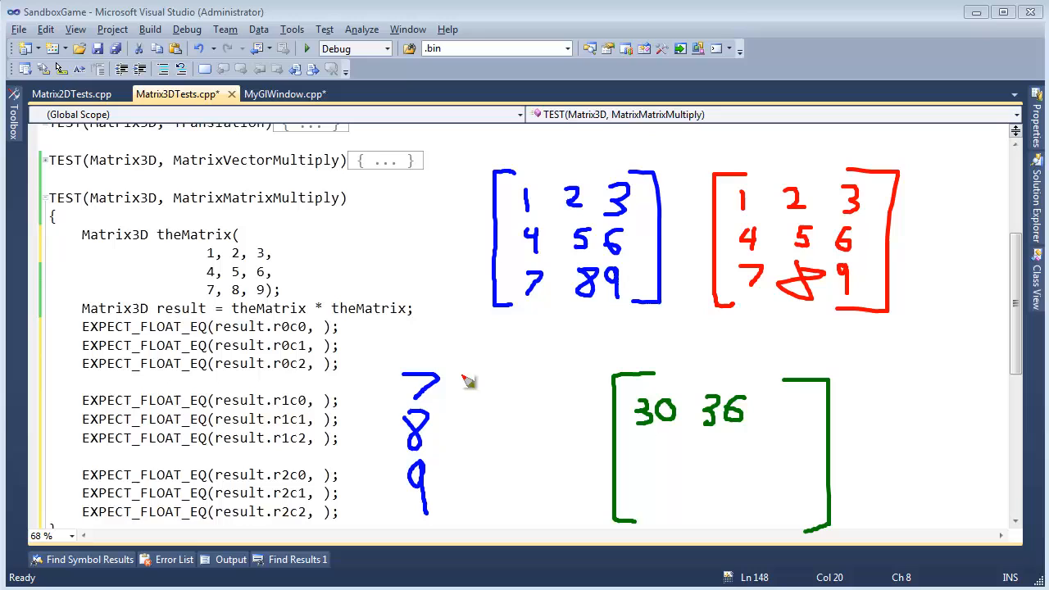
drag(467, 377, 475, 446)
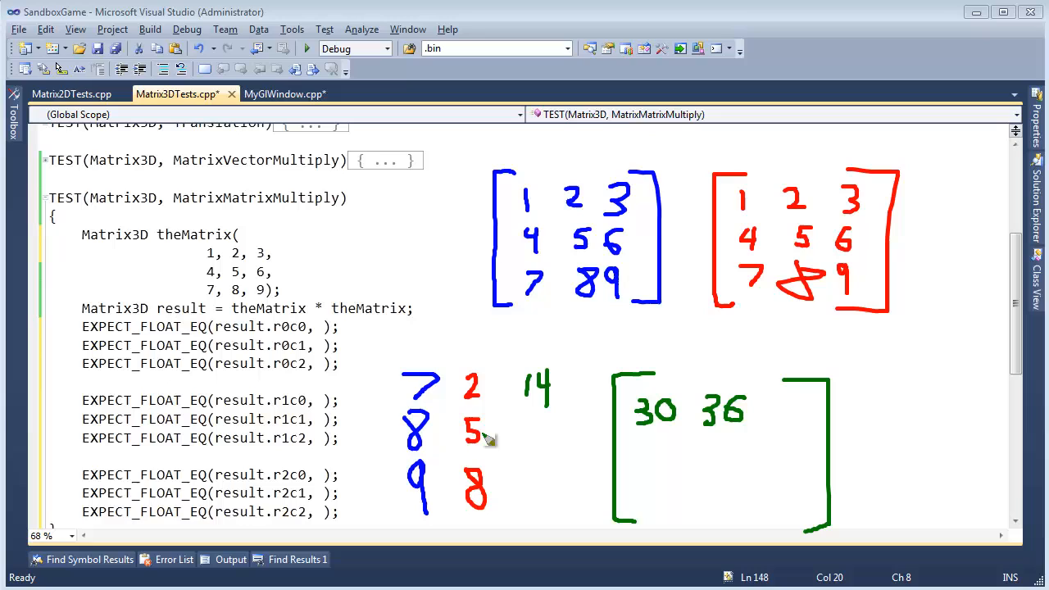
drag(532, 418, 528, 443)
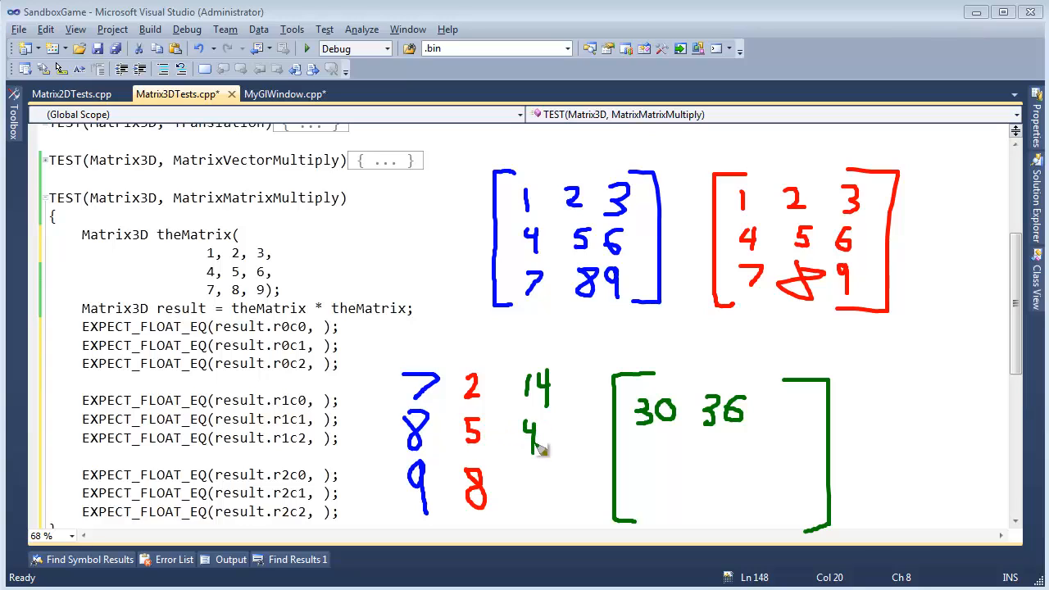
drag(537, 435, 557, 445)
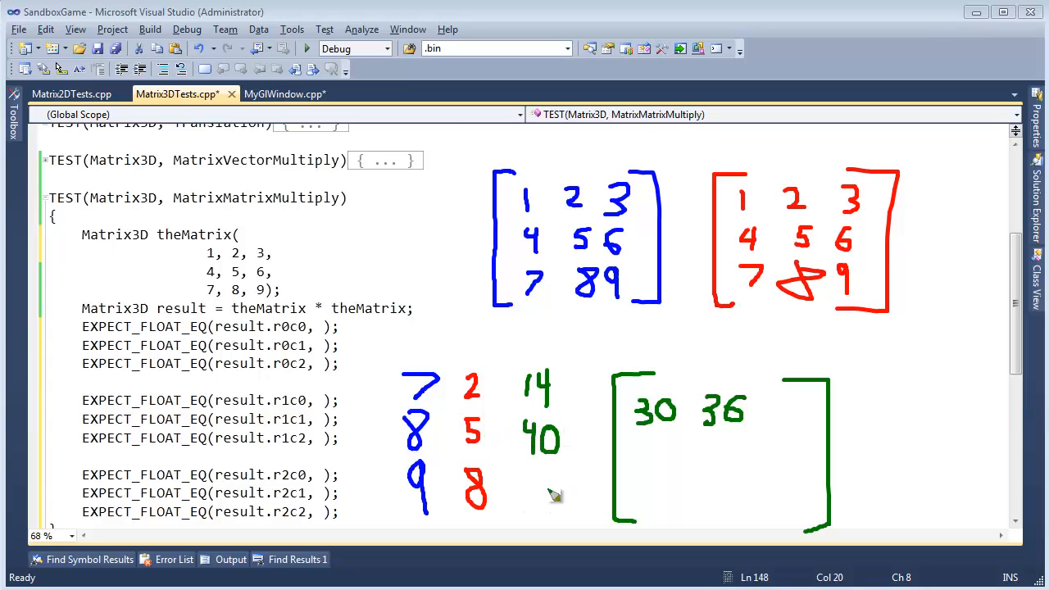
drag(525, 508, 565, 491)
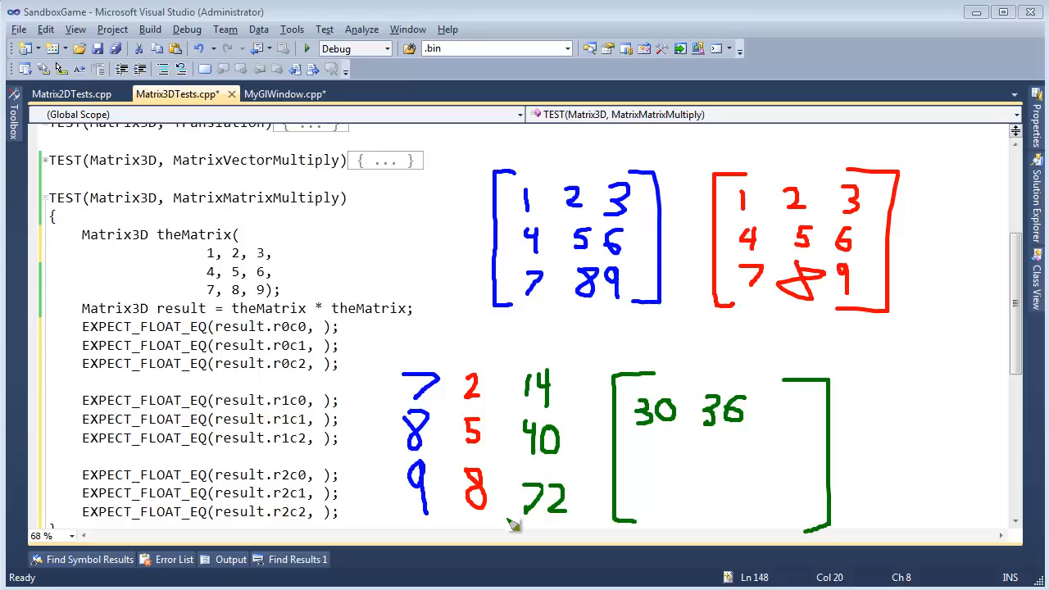
drag(508, 516, 577, 516)
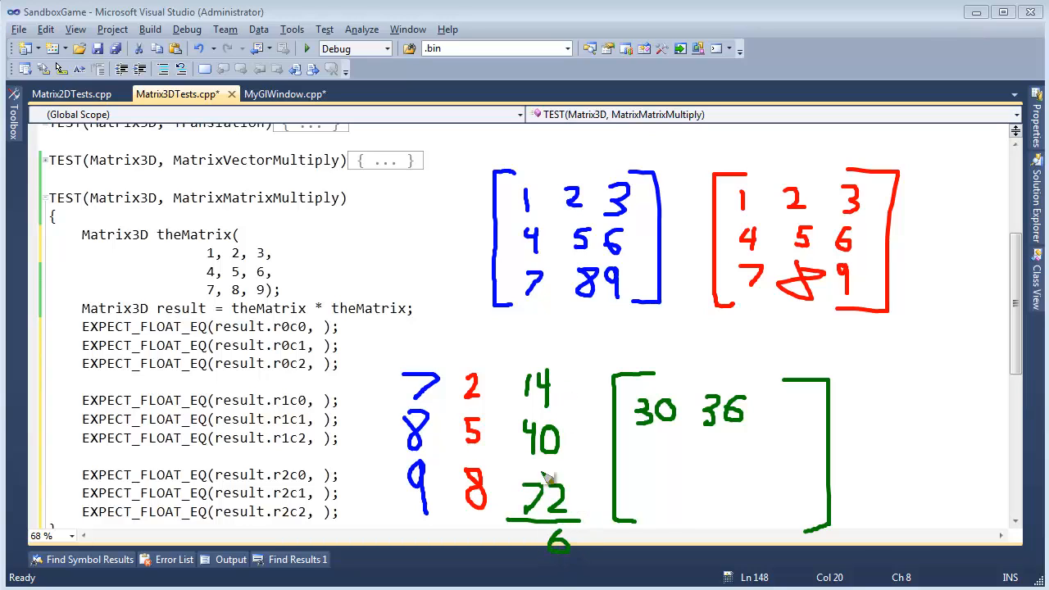
mouse_move(534, 406)
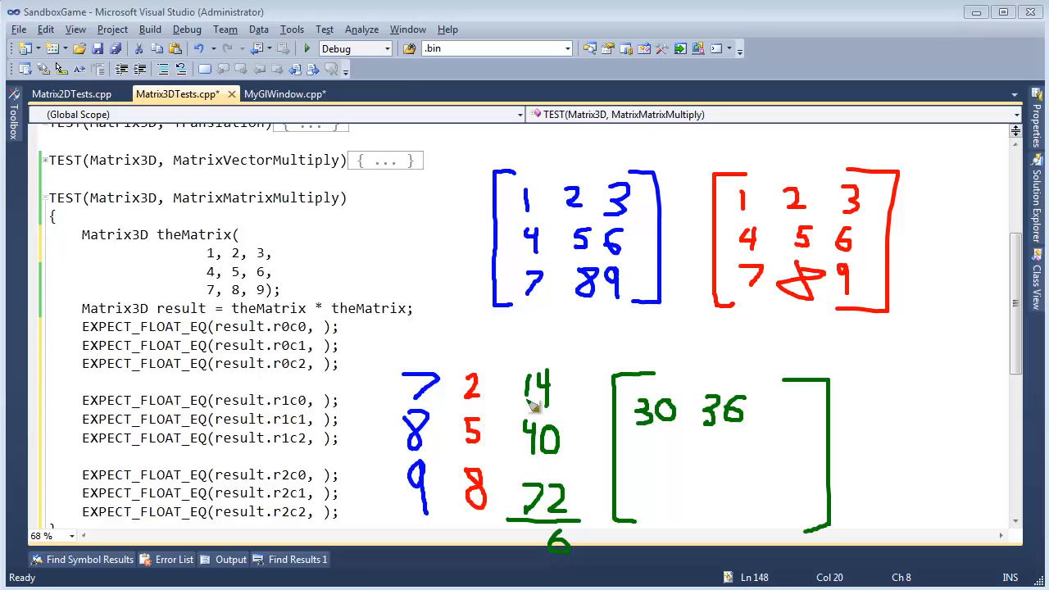
mouse_move(528, 544)
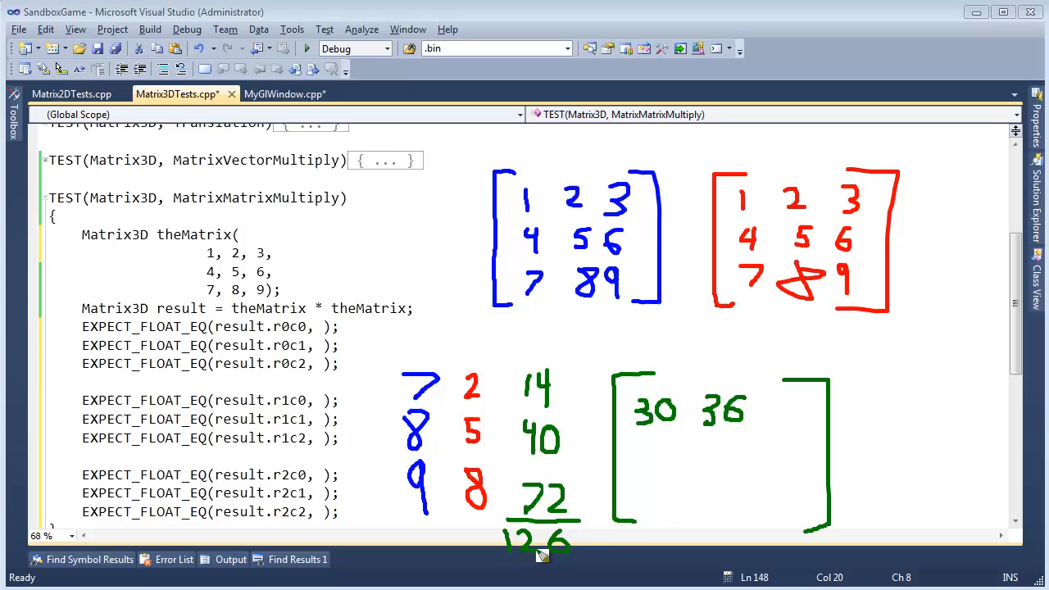
Write the sum 126 and mark it in the green result matrix
drag(770, 393, 774, 429)
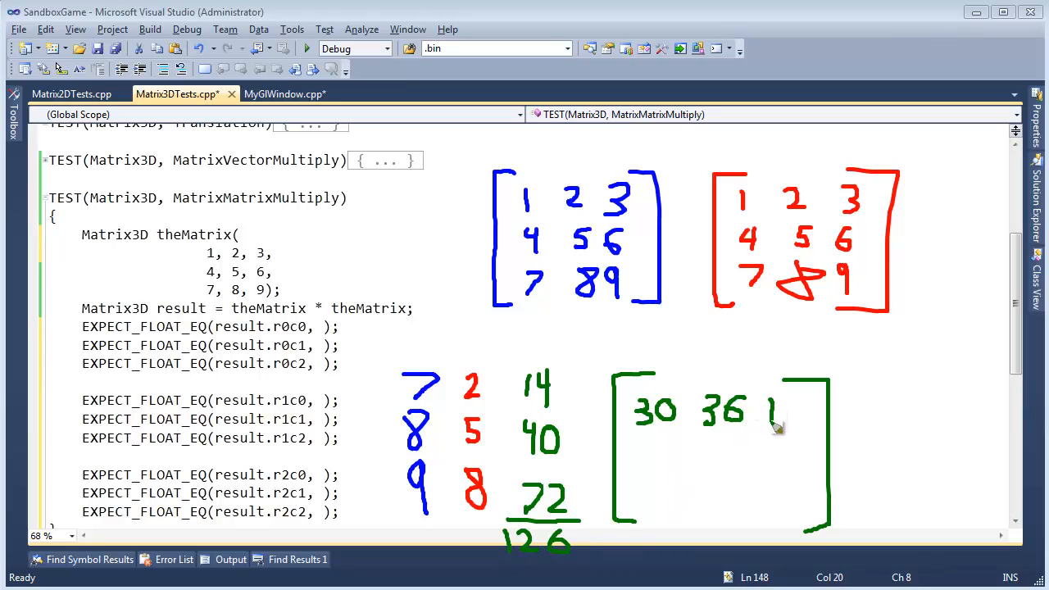
drag(767, 410, 812, 418)
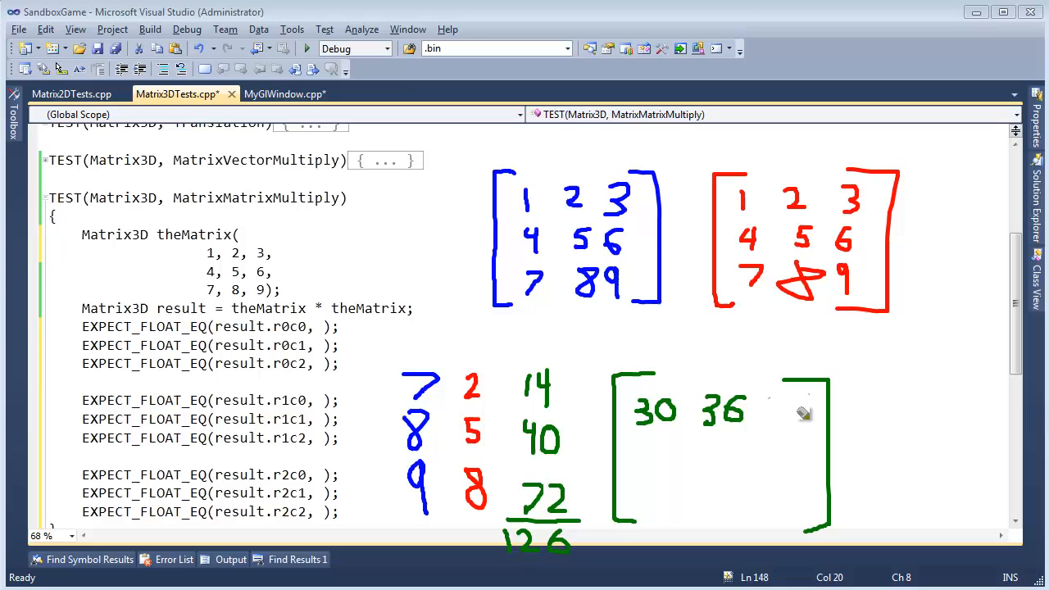
mouse_move(707, 507)
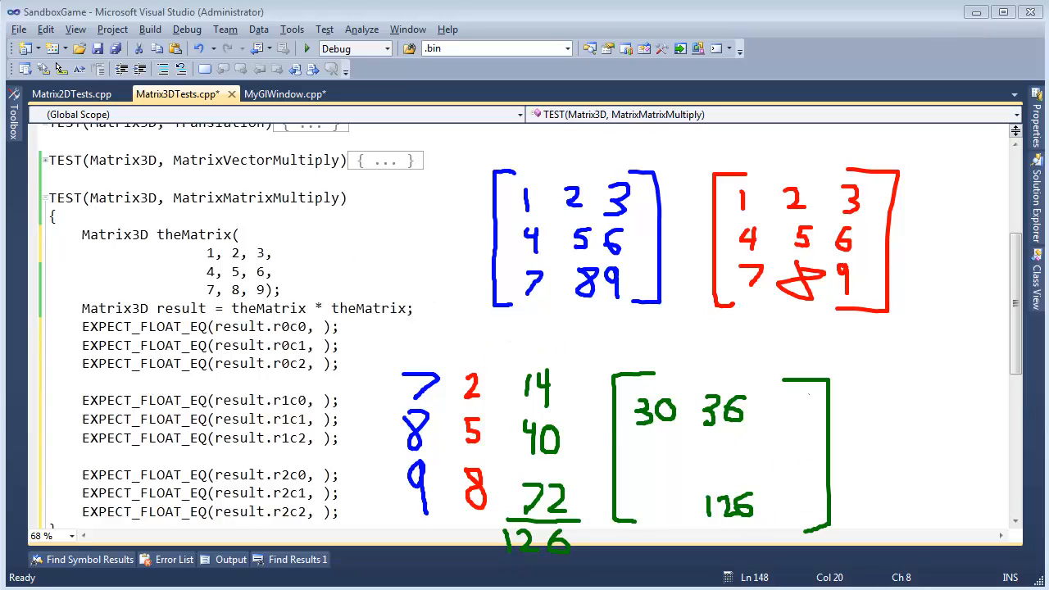
mouse_move(724, 282)
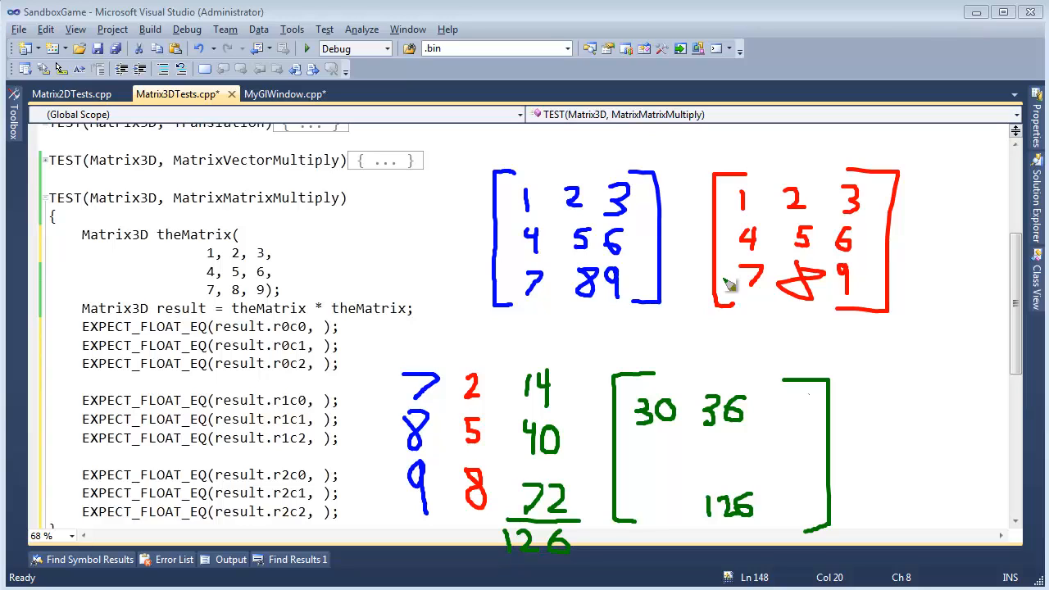
mouse_move(730, 451)
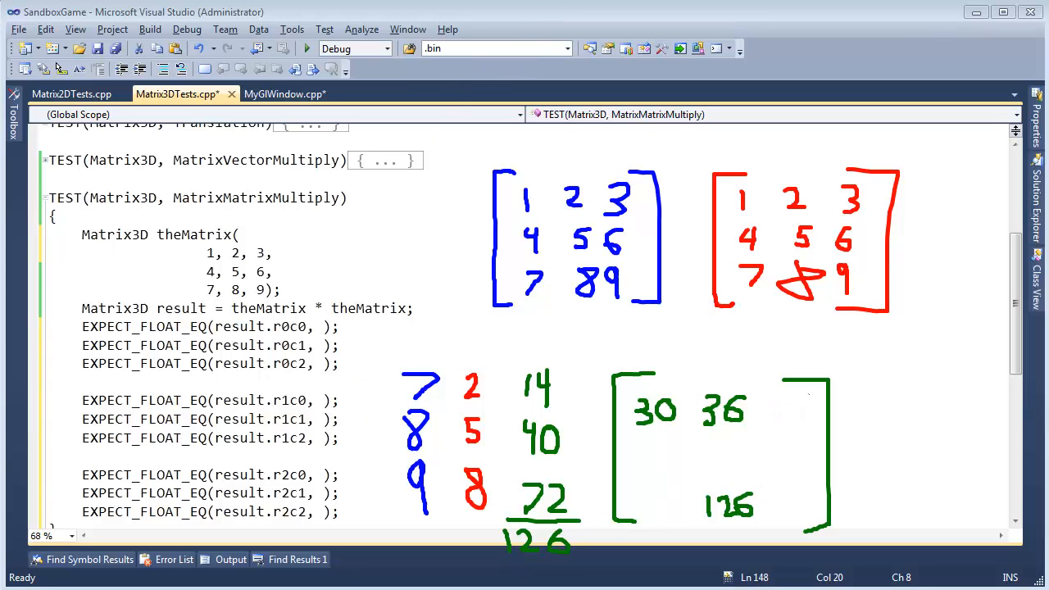
mouse_move(852, 368)
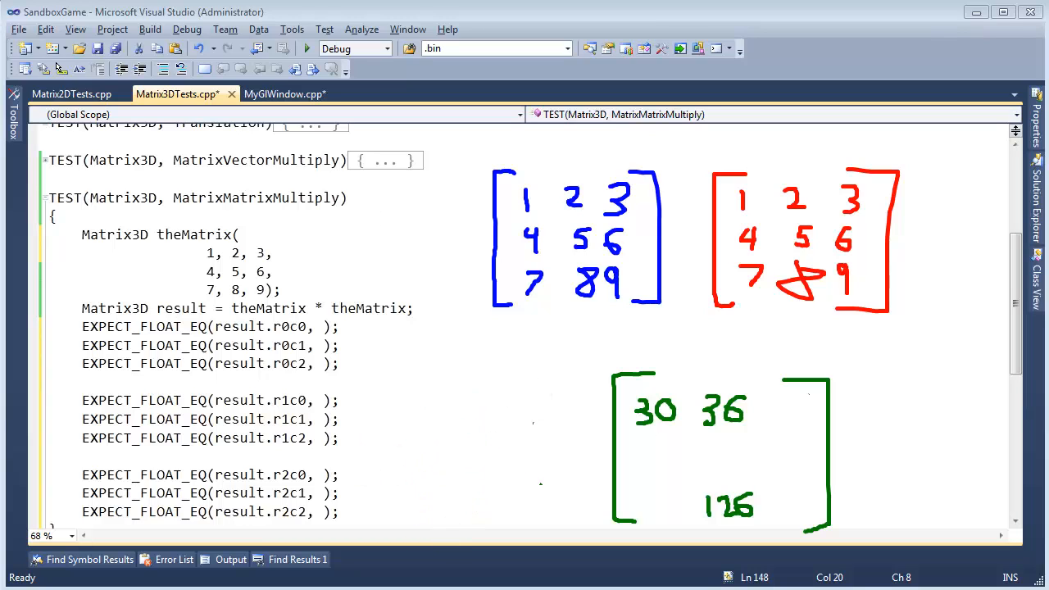
mouse_move(656, 344)
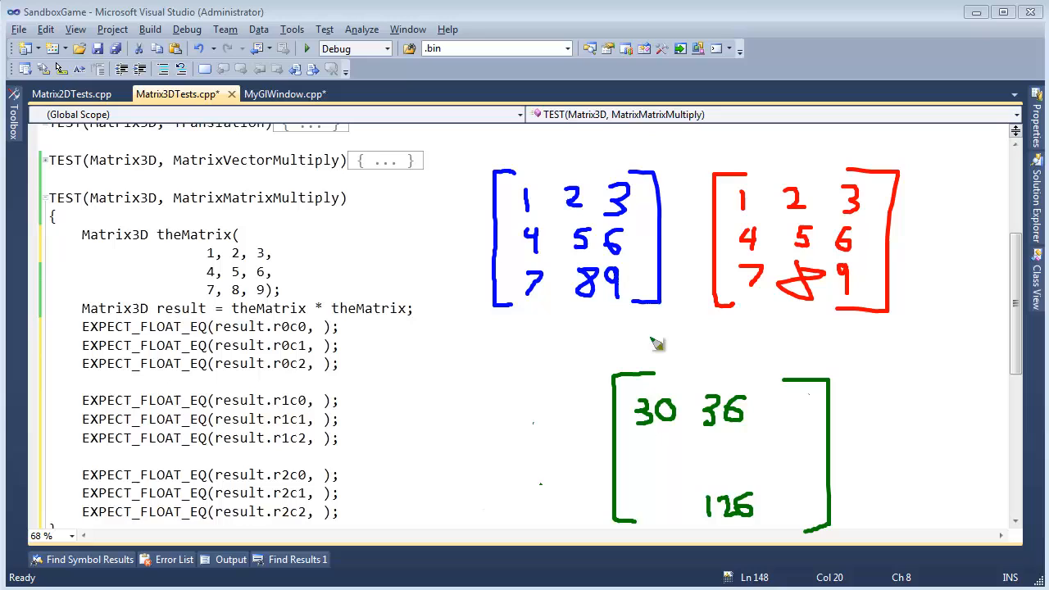
mouse_move(790, 406)
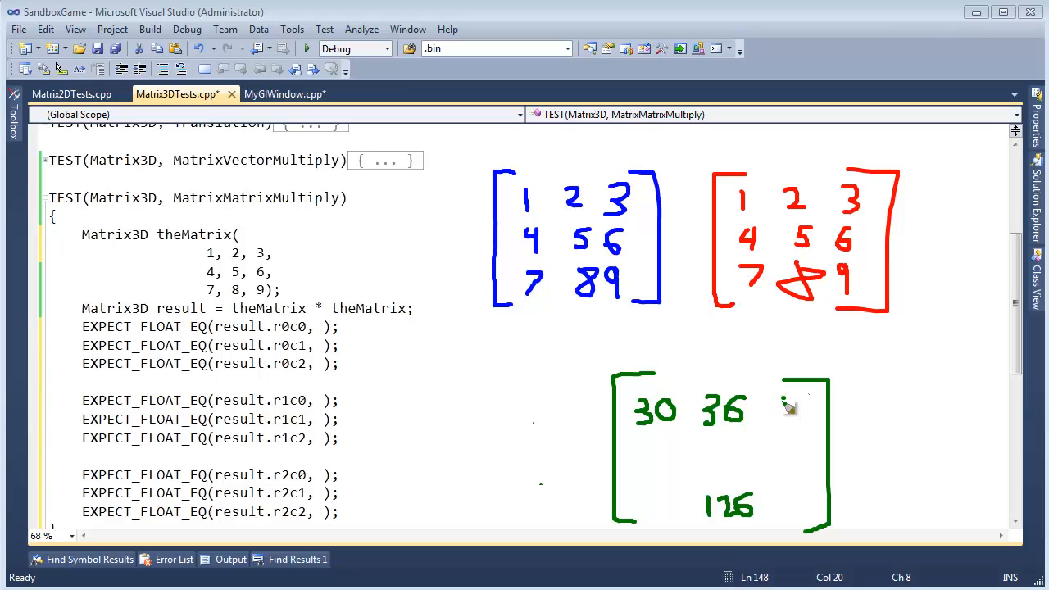
mouse_move(799, 418)
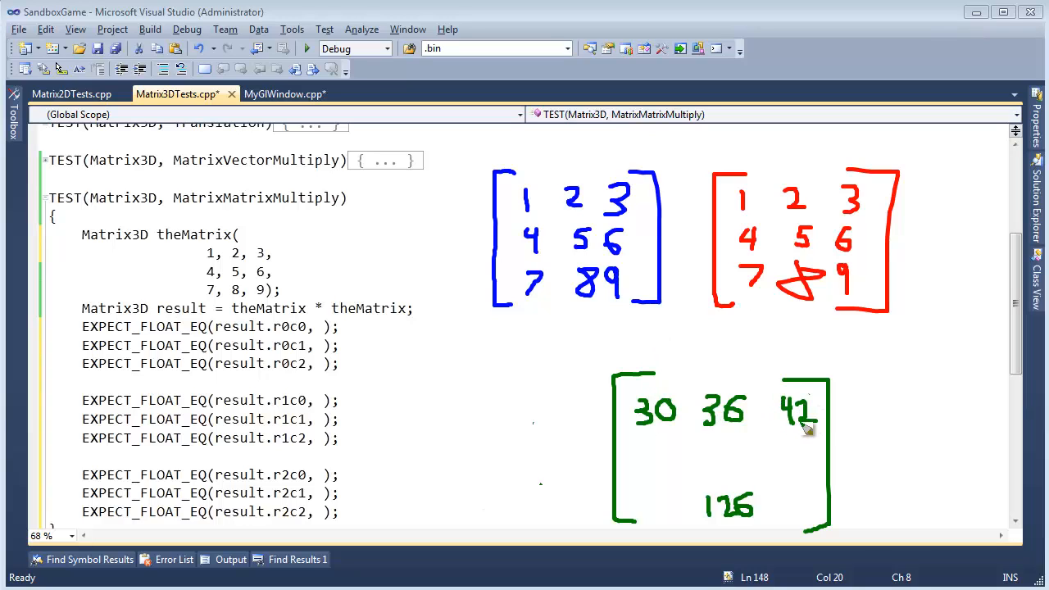
Fill in 66, 81, 96 across the middle row and 102 starting the bottom row
drag(640, 446, 647, 472)
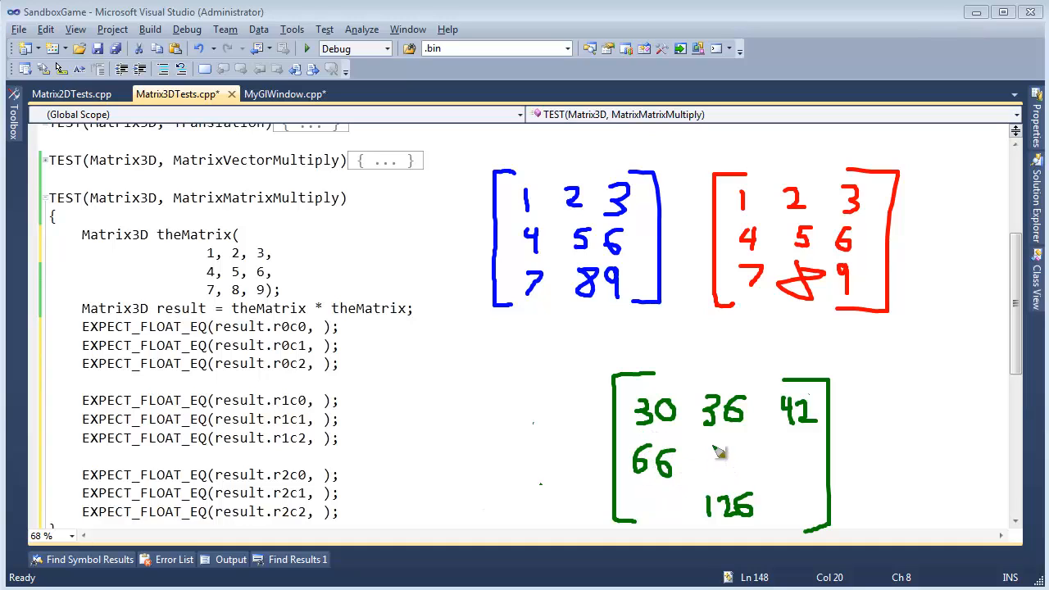
drag(701, 459, 741, 479)
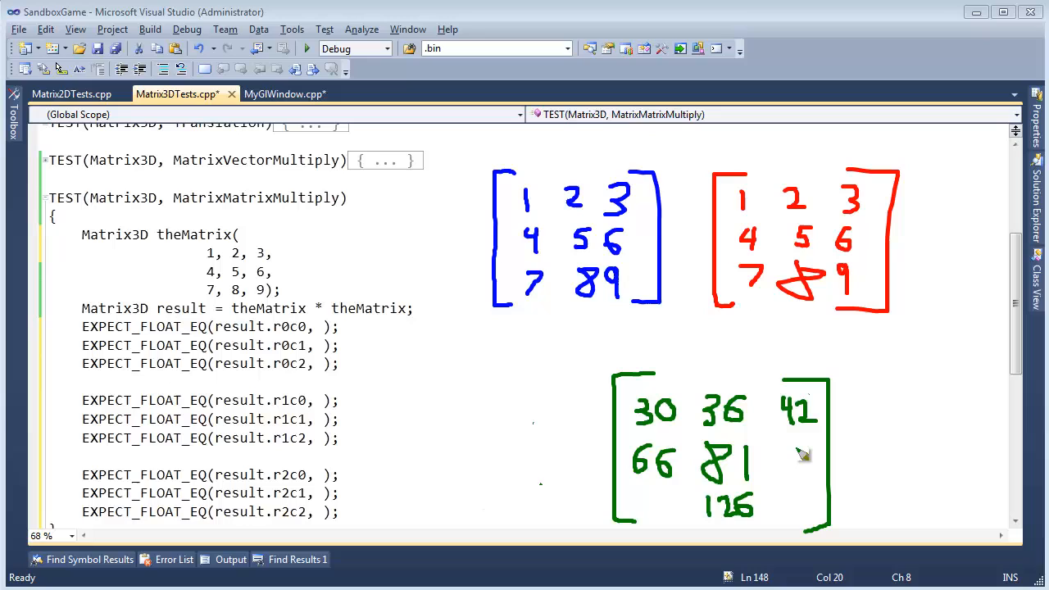
drag(778, 450, 806, 476)
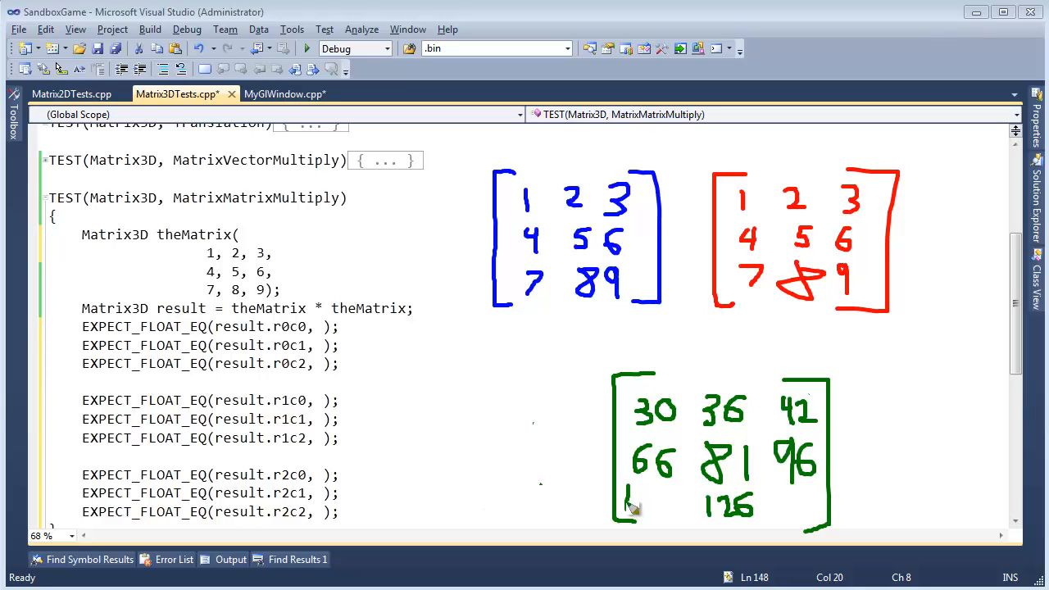
drag(626, 508, 664, 505)
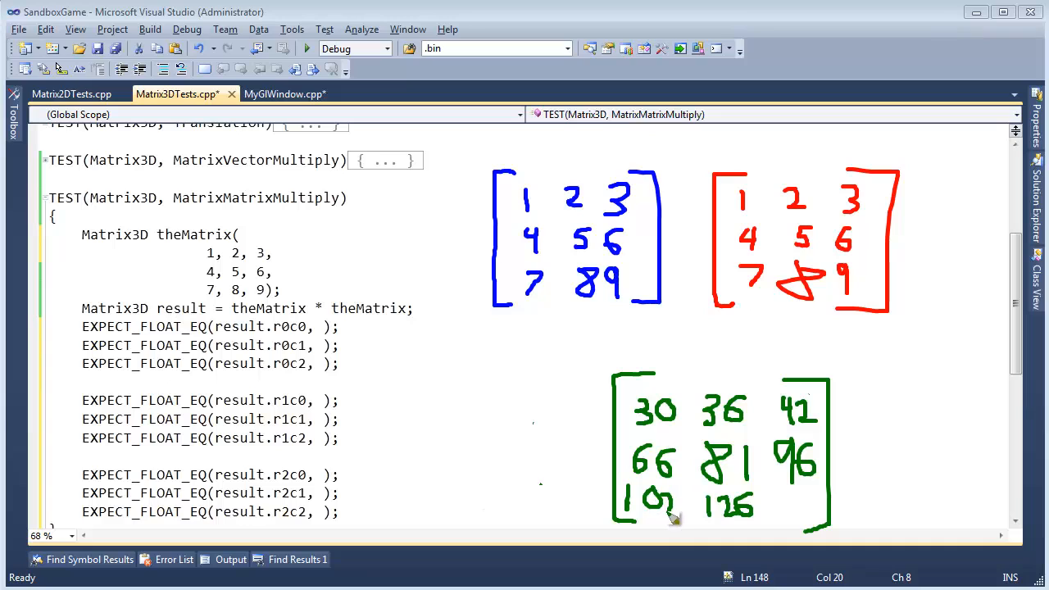
mouse_move(773, 499)
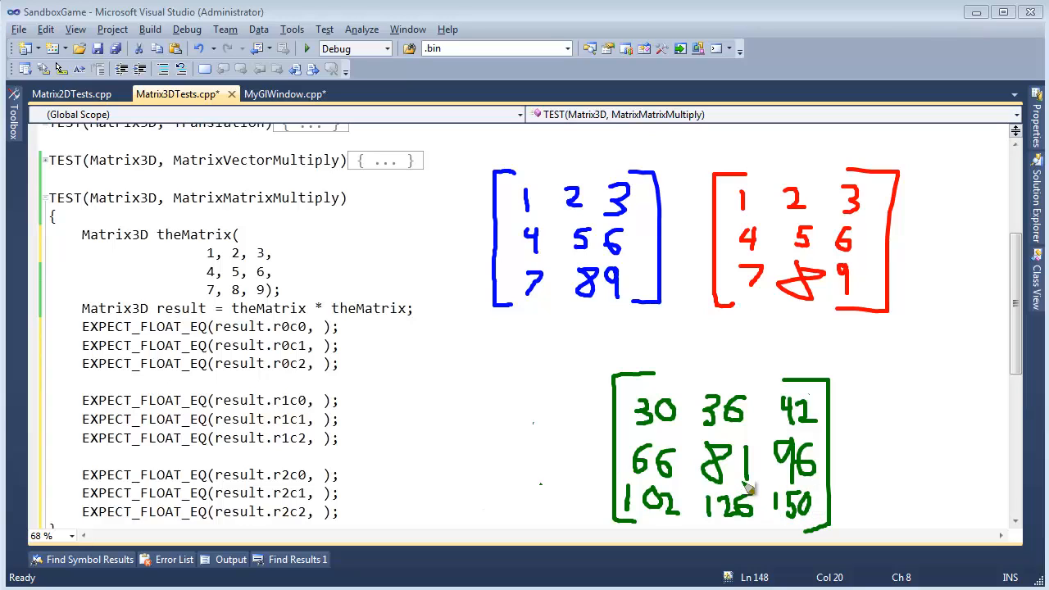
mouse_move(800, 420)
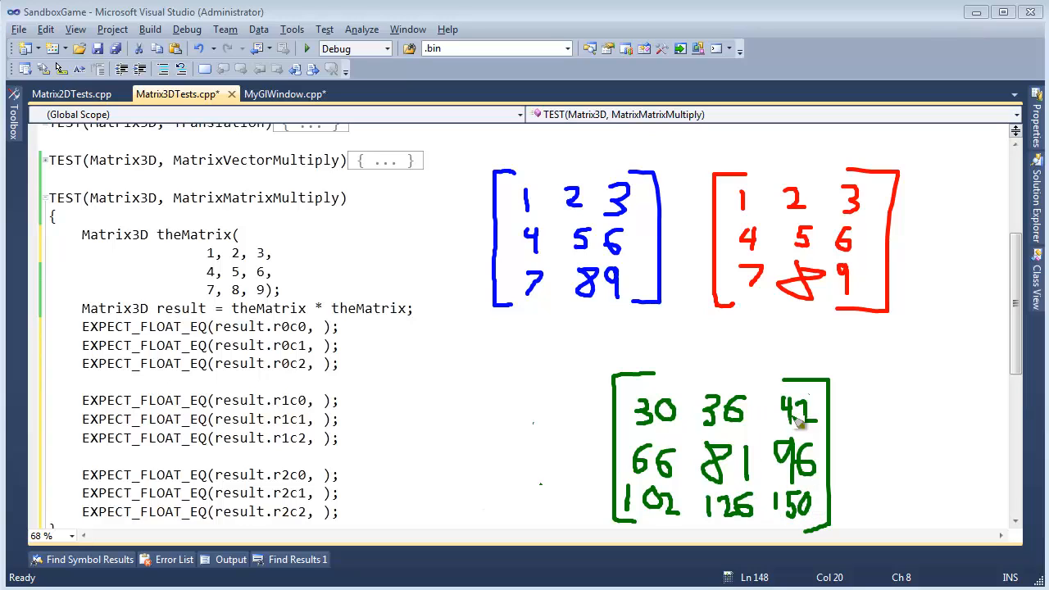
mouse_move(672, 472)
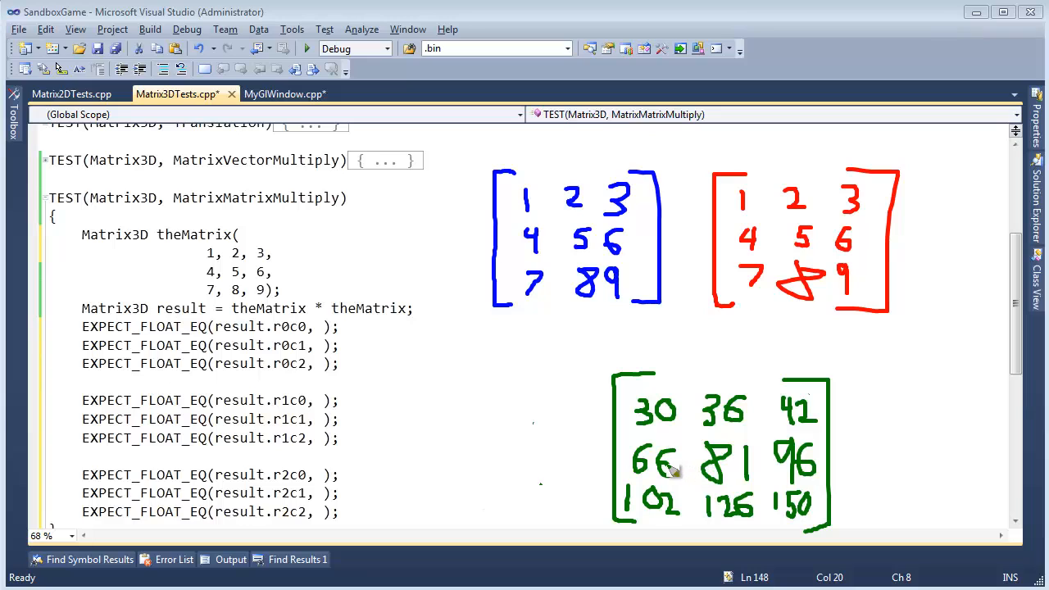
mouse_move(816, 466)
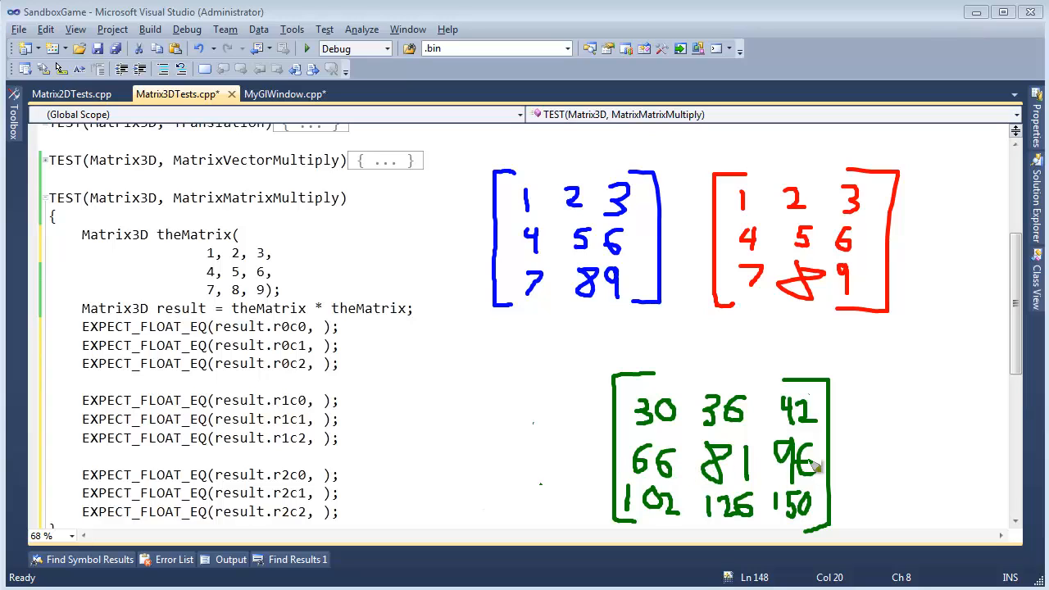
mouse_move(623, 205)
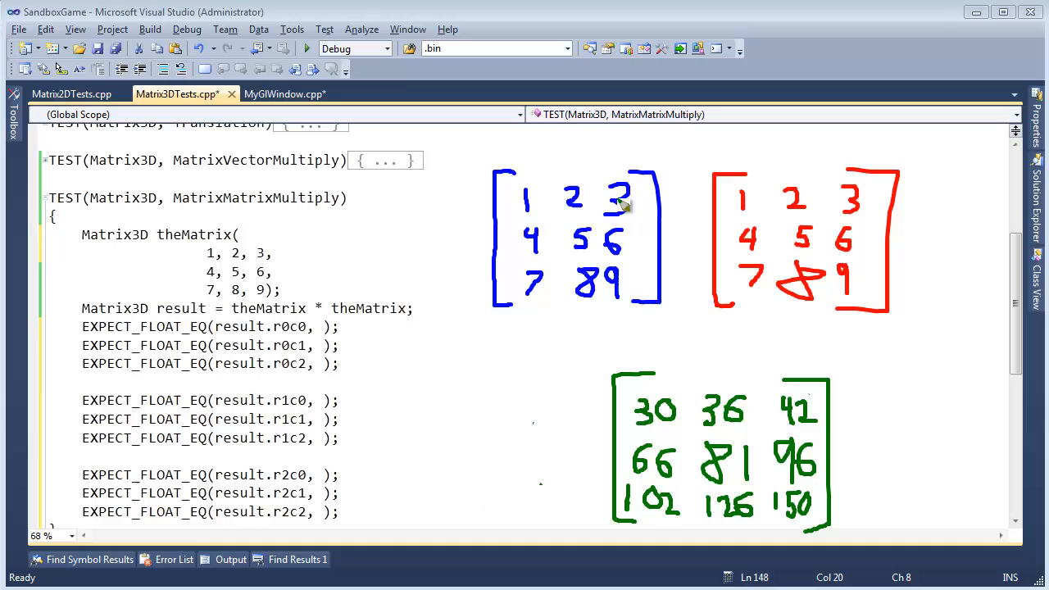
mouse_move(762, 219)
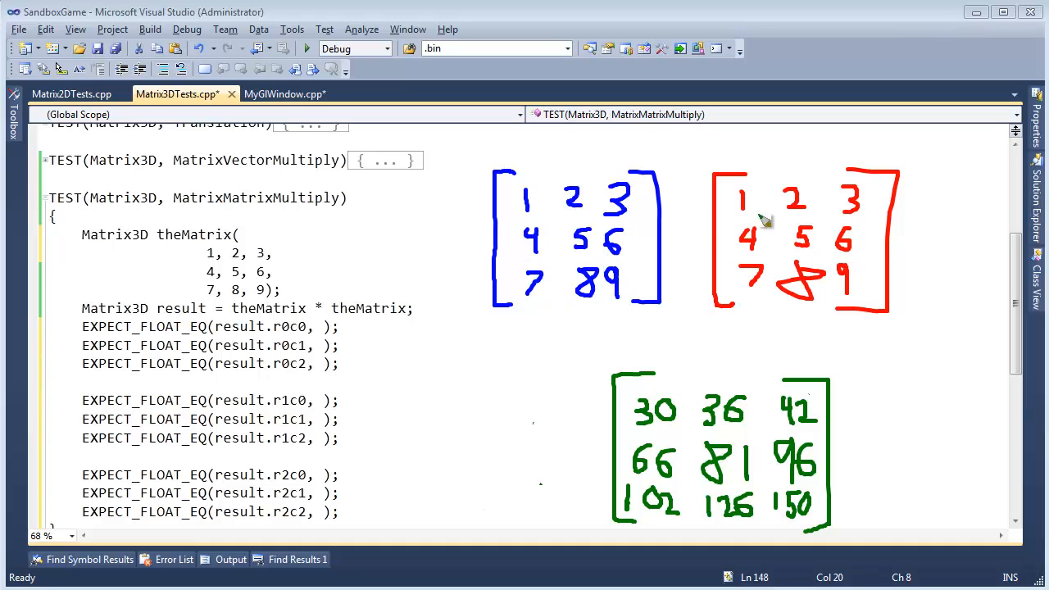
mouse_move(819, 351)
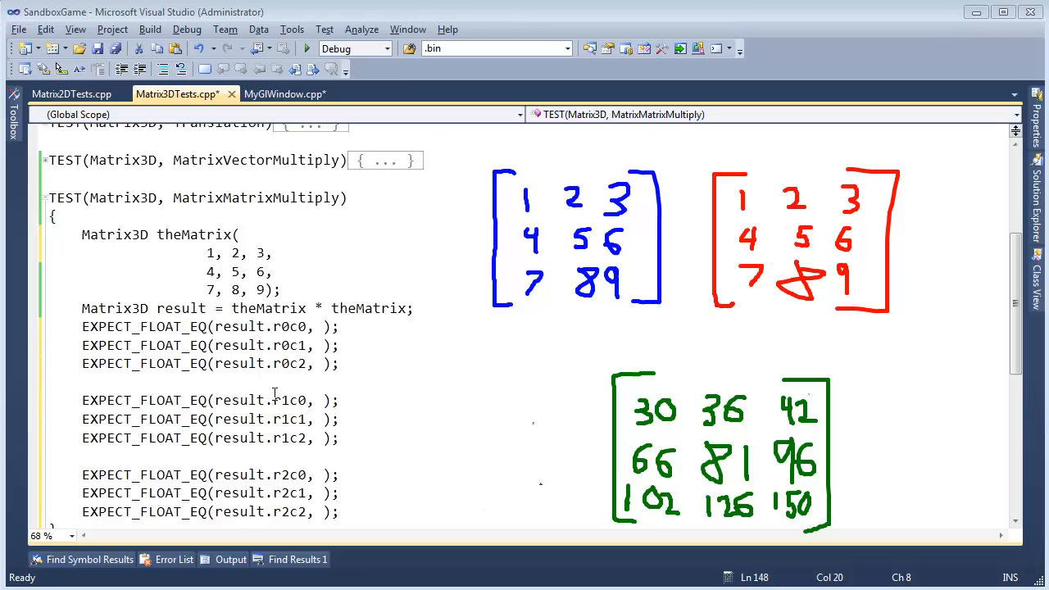
Enter the first-row expected values 30, 36 and 42 in the MatrixMatrixMultiply test
click(325, 326)
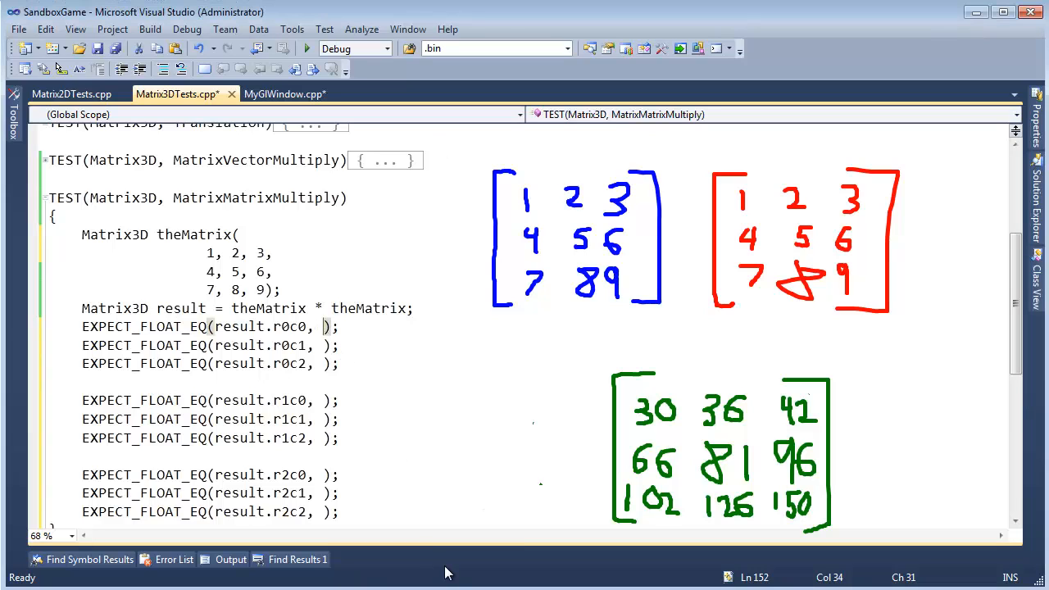
text(30)
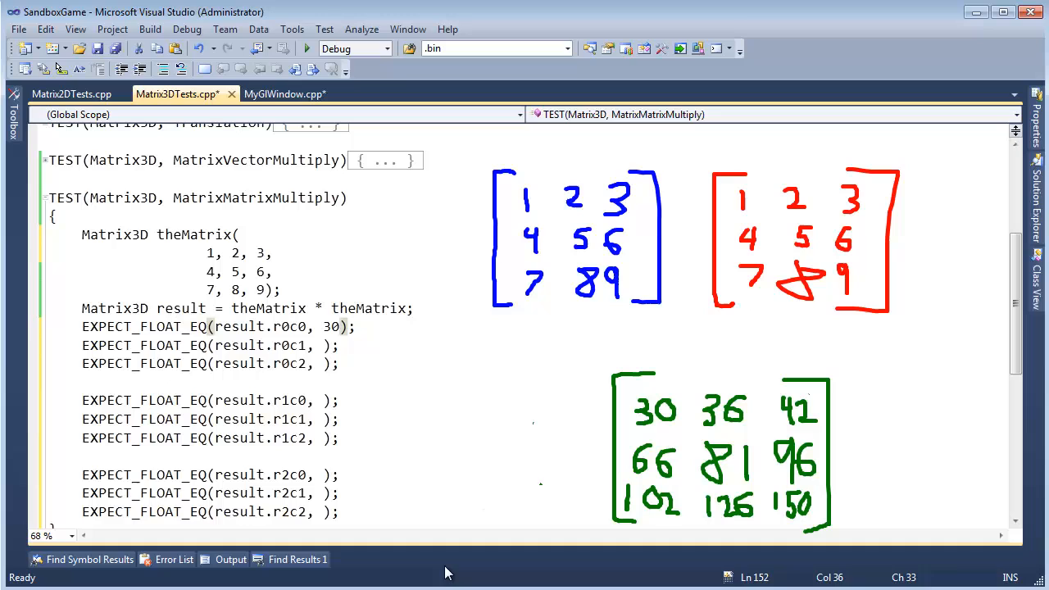
text(36)
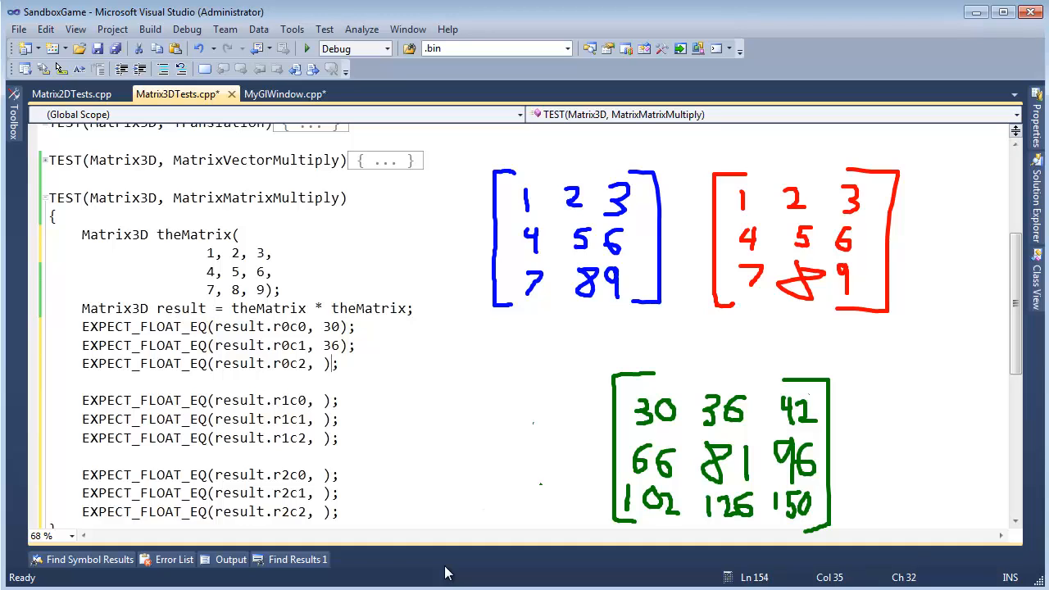
text(41)
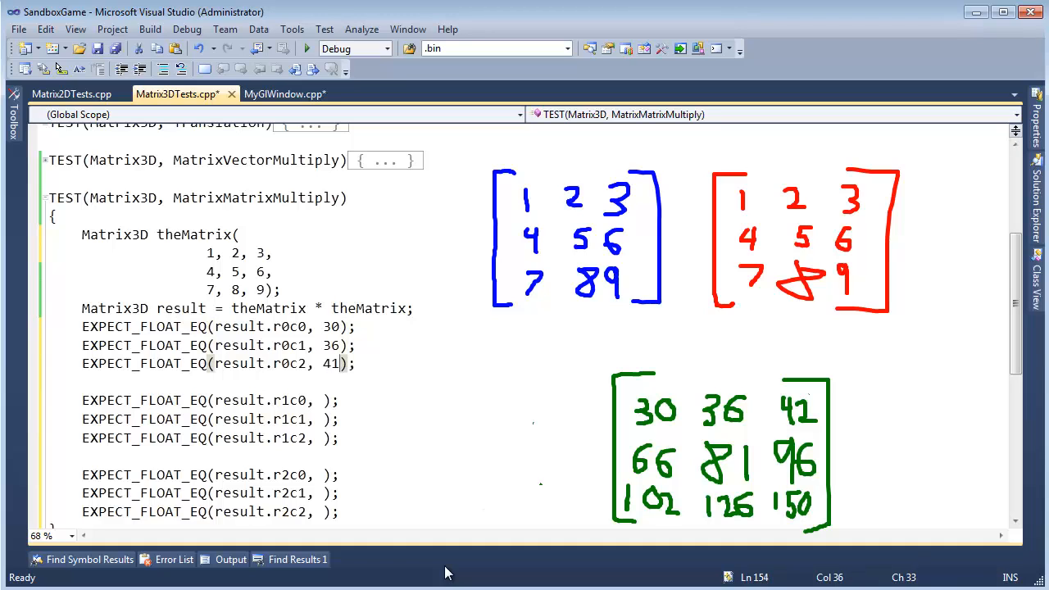
click(275, 400)
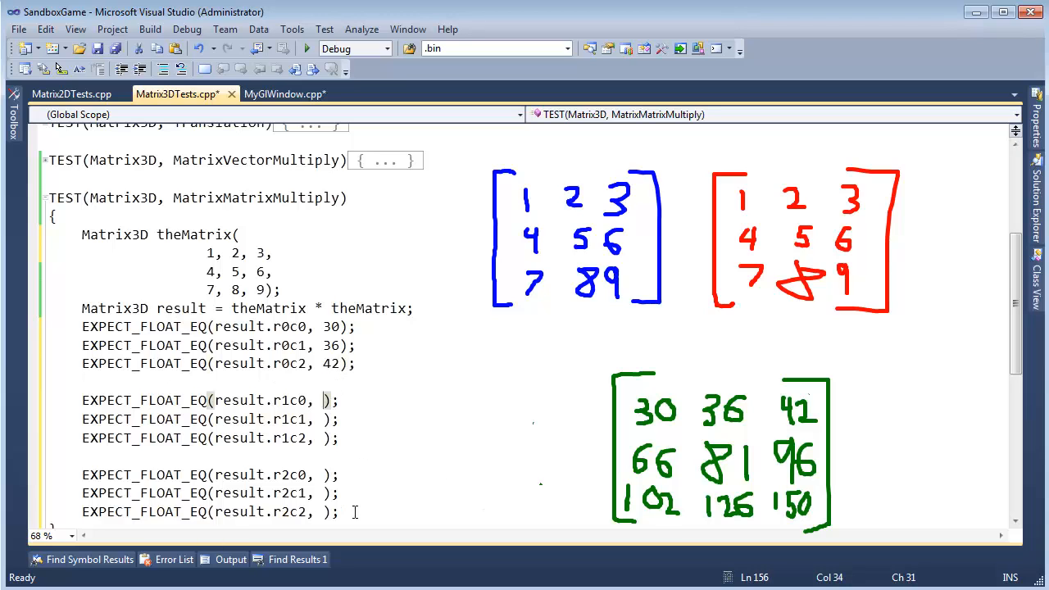
Enter the remaining expected values 66, 81, 96, 102, 126 and 150
text(66)
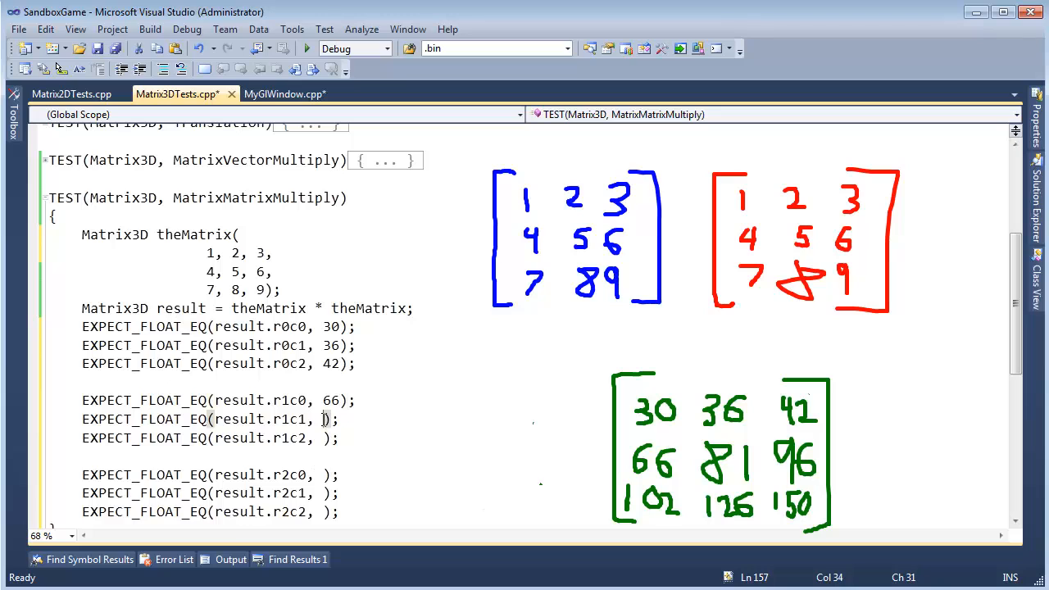
text(81)
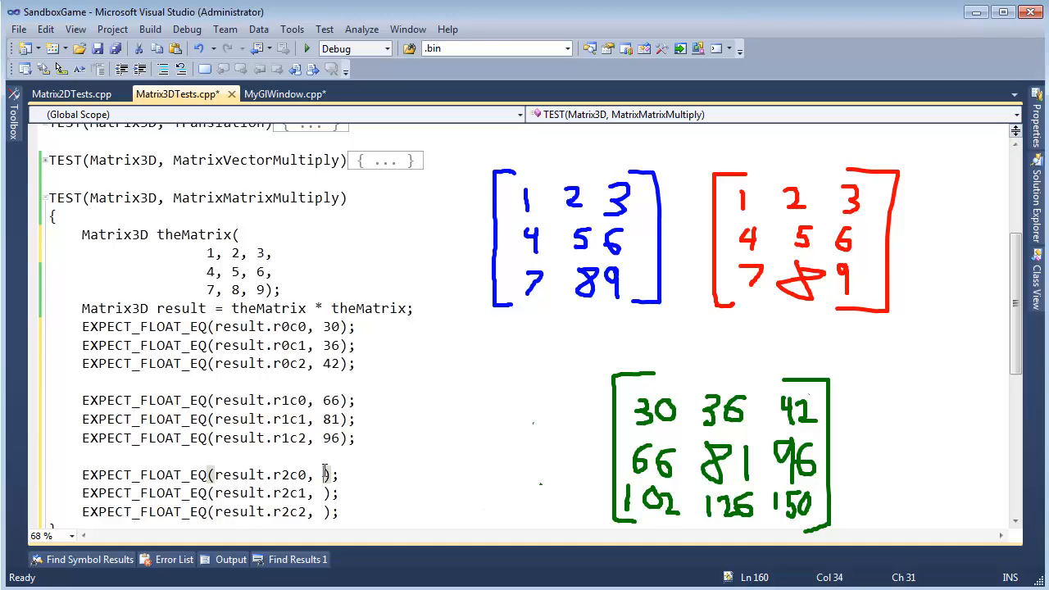
text(1)
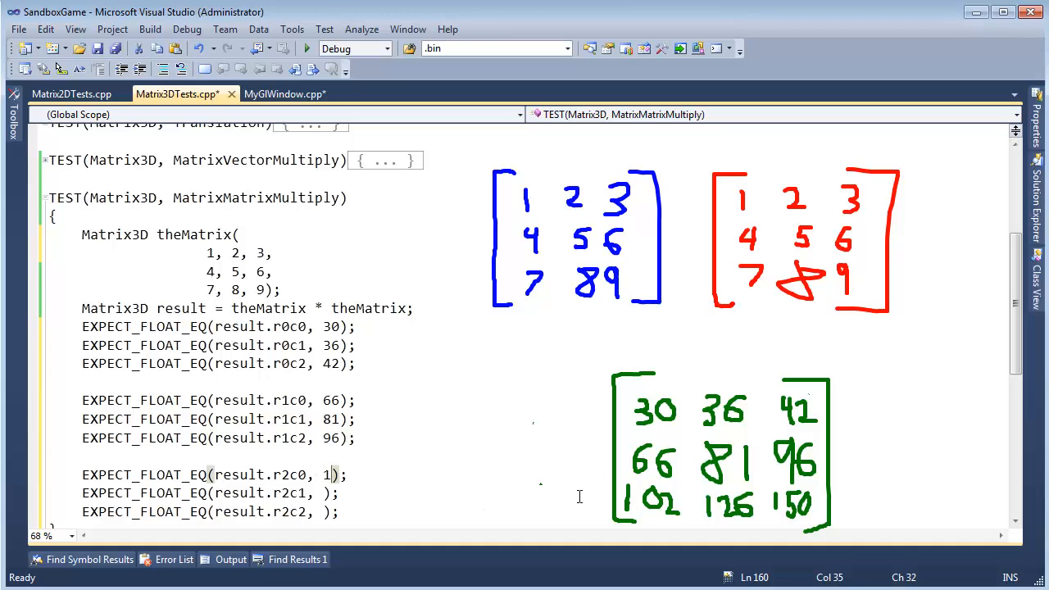
text(02)
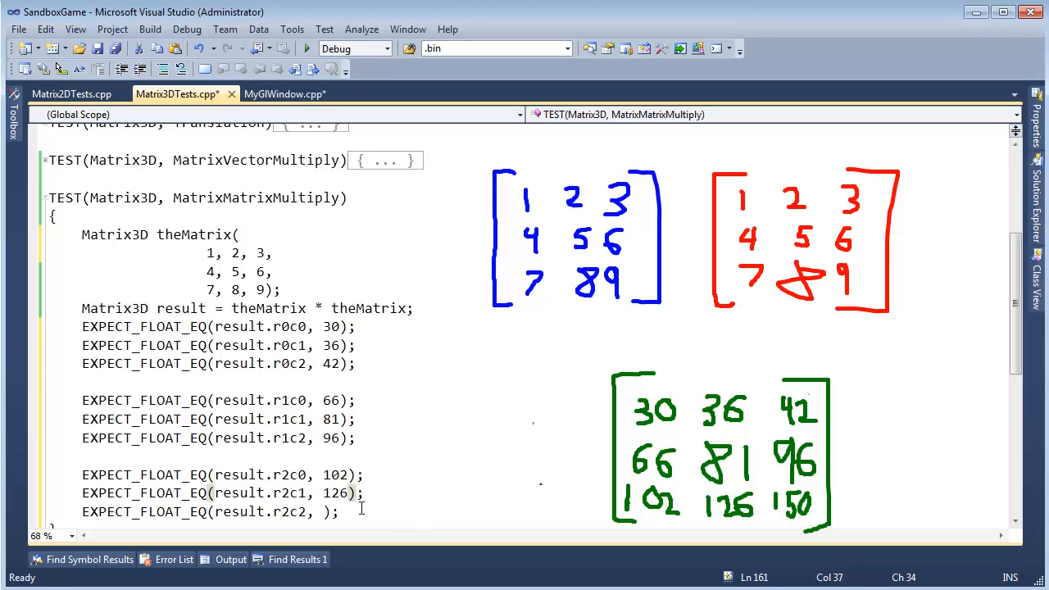
text(150)
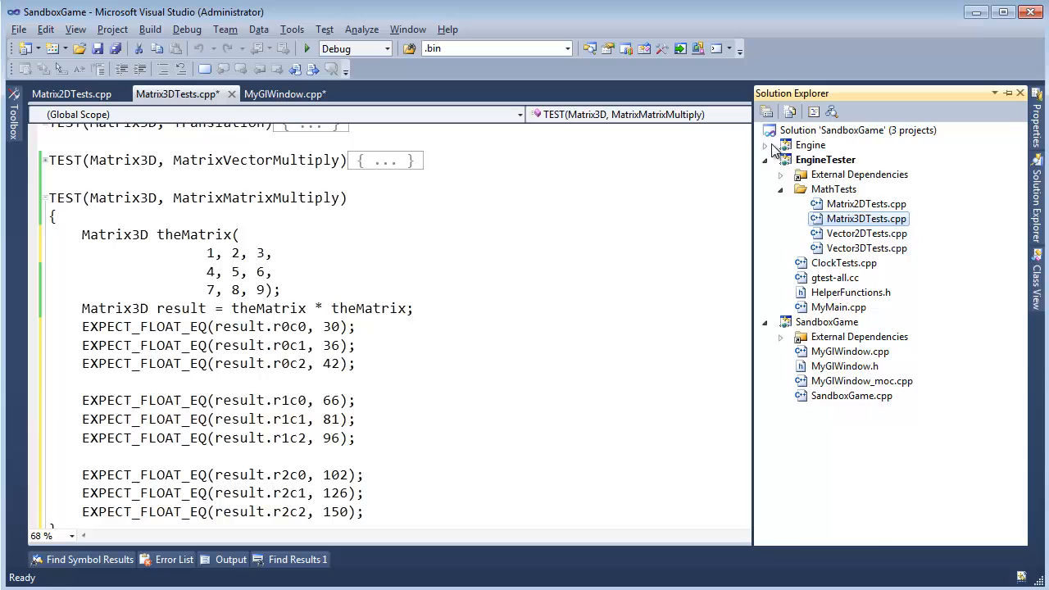
Expand the Engine project's files to reach the Math folder with Matrix3D.h
click(766, 144)
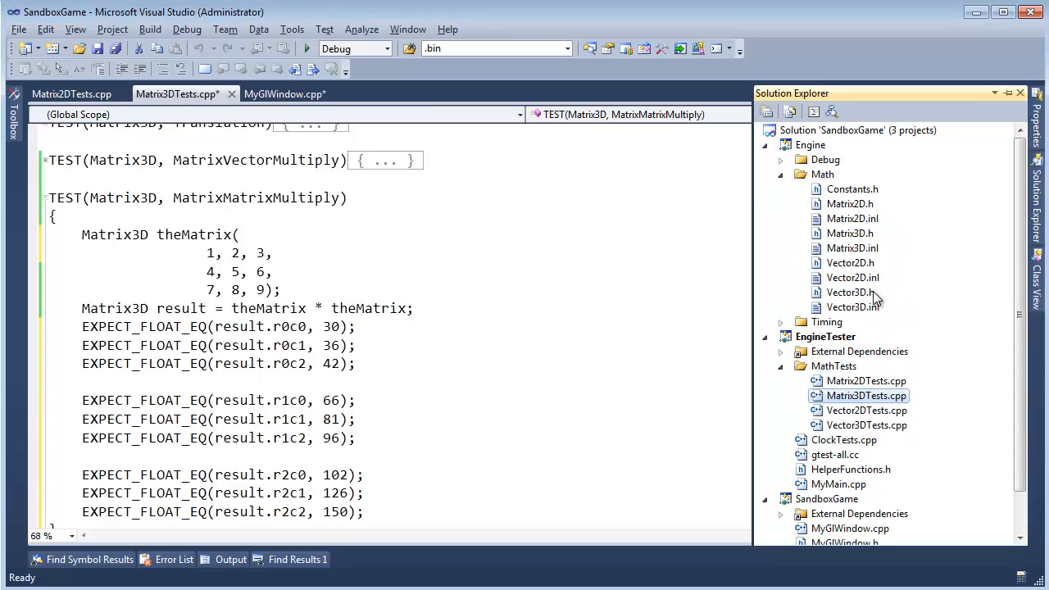
mouse_move(859, 259)
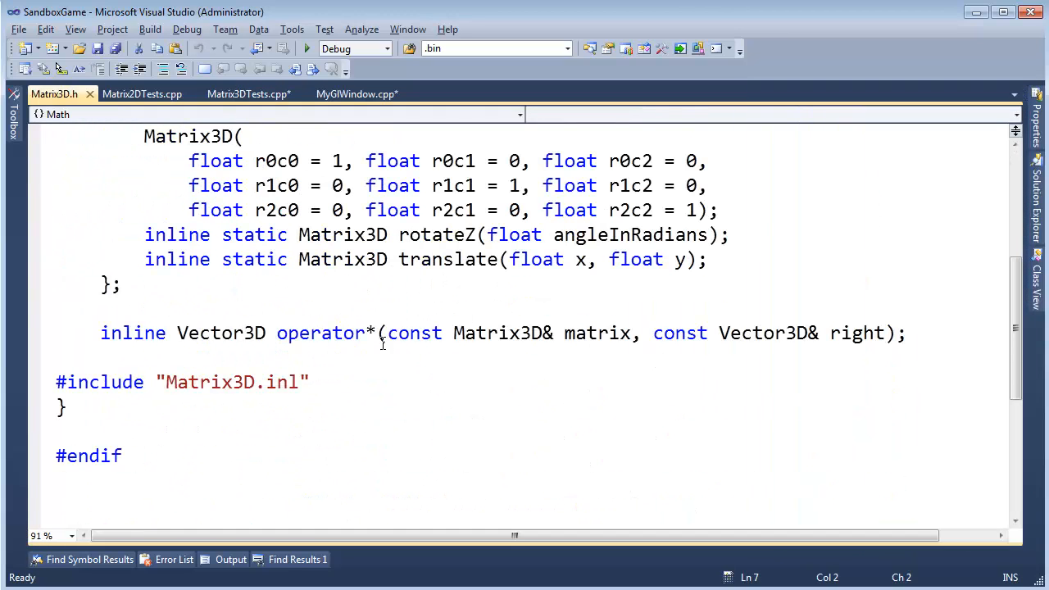
click(803, 333)
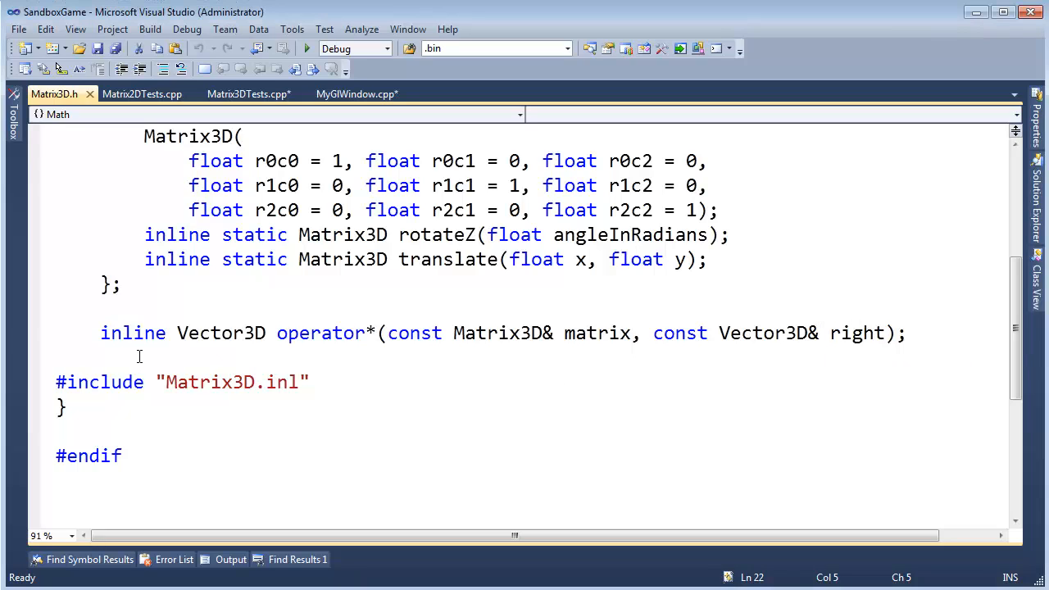
text(inline)
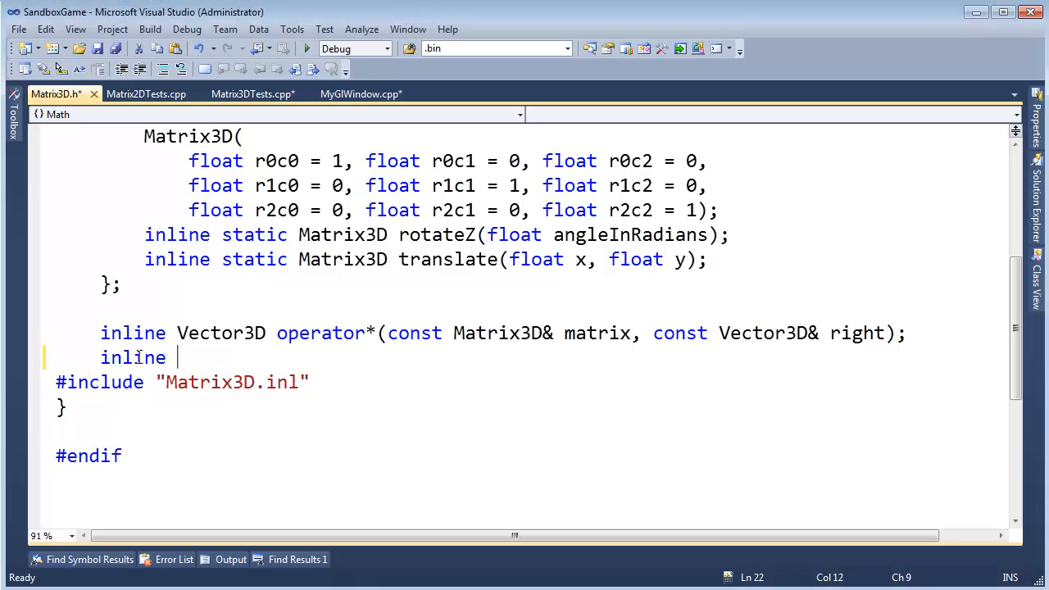
text(Matrix3D)
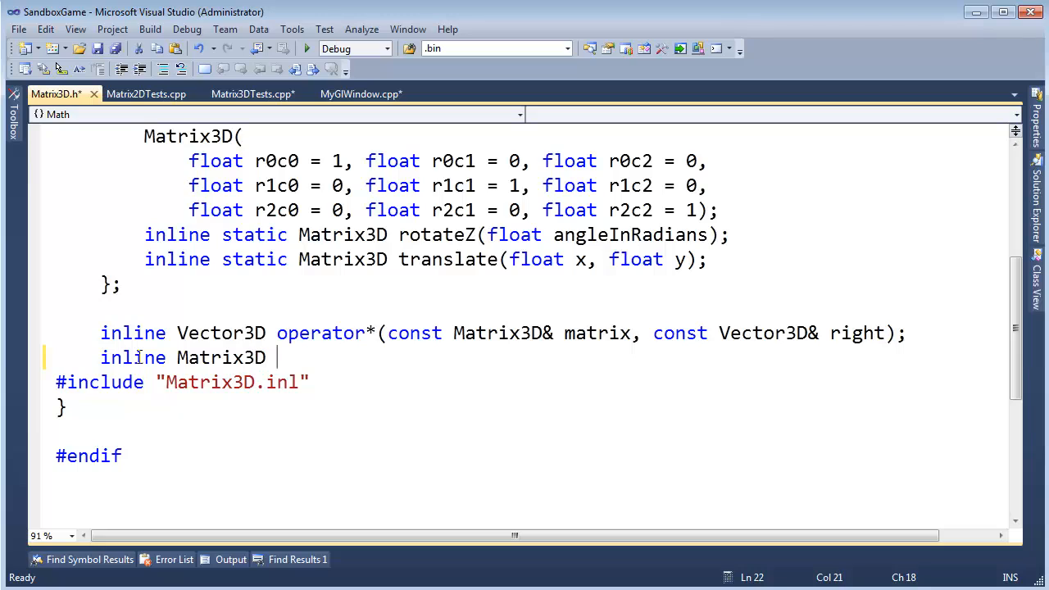
text(operator*)
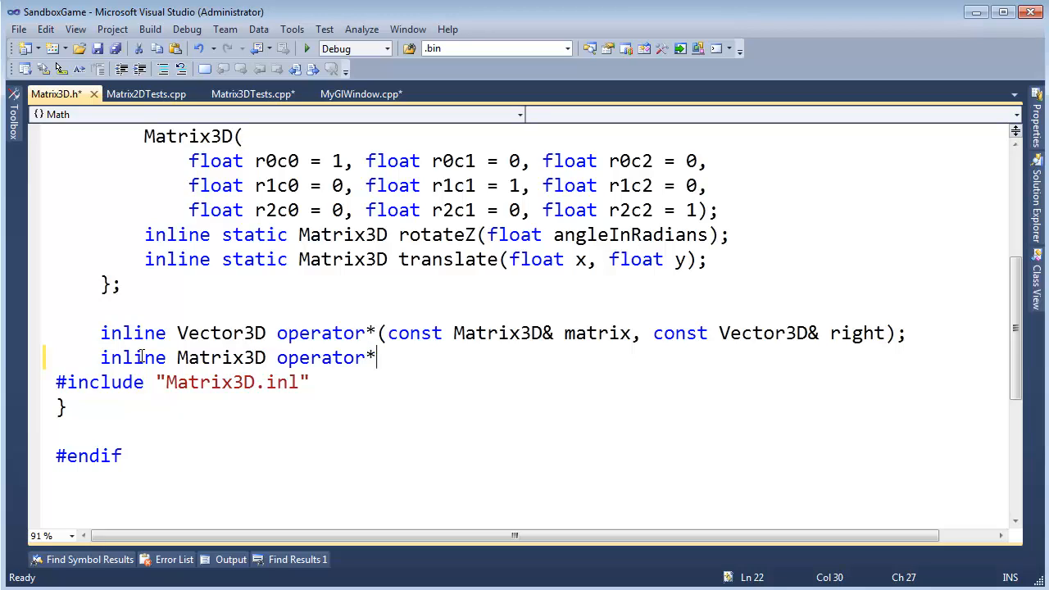
text(()
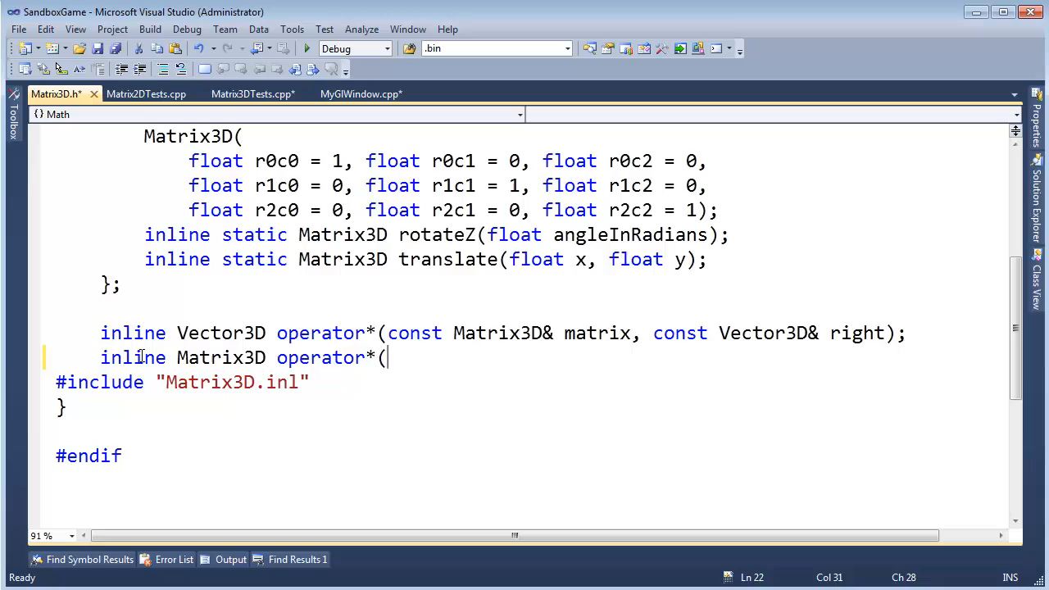
text(const Matrix3D& lef)
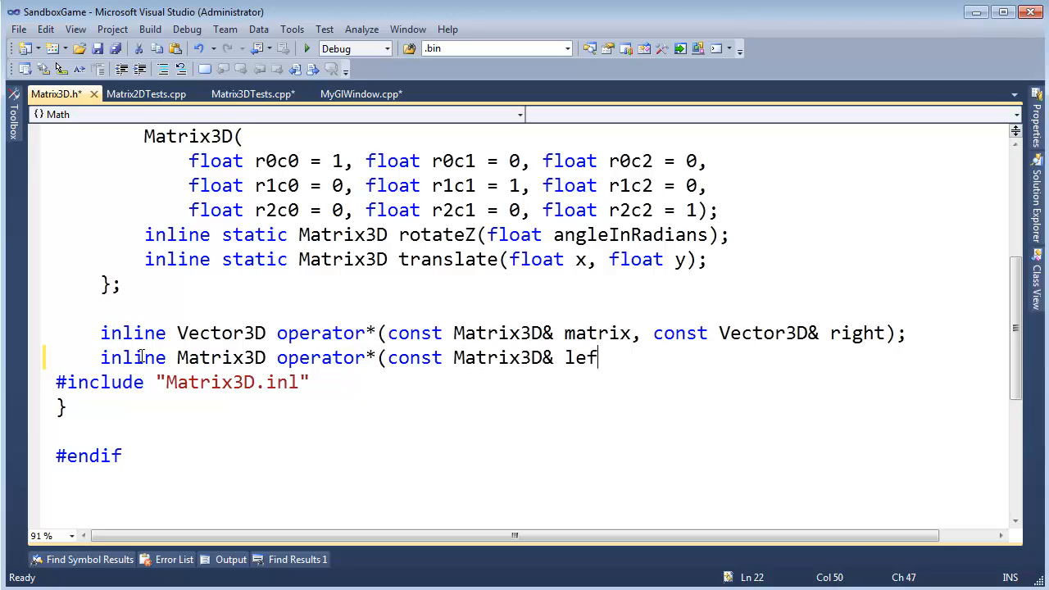
text(t, const Ma)
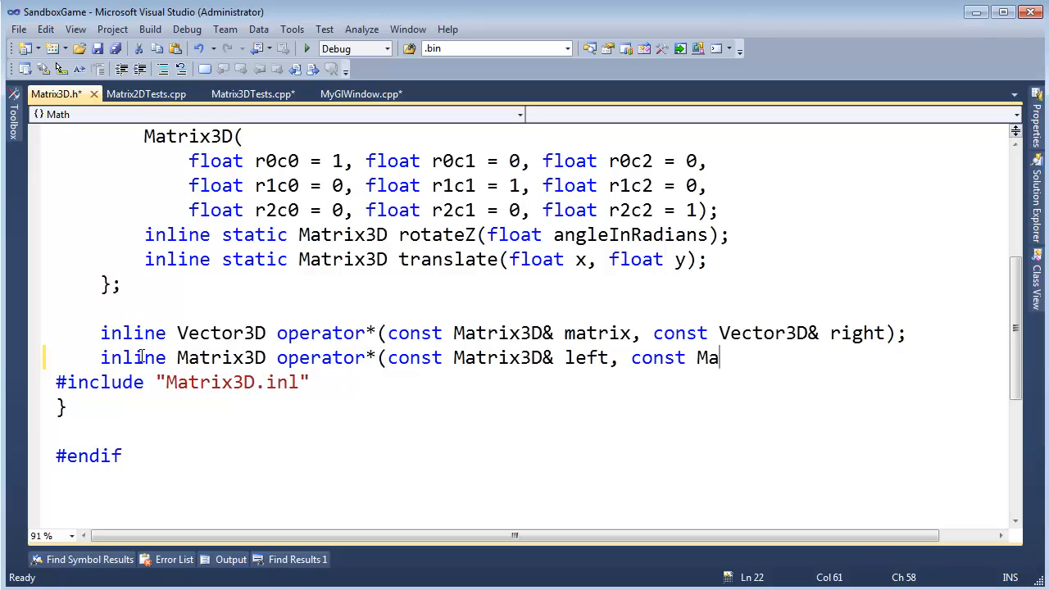
text(trix3D)
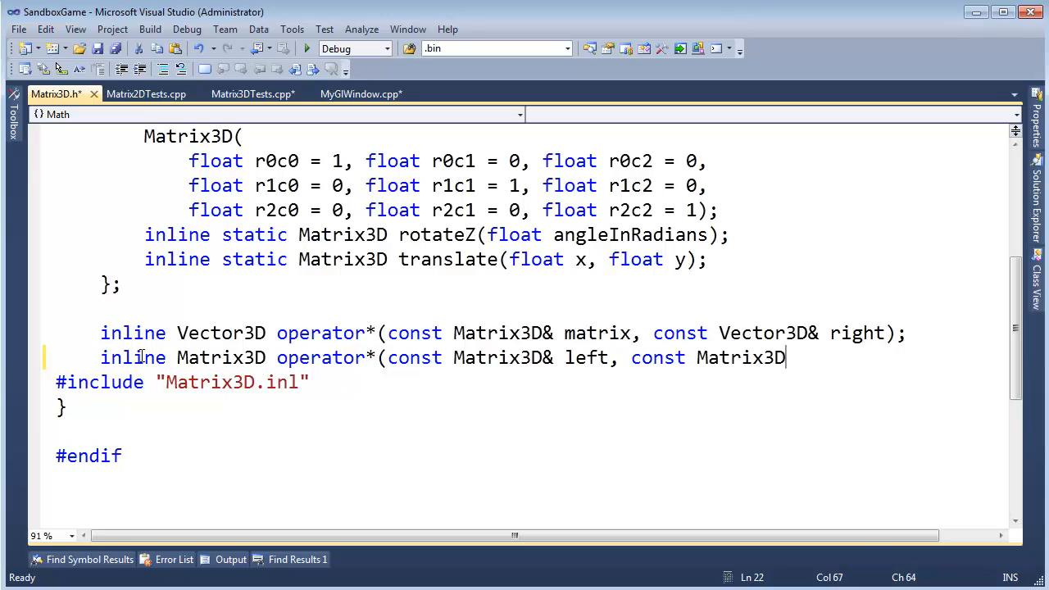
text(& right))
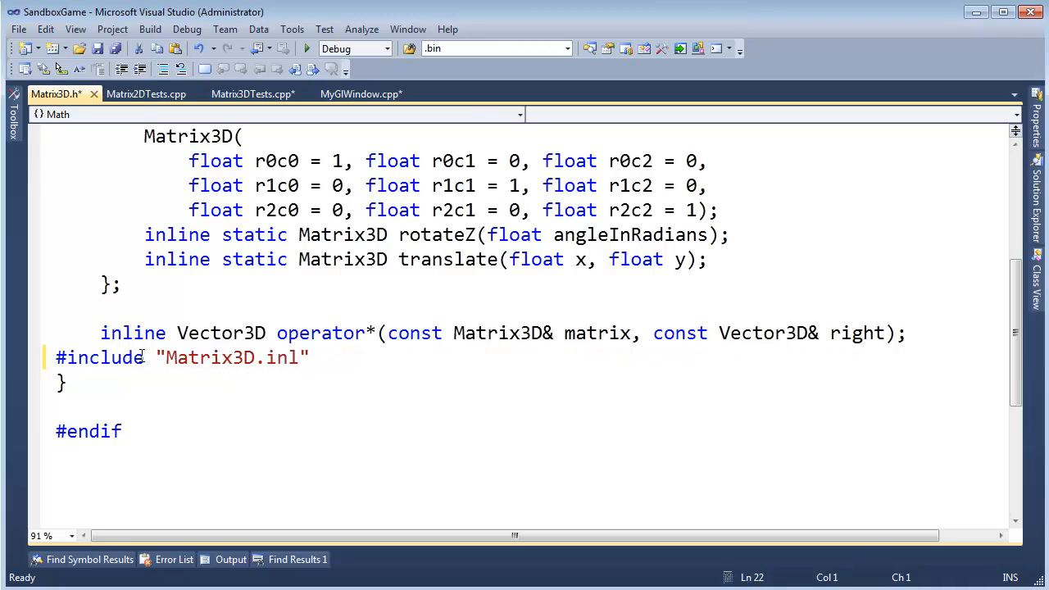
text(inline Matrix3D operator*(const Matrix3D& left, const Matrix3D& right);)
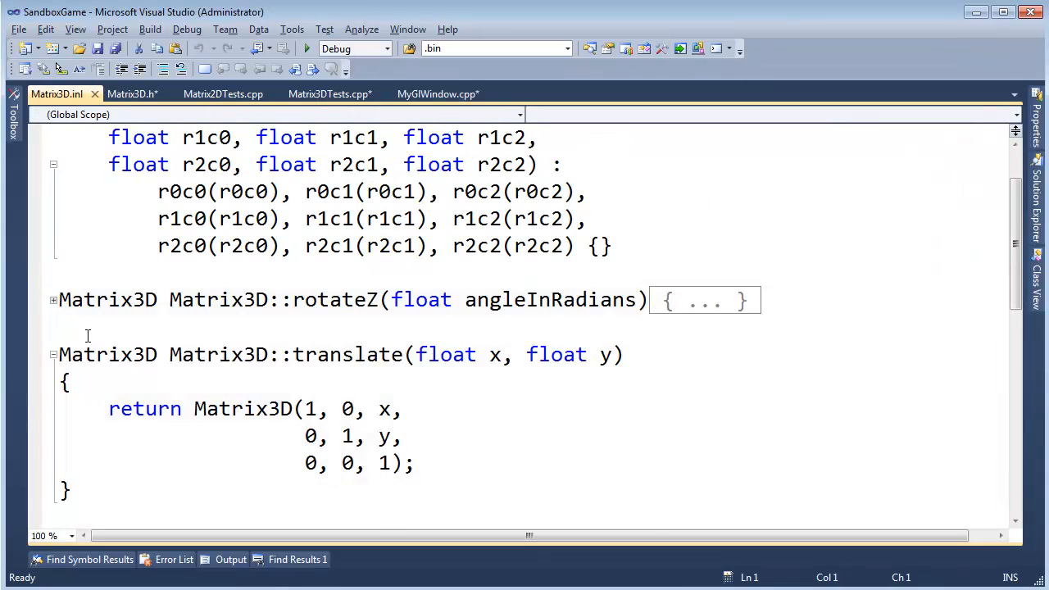
Paste the Matrix3D operator*(left, right) declaration at the end of Matrix3D.inl
scroll(down, 3)
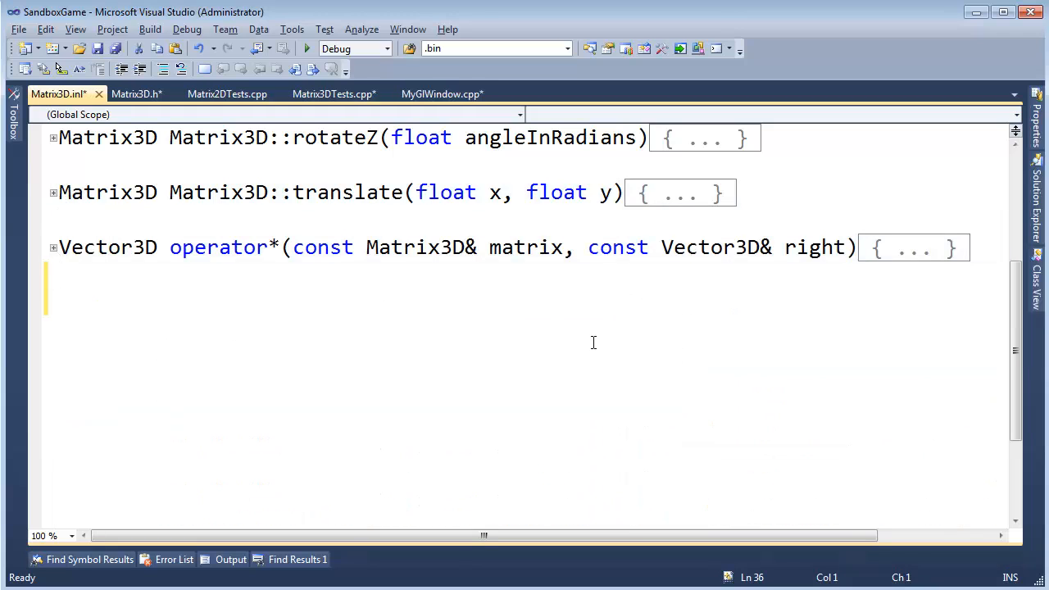
scroll(up, 3)
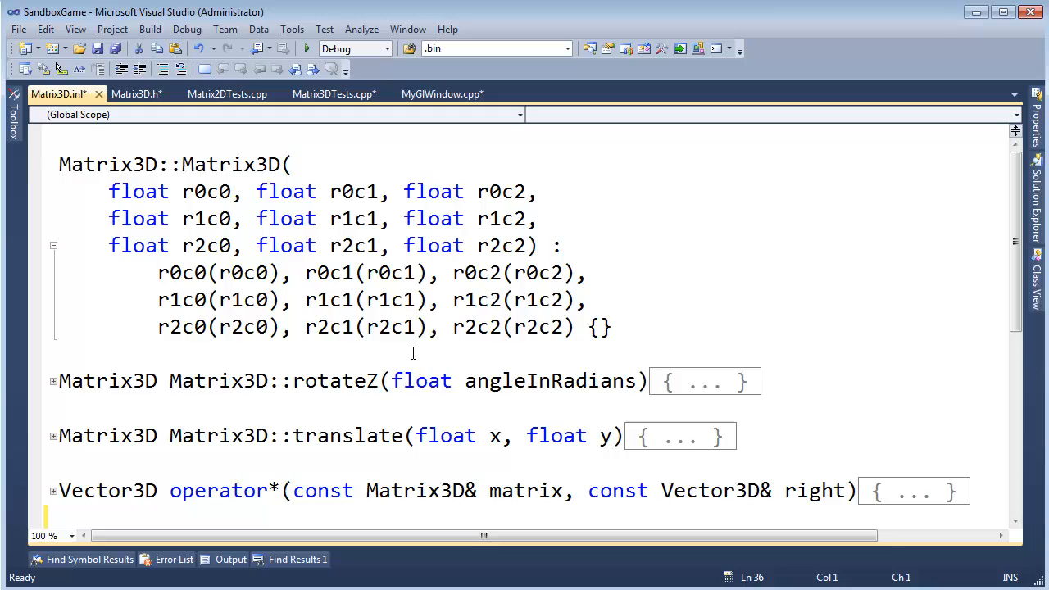
scroll(down, 3)
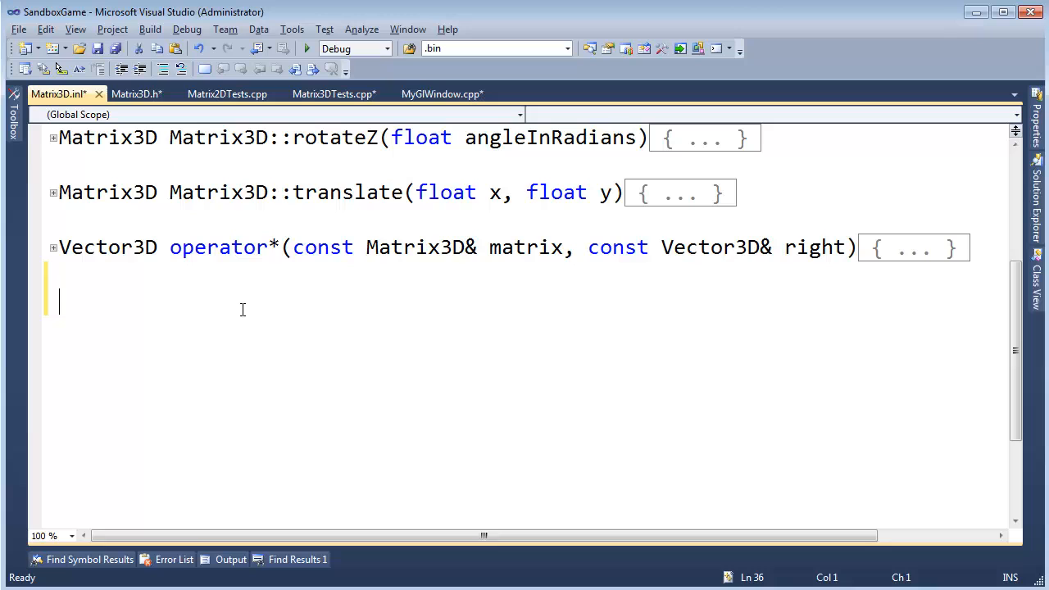
text(inline Matrix3D operator*(const Matrix3D& left, const Matrix3D& right);)
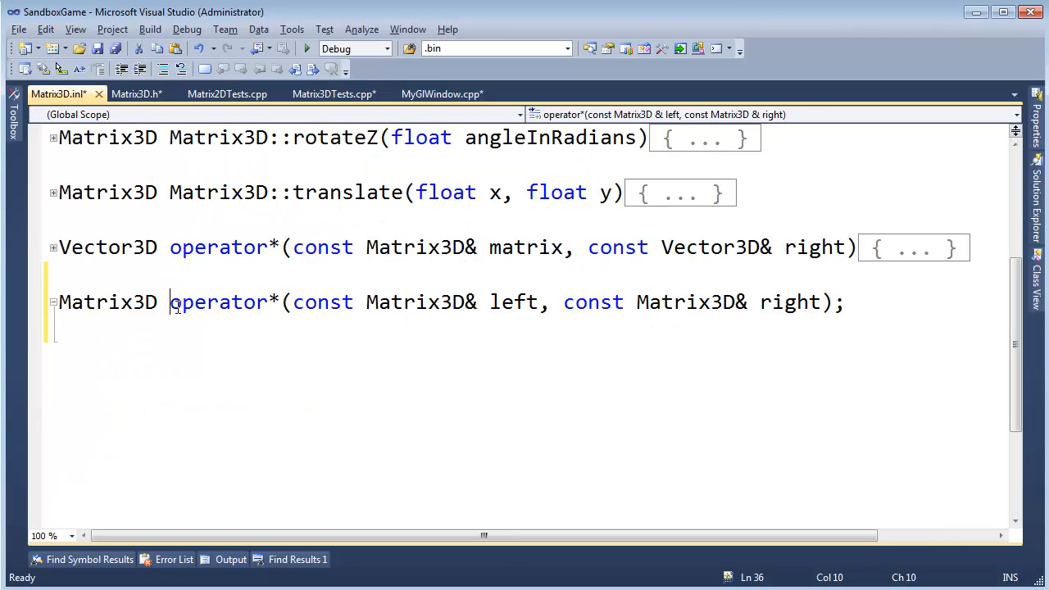
Give the operator a stub body returning Matrix3D()
click(465, 302)
text(return)
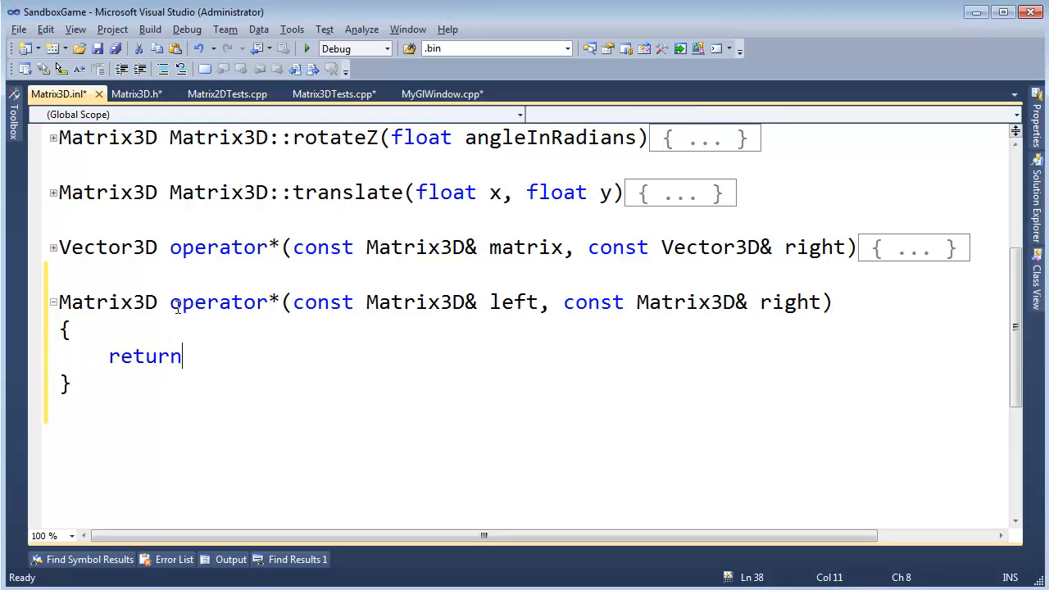
text(Matrix3)
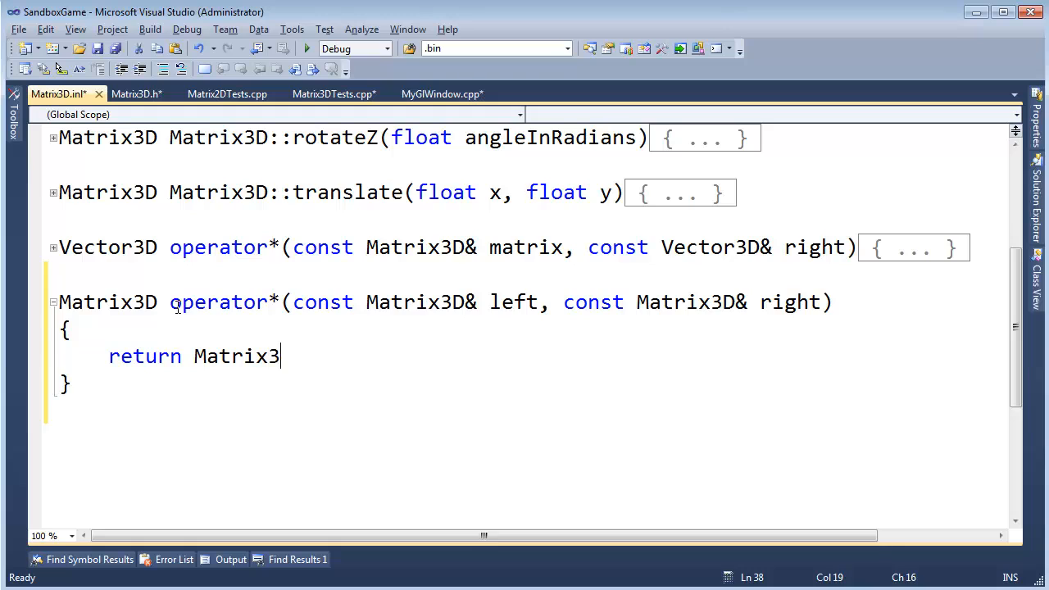
text(D();)
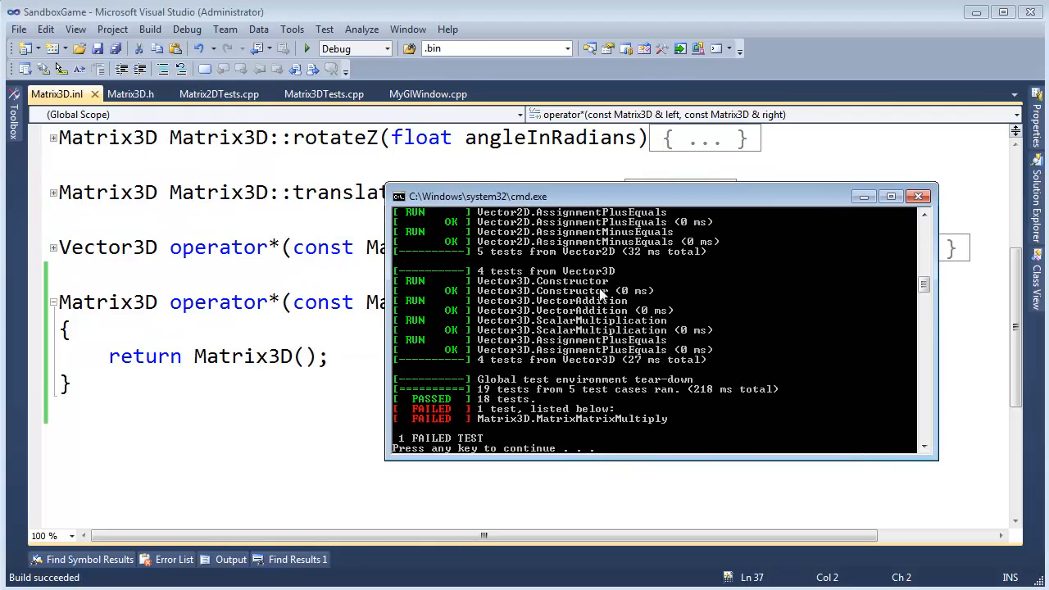
Review the MatrixMatrixMultiply failure output in the test console and close it
scroll(up, 3)
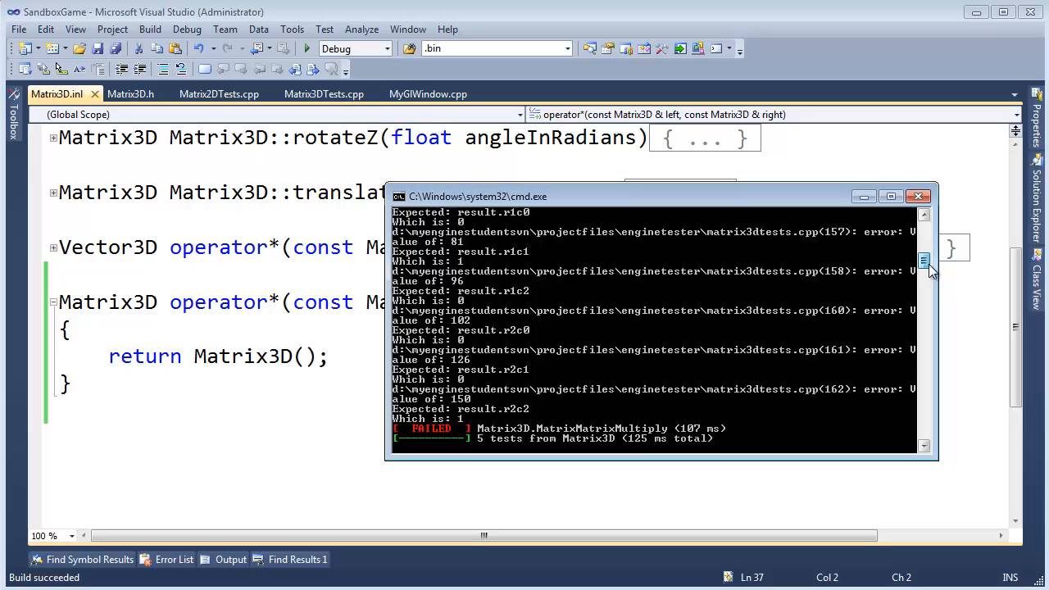
click(917, 197)
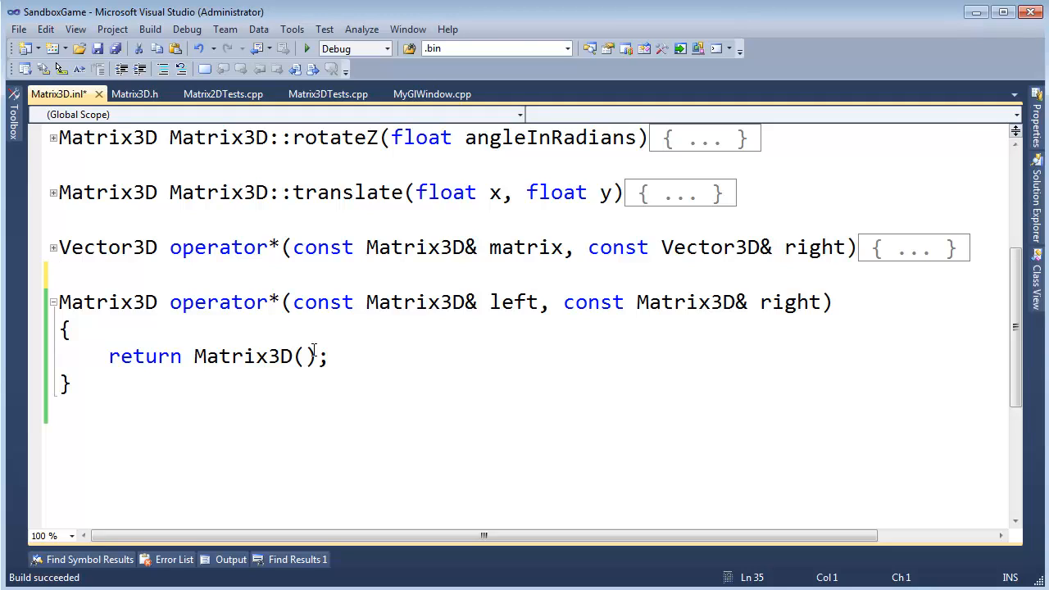
Place the edit point in the operator's return statement before Matrix3D()
click(62, 276)
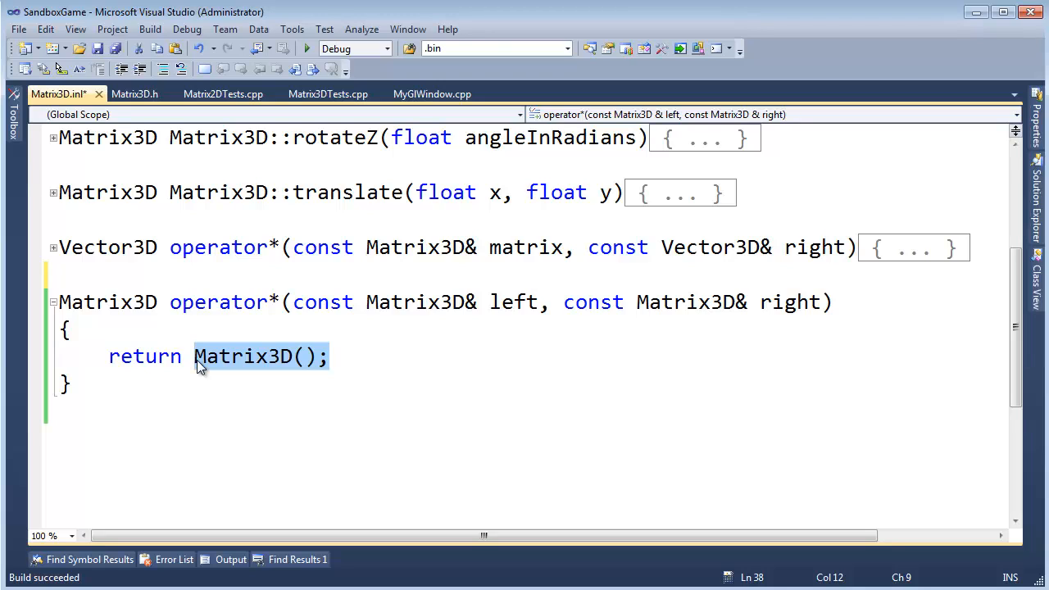
mouse_move(564, 372)
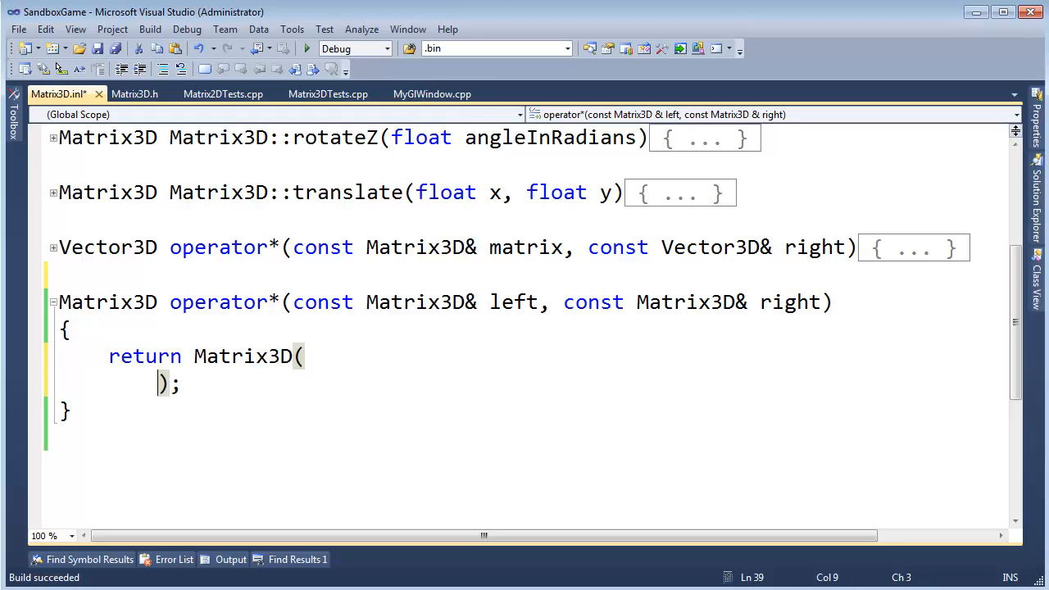
mouse_move(551, 416)
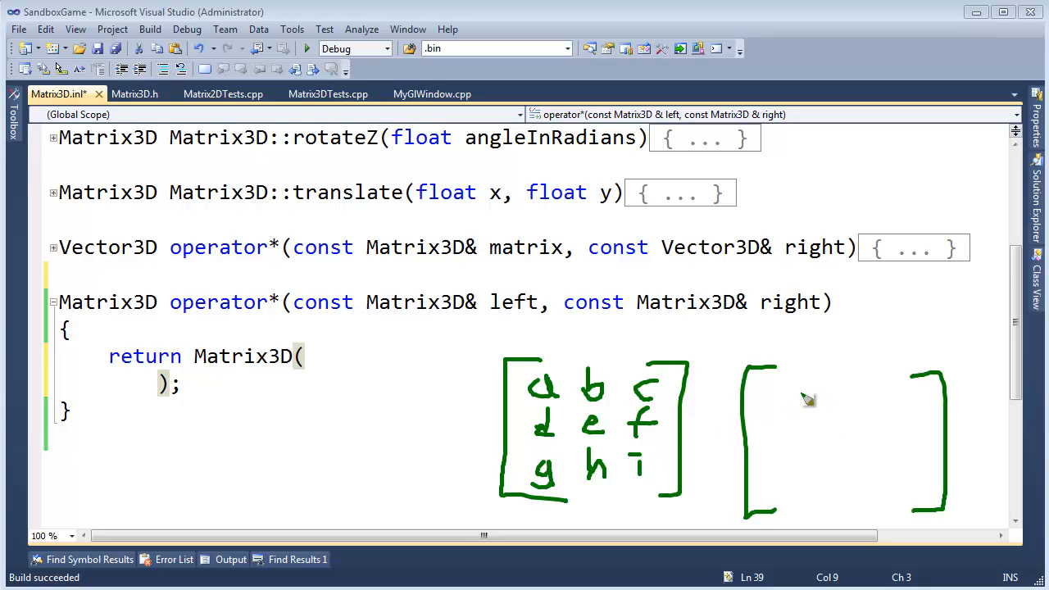
mouse_move(785, 398)
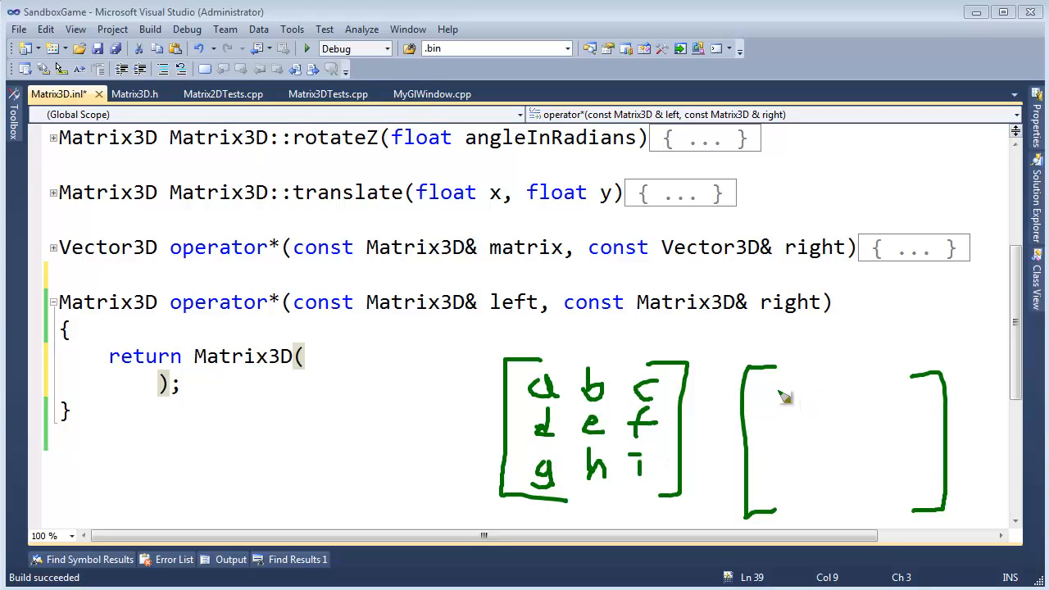
Split the return Matrix3D( call, leaving an empty line for its arguments
drag(773, 402, 839, 401)
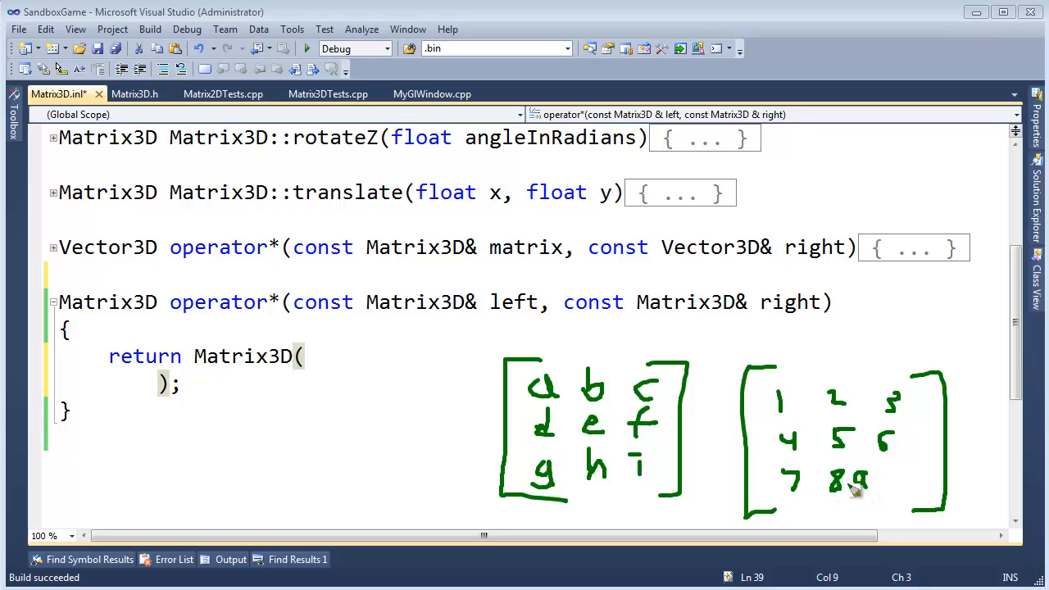
click(303, 355)
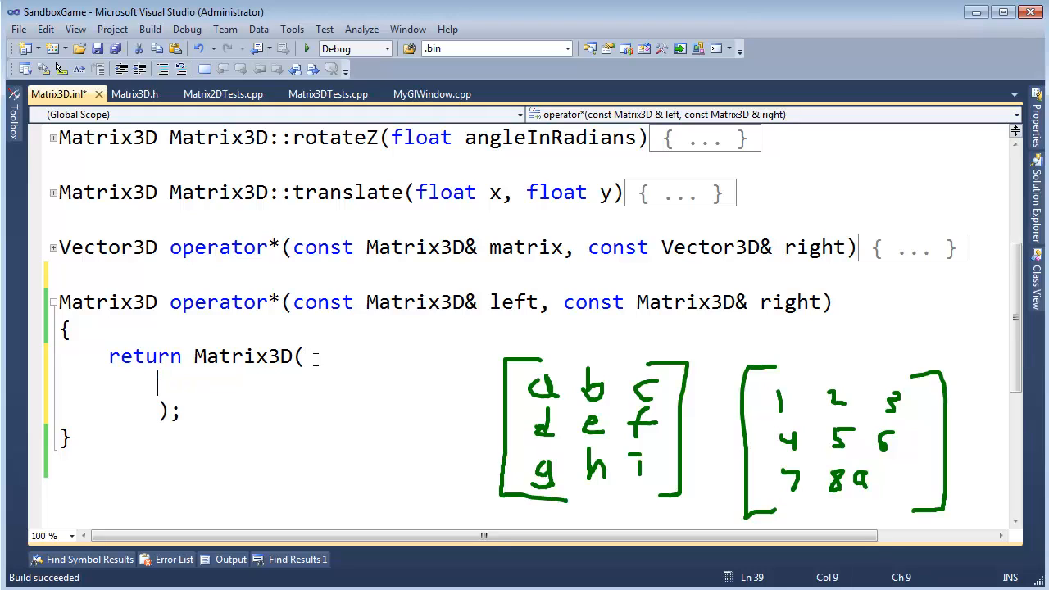
Fill the call with nine placeholder left.r0c0 * right.r0c0 sum lines in three row groups
scroll(down, 3)
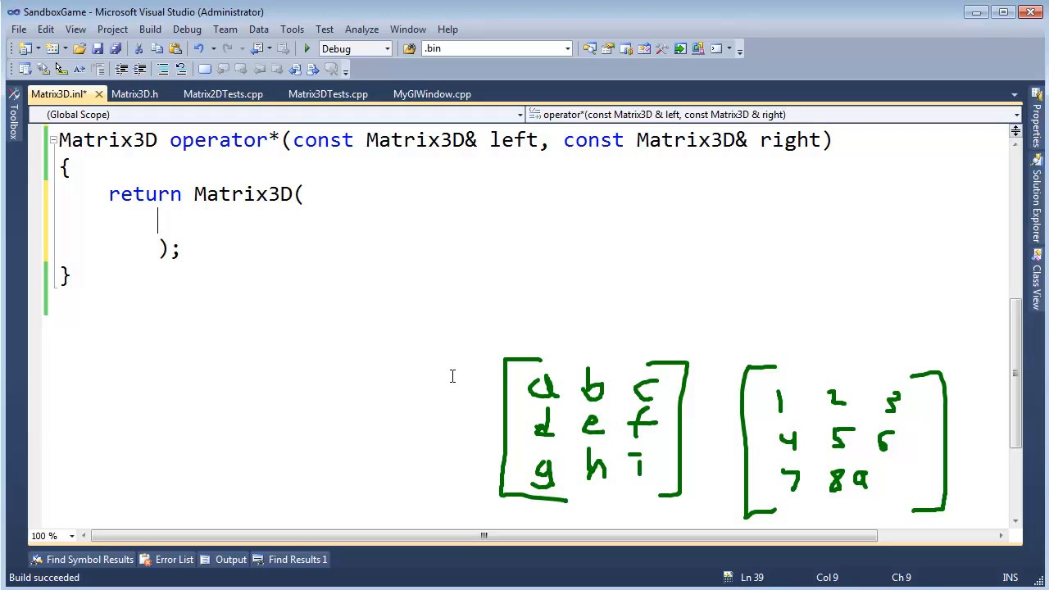
text(left.r0c0 *)
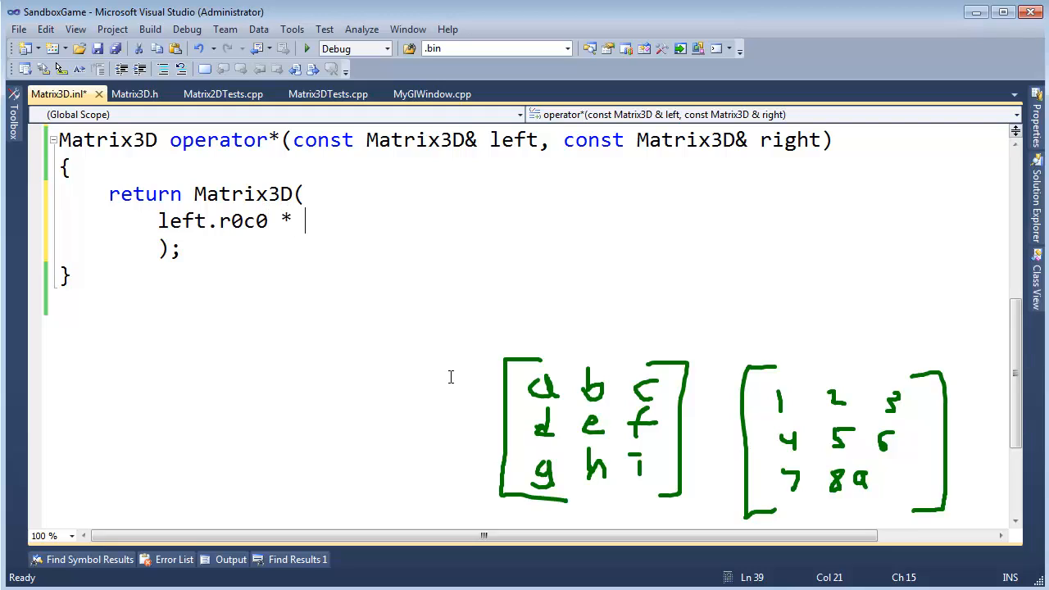
text(right.r0c0 +)
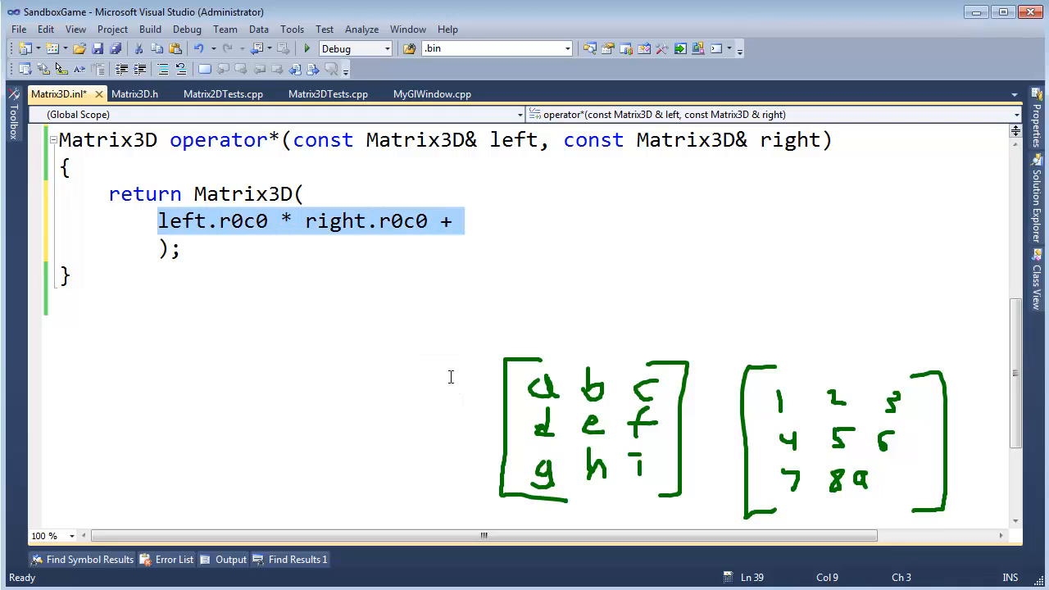
text(left.r0c0 * right.r0c0 +)
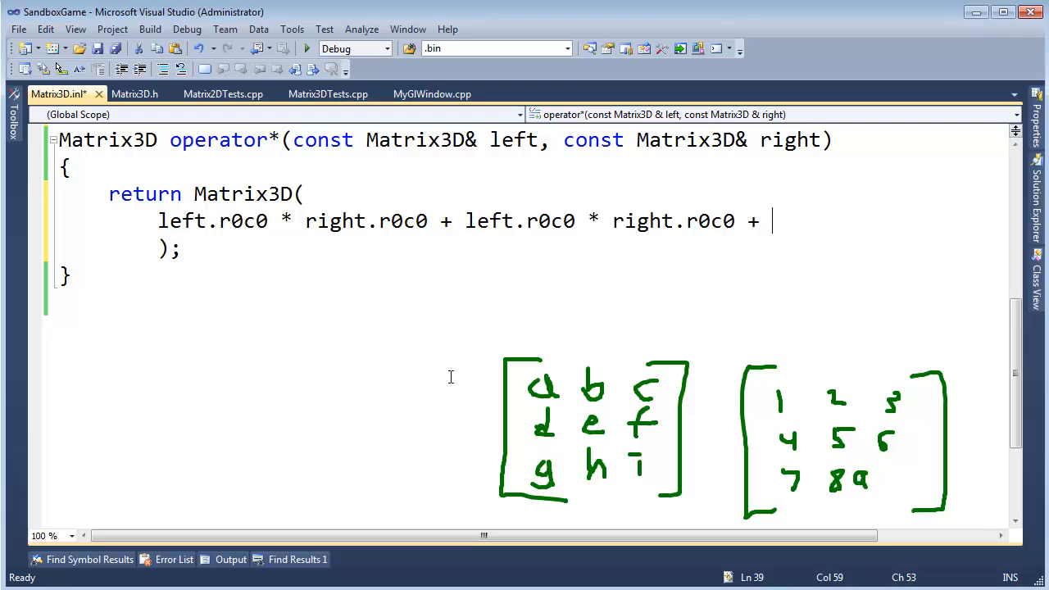
scroll(right, 3)
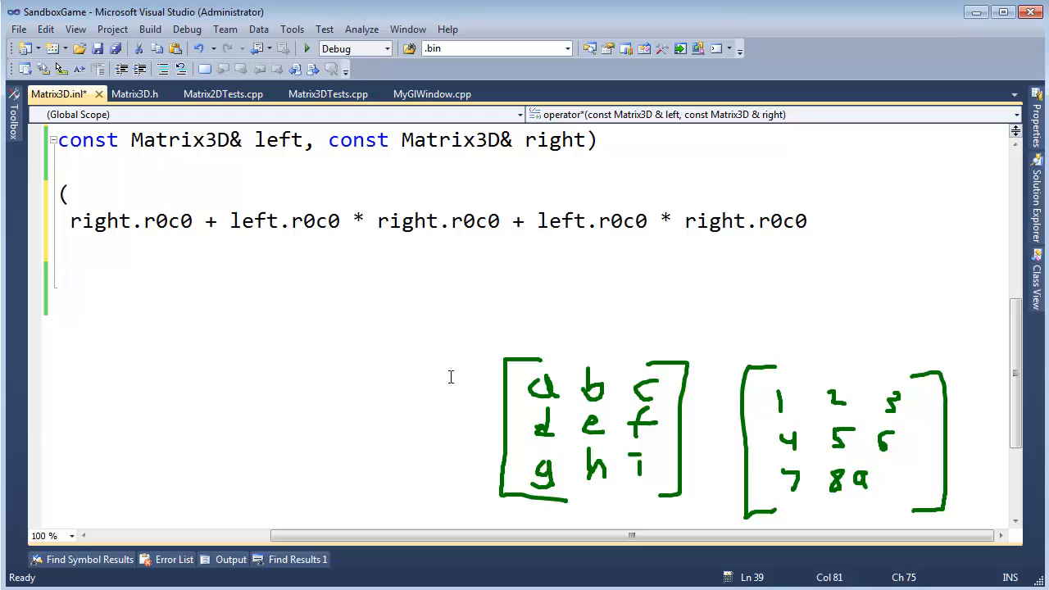
scroll(left, 3)
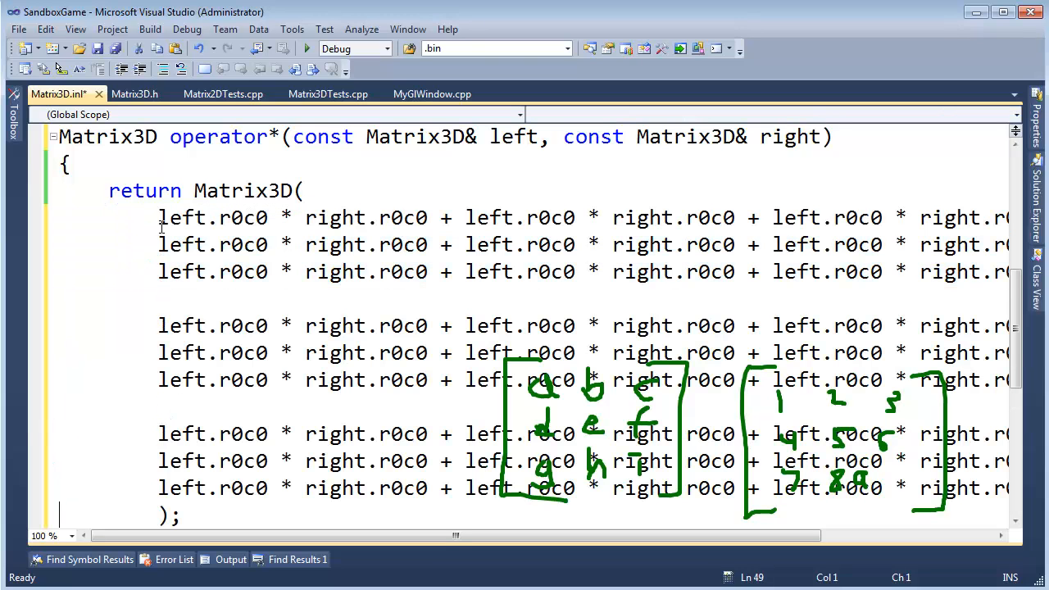
scroll(down, 3)
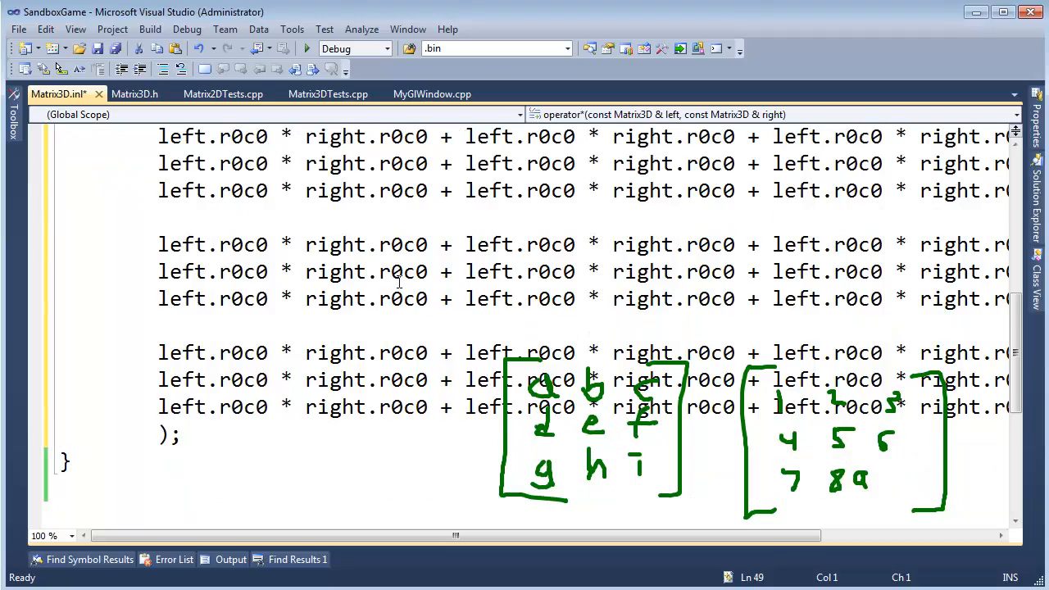
scroll(down, 3)
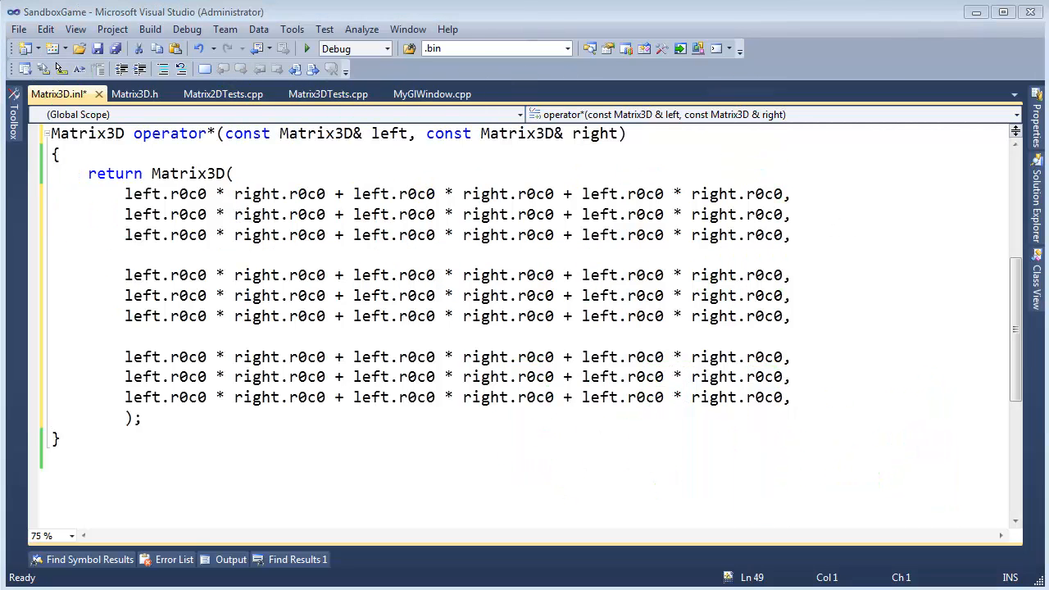
mouse_move(729, 396)
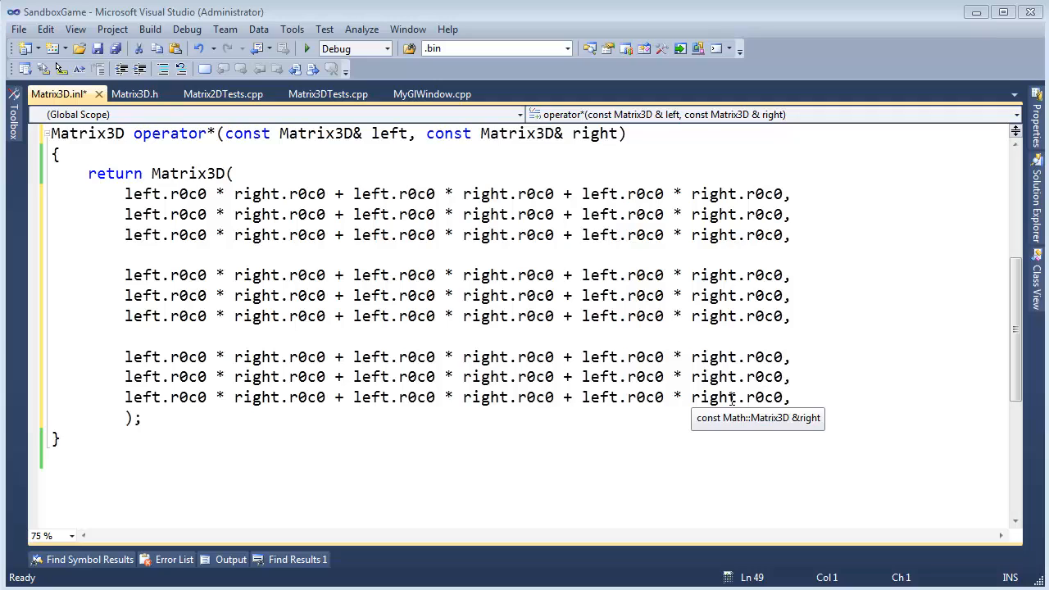
mouse_move(259, 327)
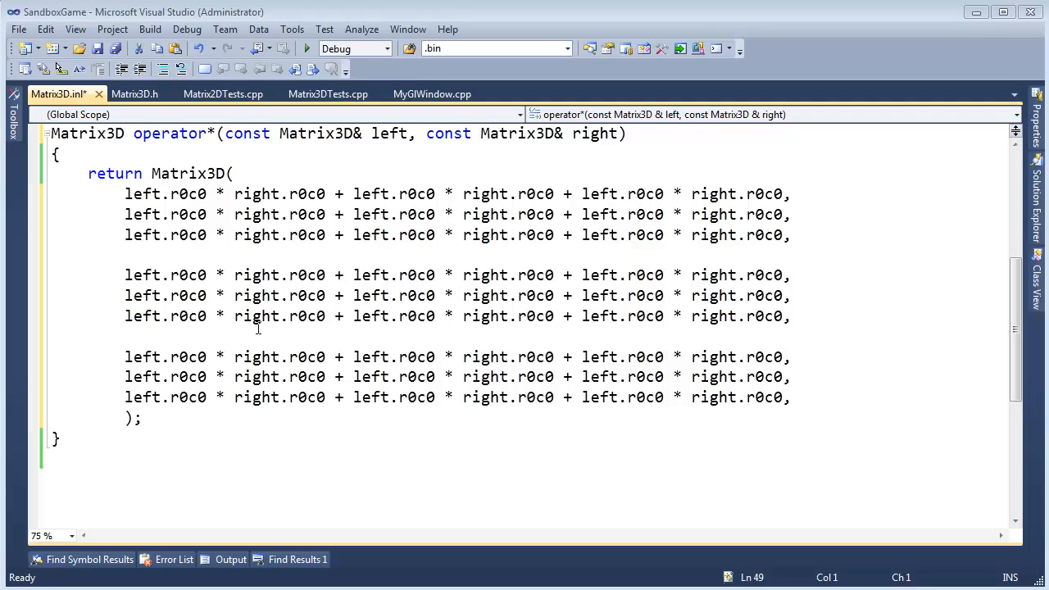
mouse_move(144, 194)
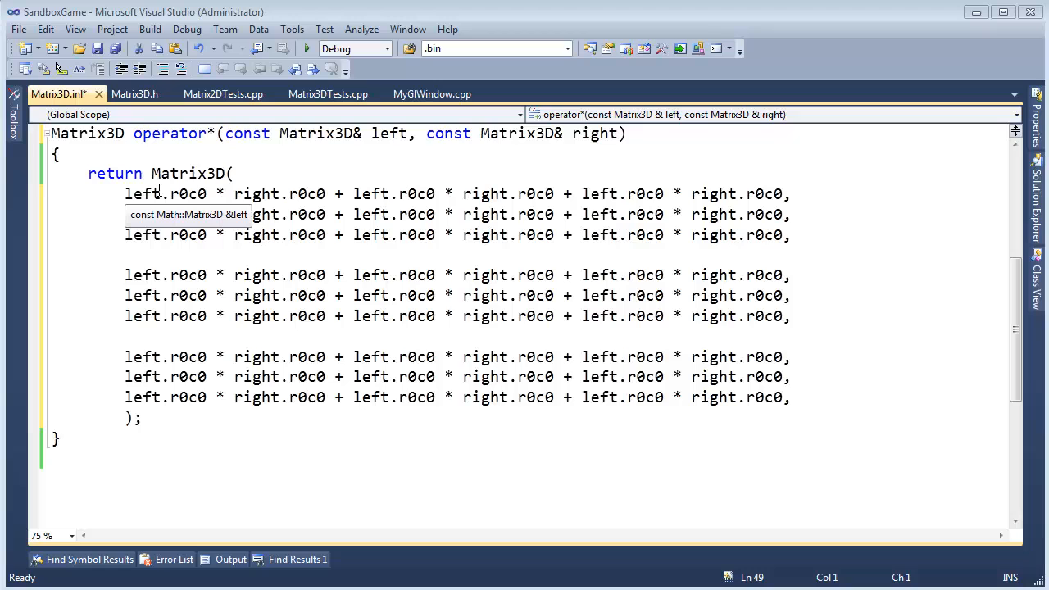
click(124, 194)
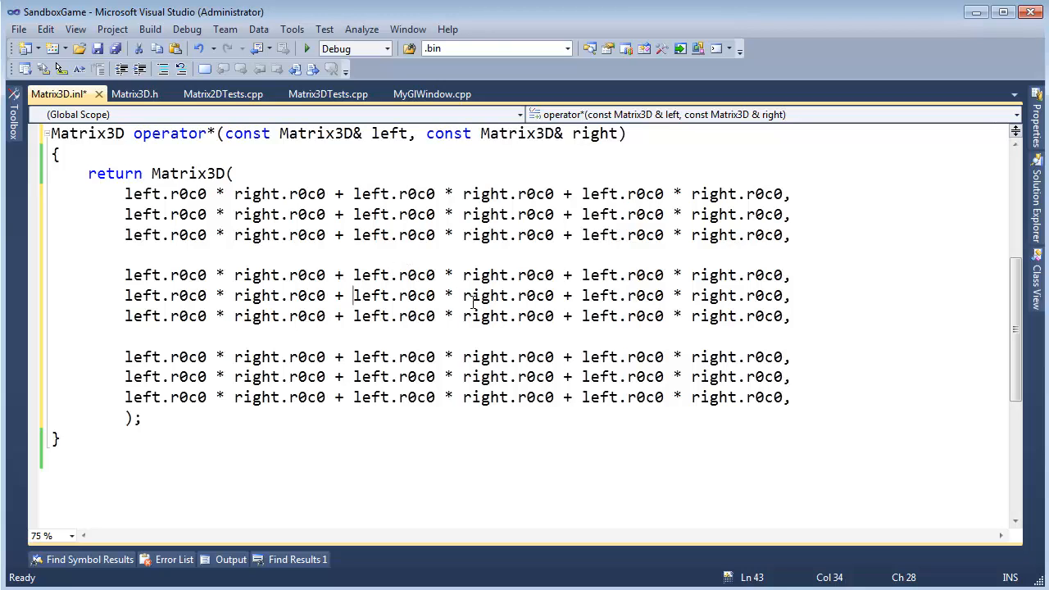
mouse_move(488, 315)
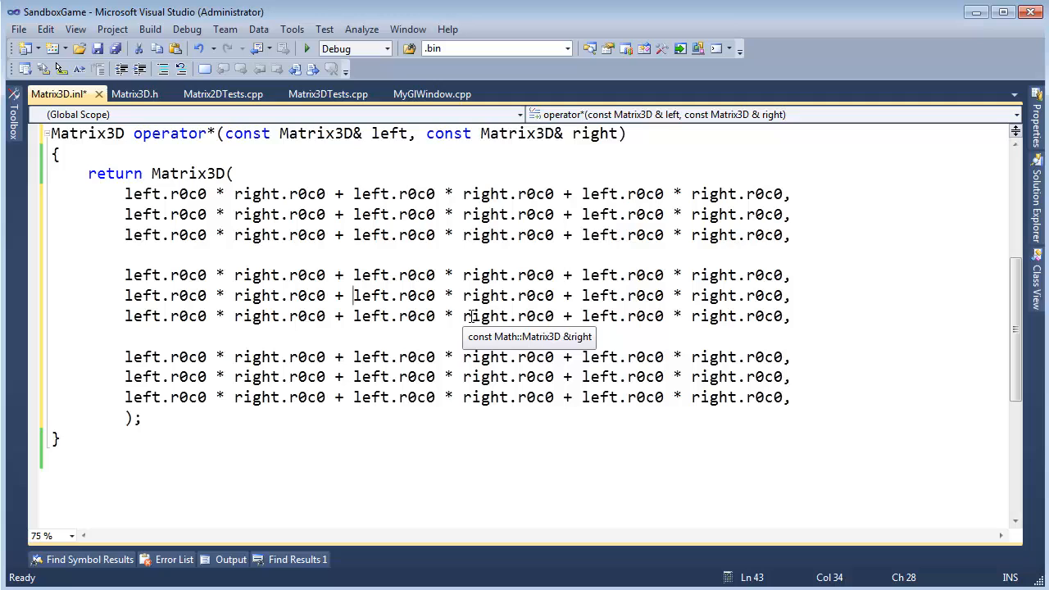
mouse_move(852, 524)
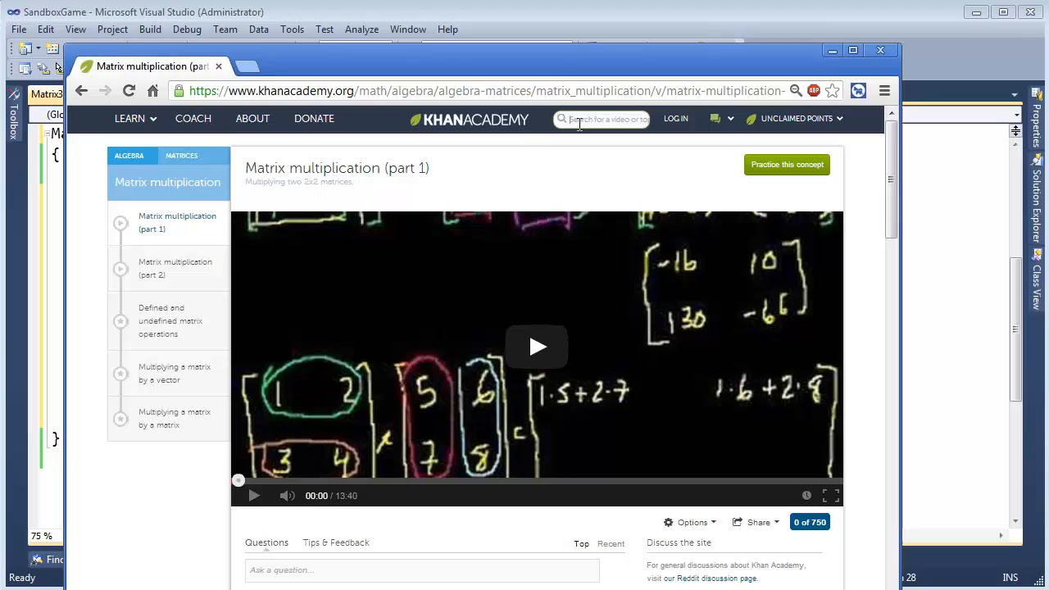
mouse_move(613, 241)
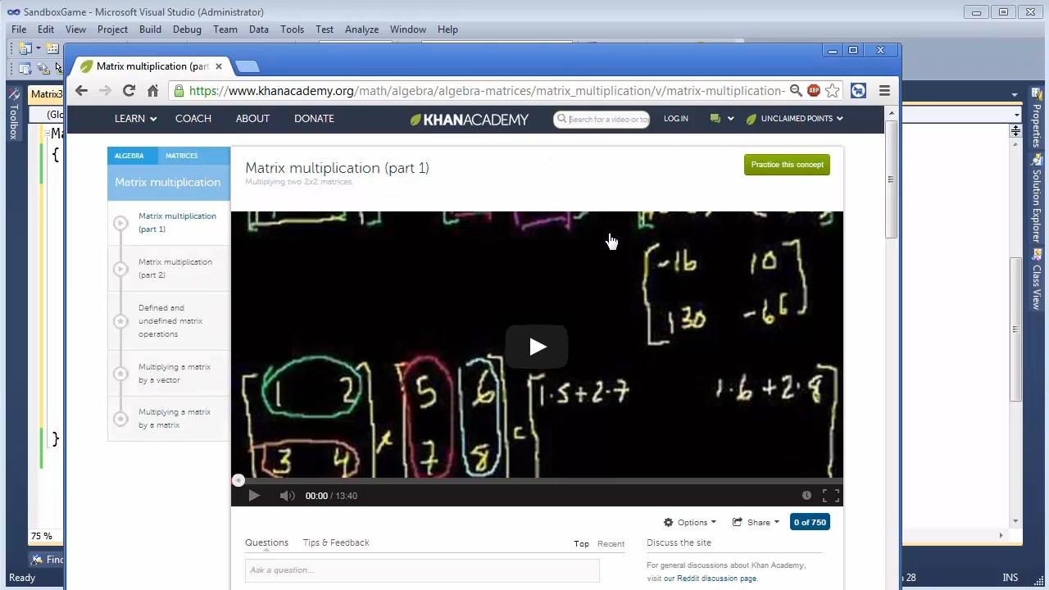
mouse_move(832, 49)
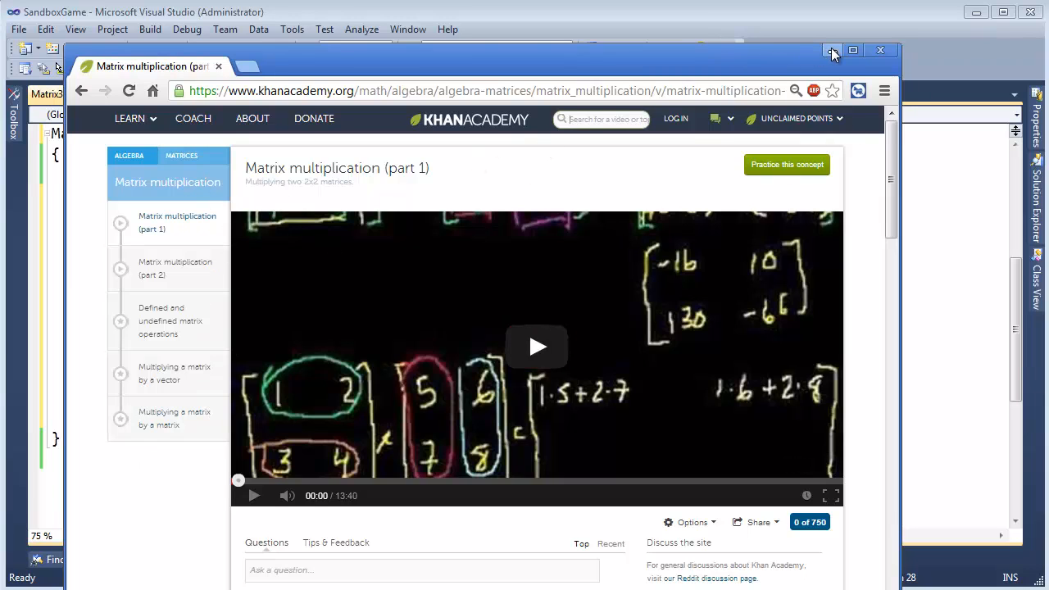
mouse_move(915, 85)
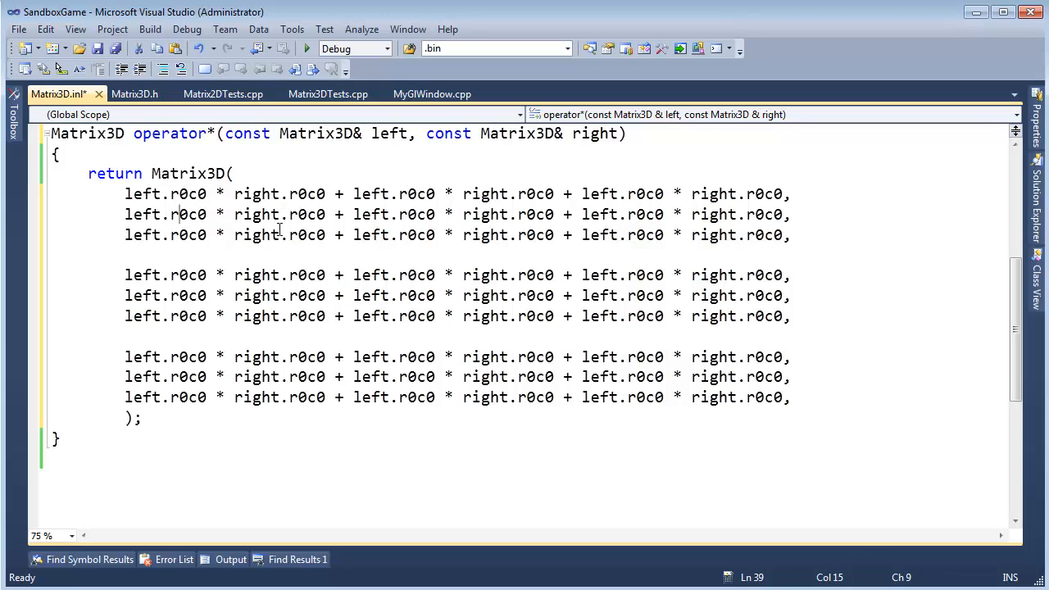
mouse_move(129, 247)
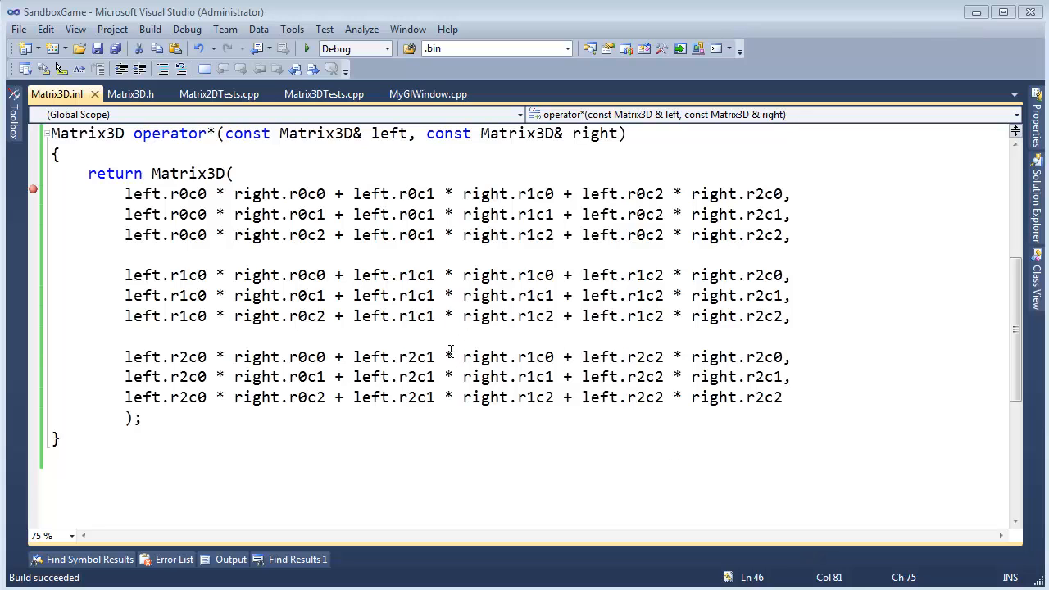
mouse_move(111, 193)
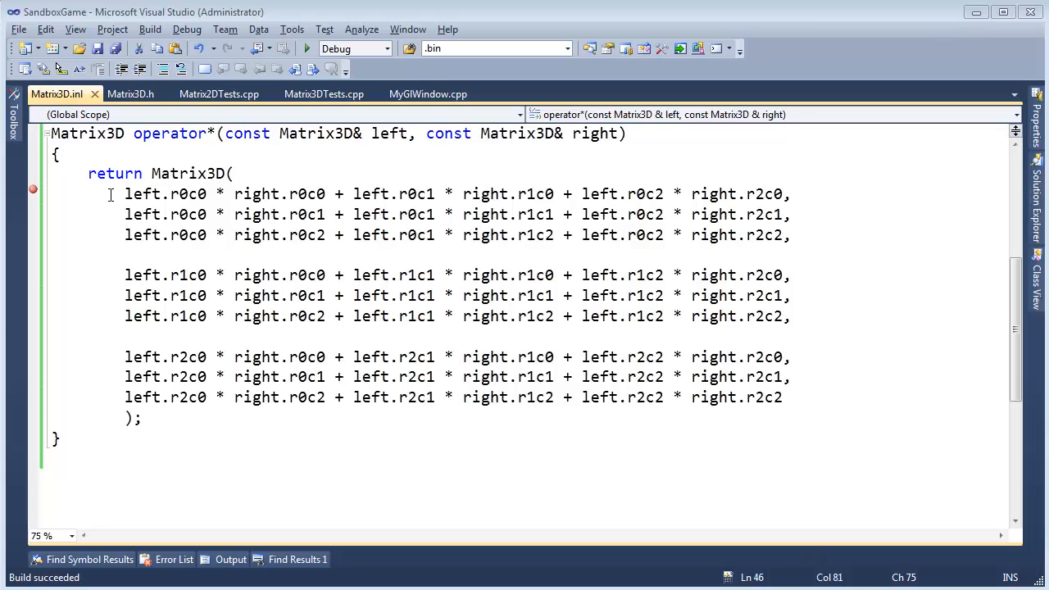
Correct the rNcM indices across the nine sums and close the call after right.r2c2
drag(125, 193, 790, 397)
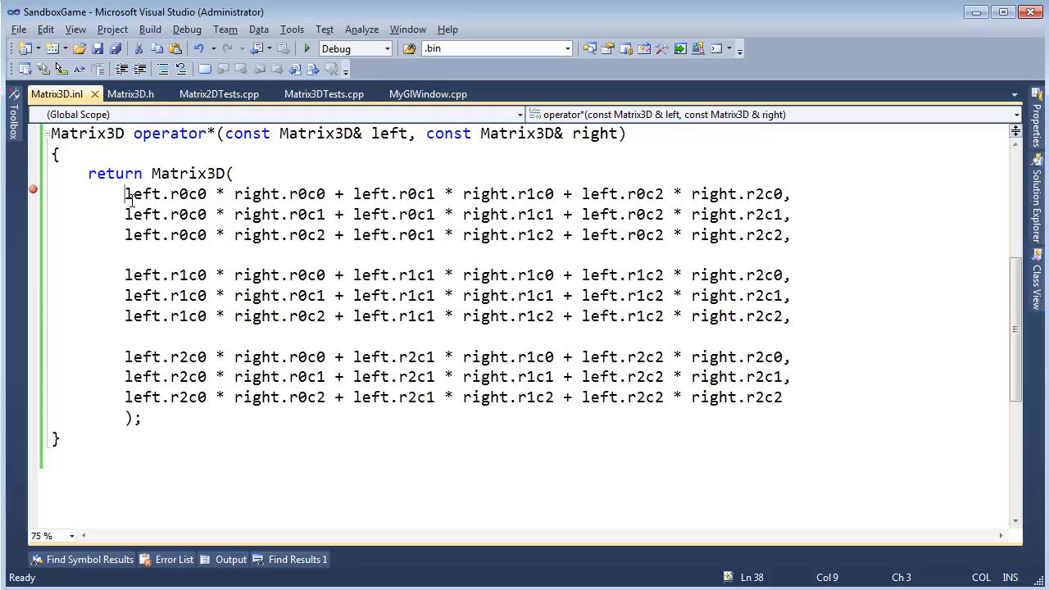
drag(125, 193, 164, 397)
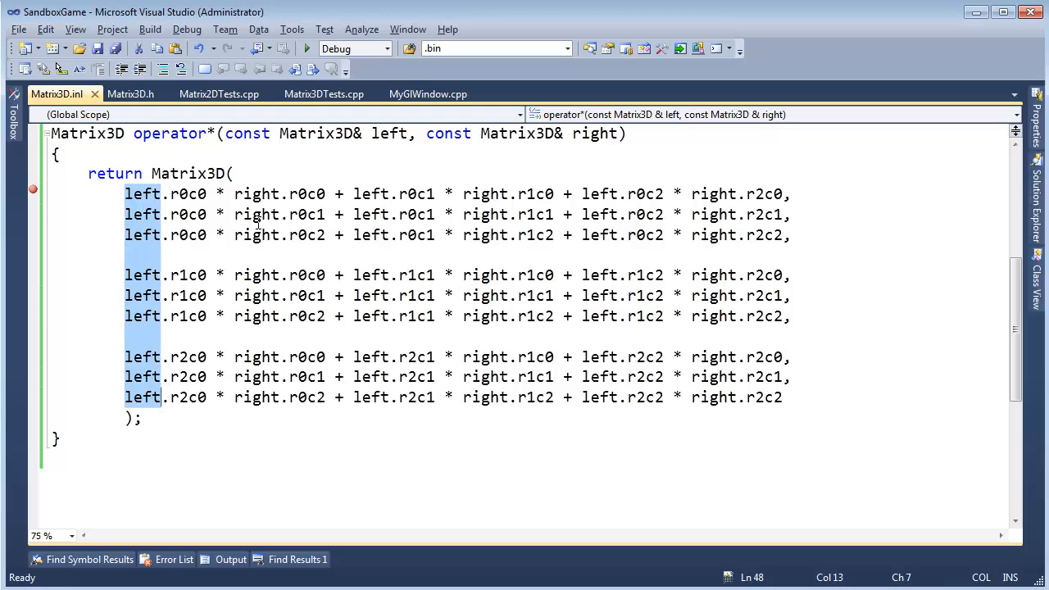
click(298, 194)
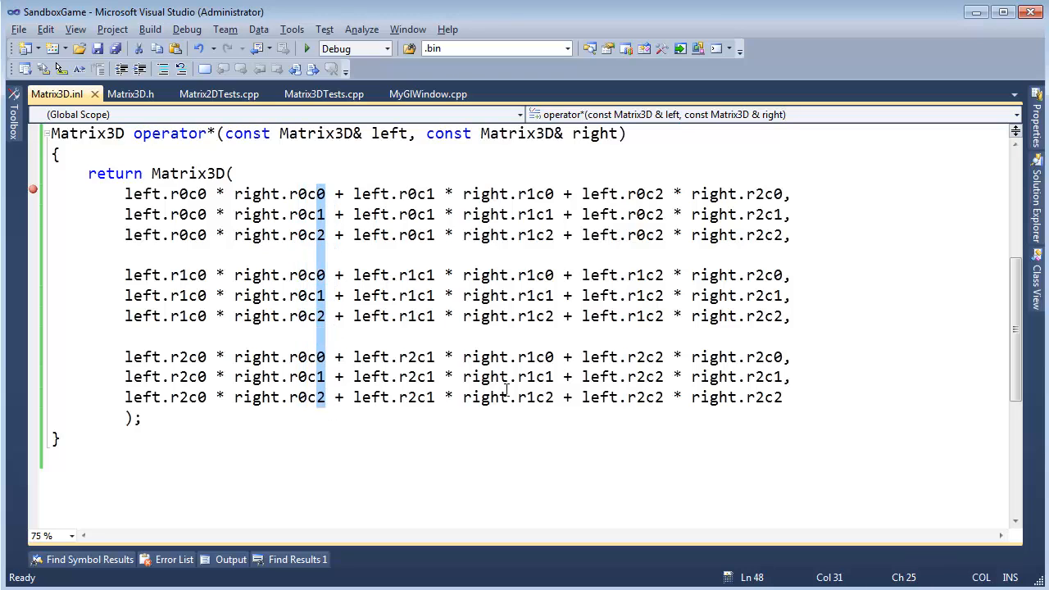
drag(125, 193, 784, 396)
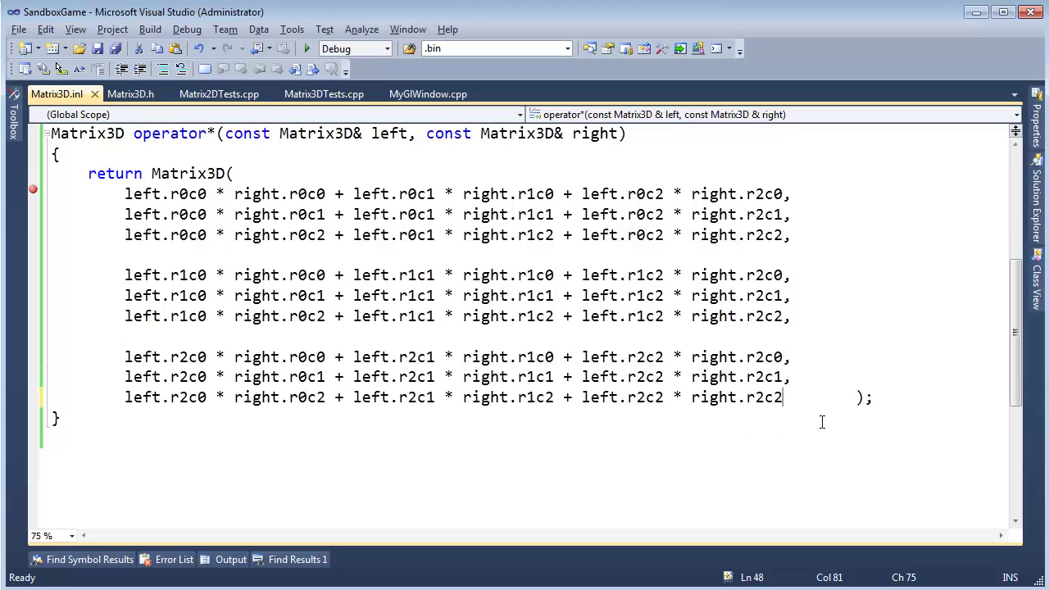
text())
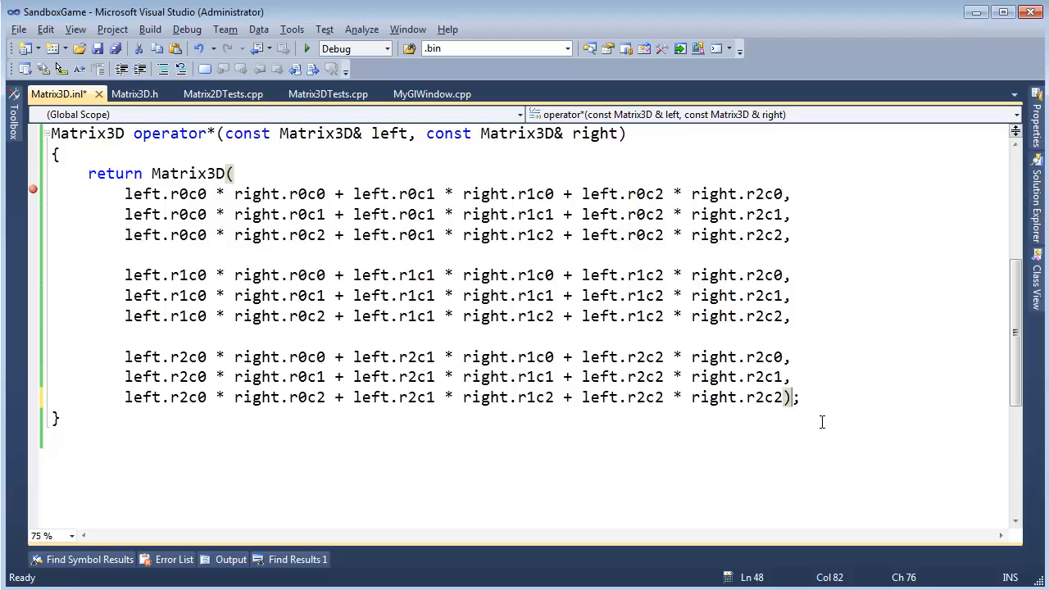